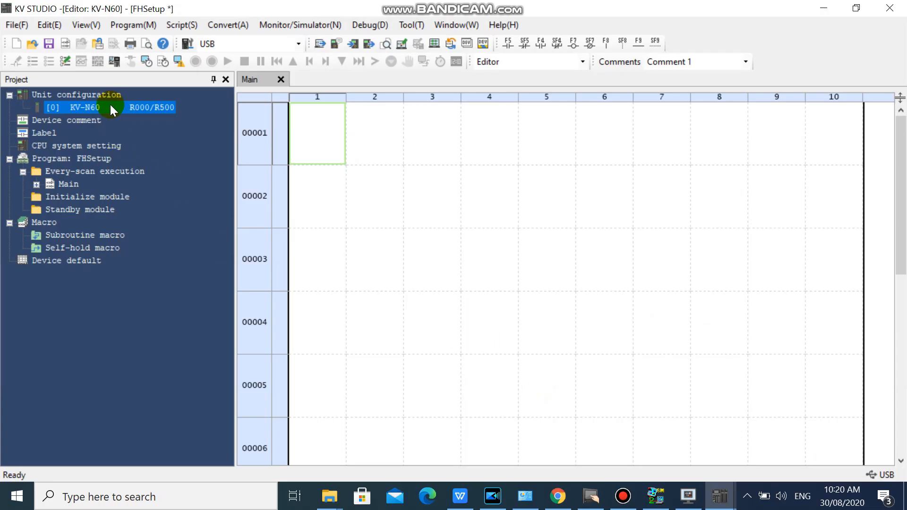
Open the [0] KV-N60 unit configuration in a maximized Unit Editor.
double_click(83, 108)
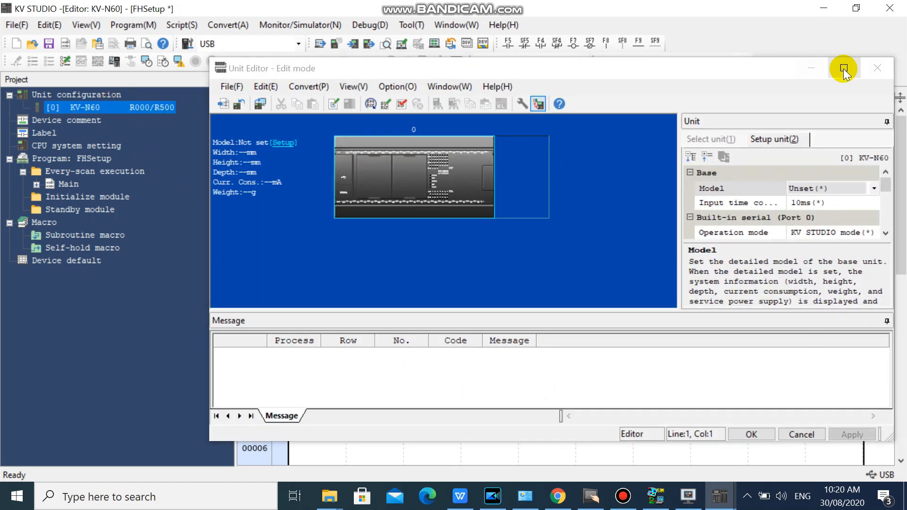
click(843, 67)
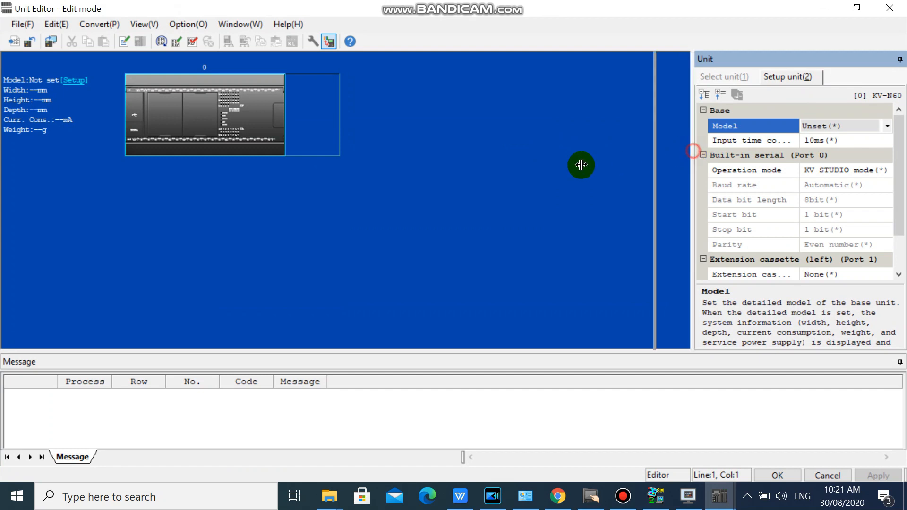
Place the KV-NC1EP network unit in slot 1 beside the KV-N60 and apply.
click(543, 77)
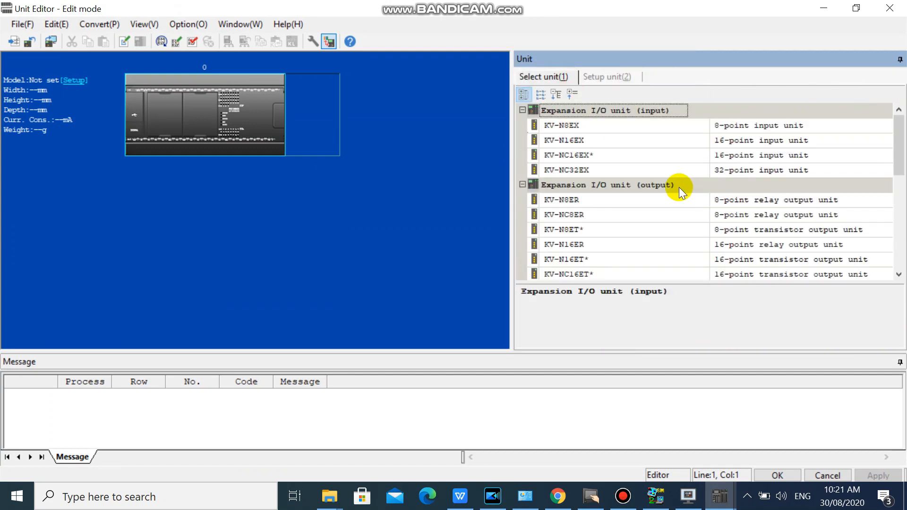
scroll(down, 3)
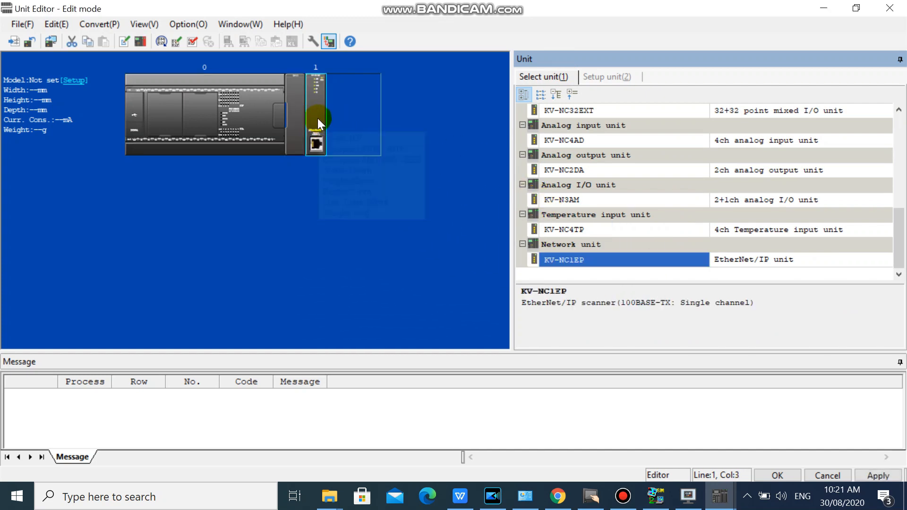
click(606, 77)
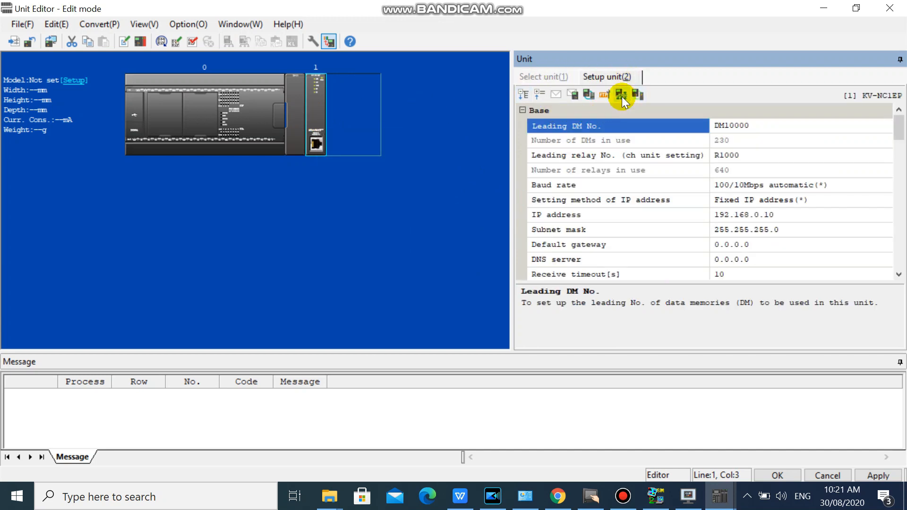
mouse_move(205, 61)
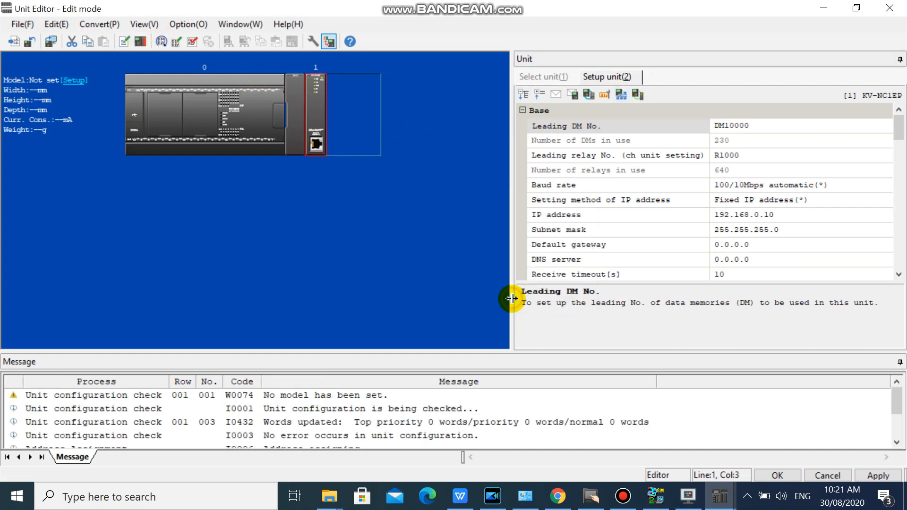
mouse_move(839, 340)
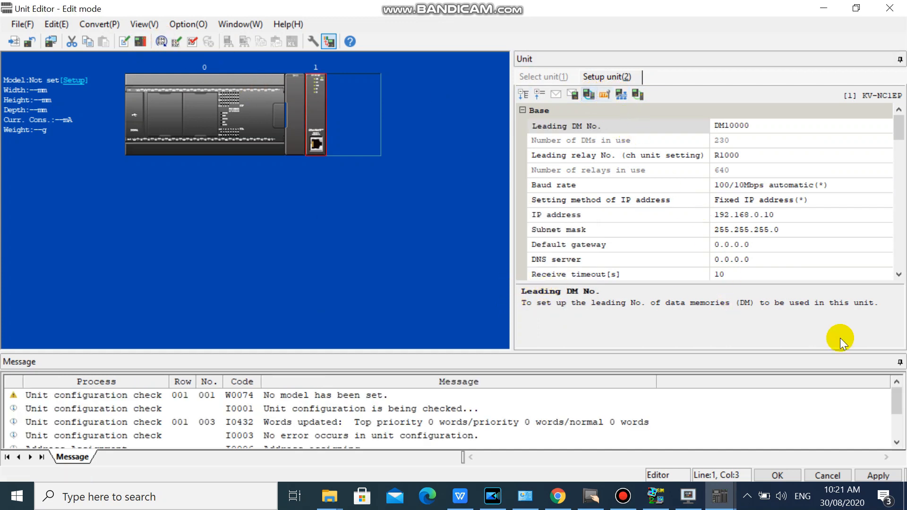
click(877, 475)
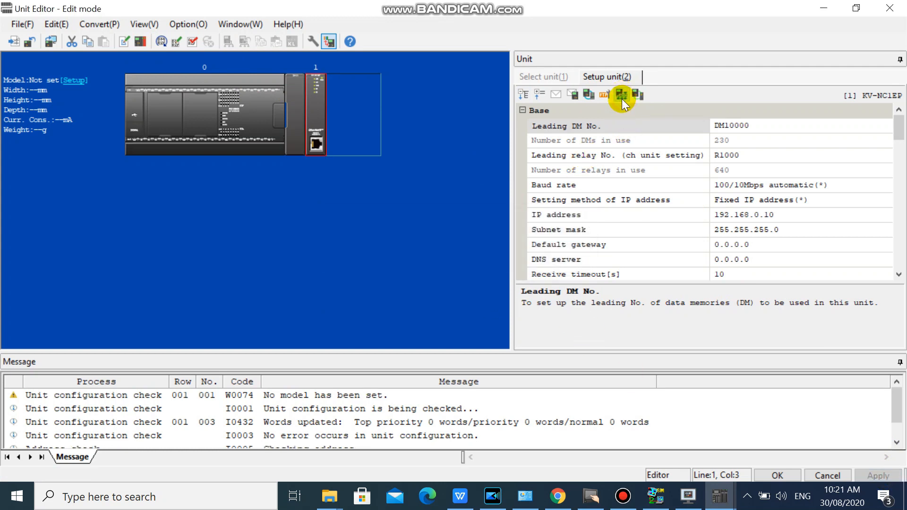
Open the KV-NC1EP EtherNet/IP settings and select Omron Corporation in the Unit list.
click(621, 94)
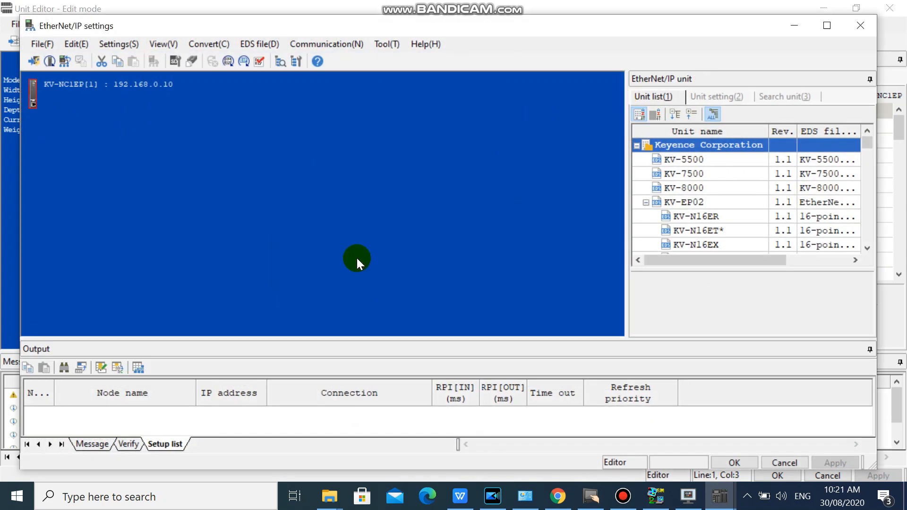
mouse_move(143, 91)
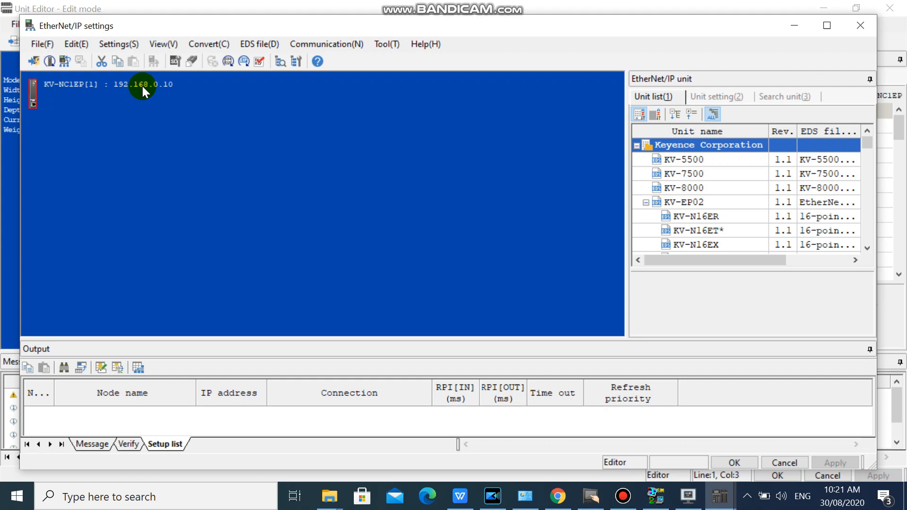
mouse_move(159, 80)
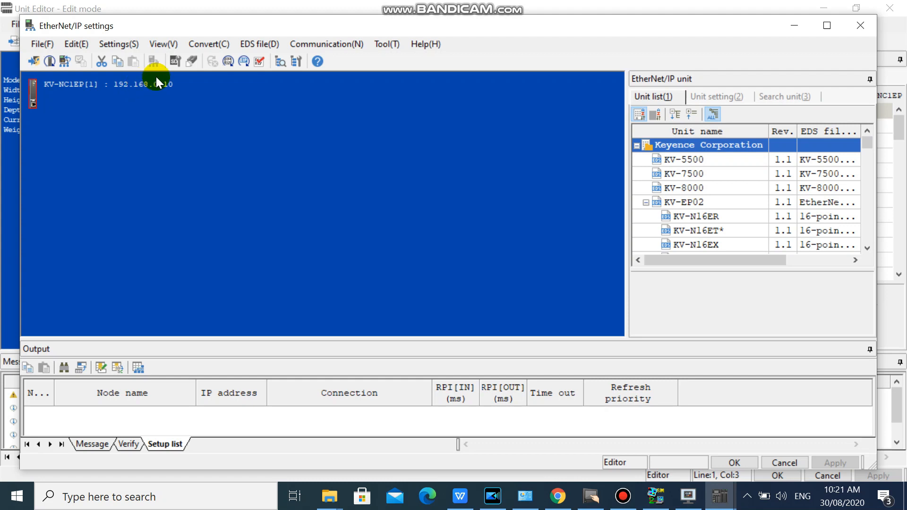
scroll(down, 3)
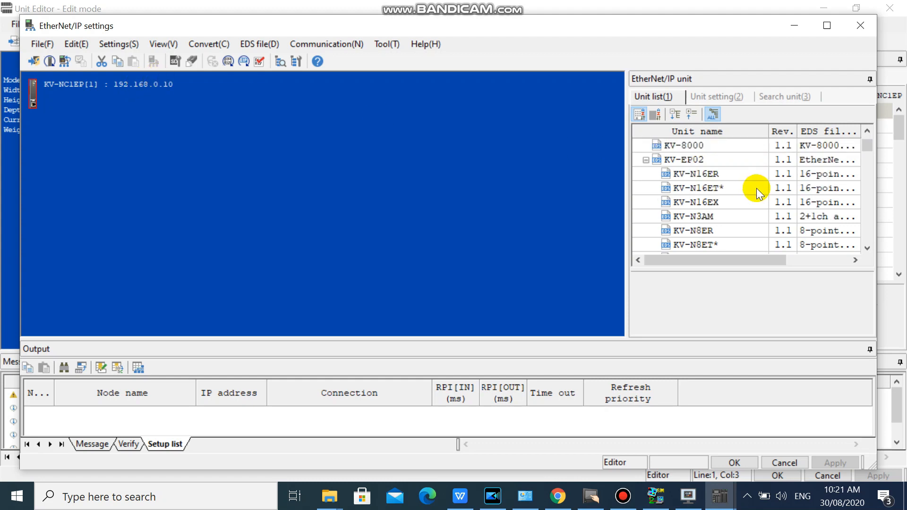
scroll(down, 3)
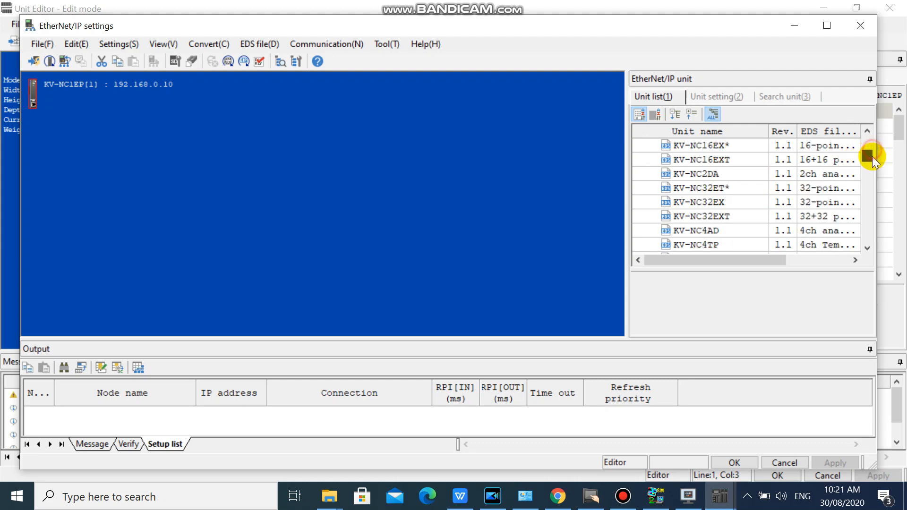
scroll(down, 3)
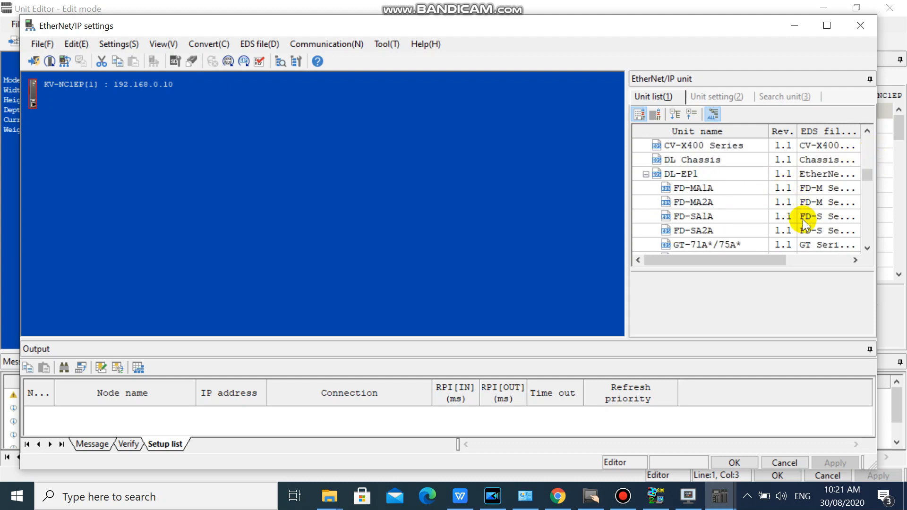
scroll(down, 3)
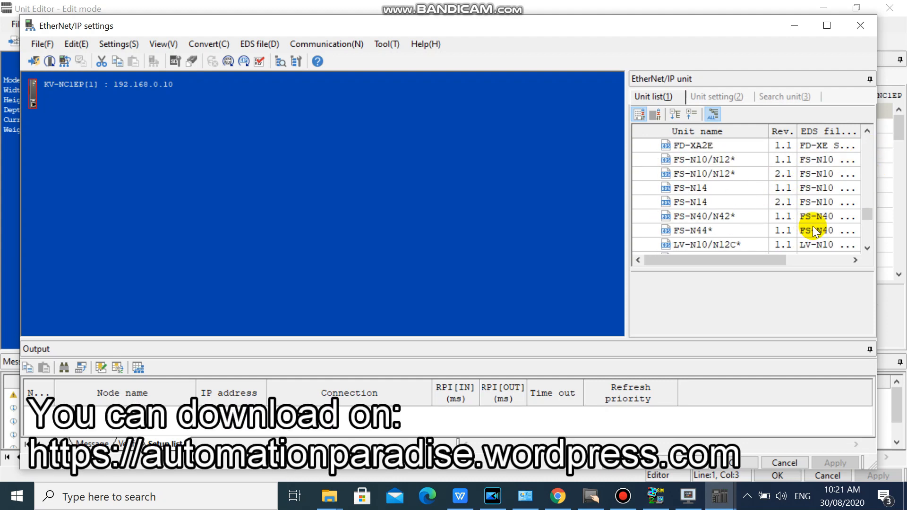
scroll(down, 3)
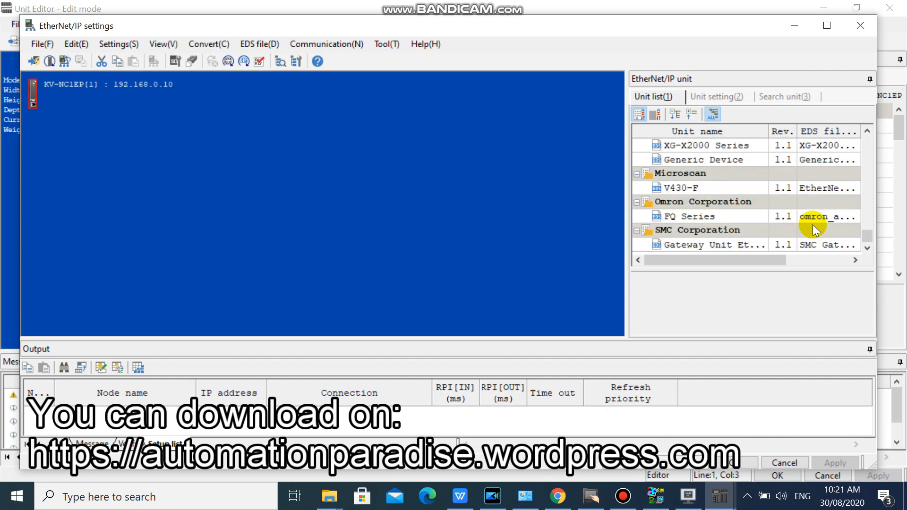
click(703, 202)
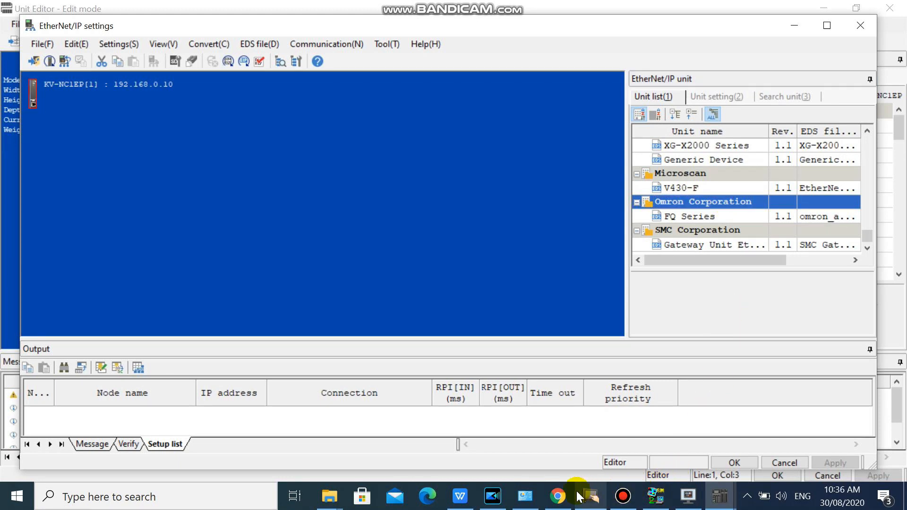
Switch to Chrome and reach the Automation Paradise EDS Files page for OMRON.
click(557, 497)
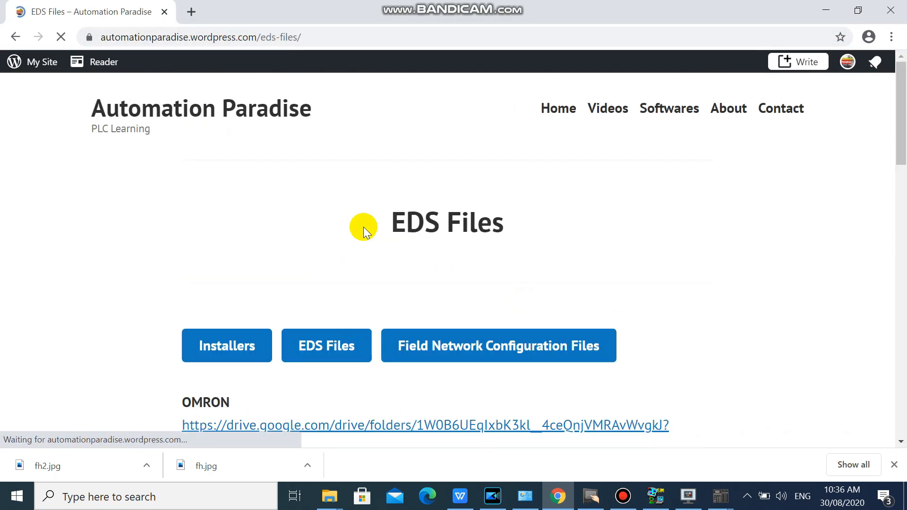
scroll(down, 3)
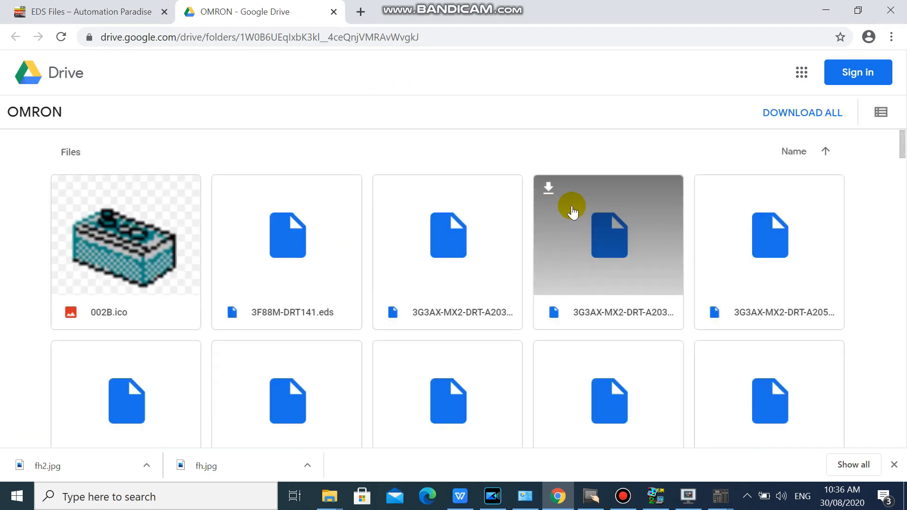
Scroll the OMRON Drive folder to FH Series.eds and close the Try Drive popup.
scroll(down, 3)
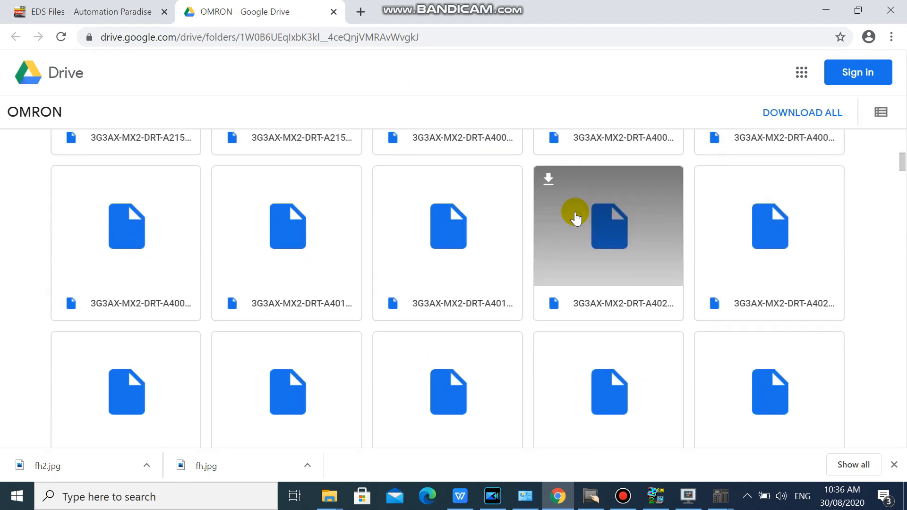
scroll(down, 3)
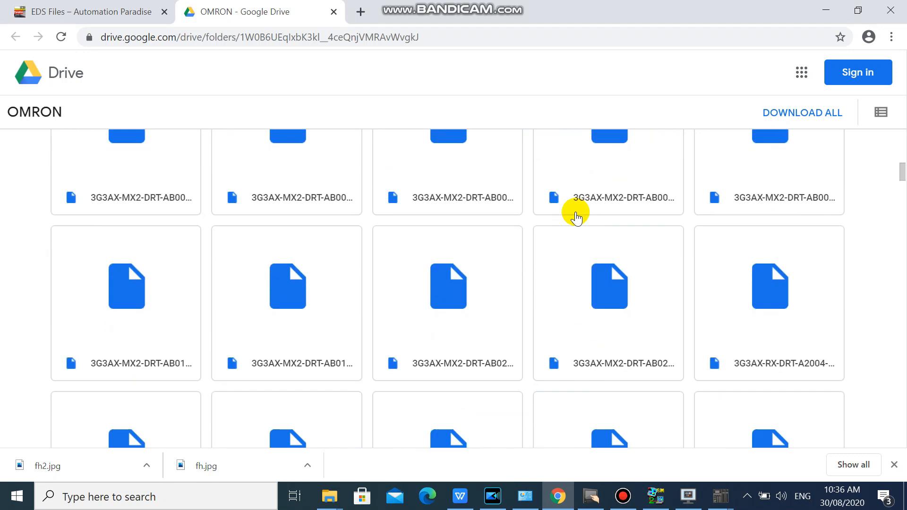
scroll(down, 3)
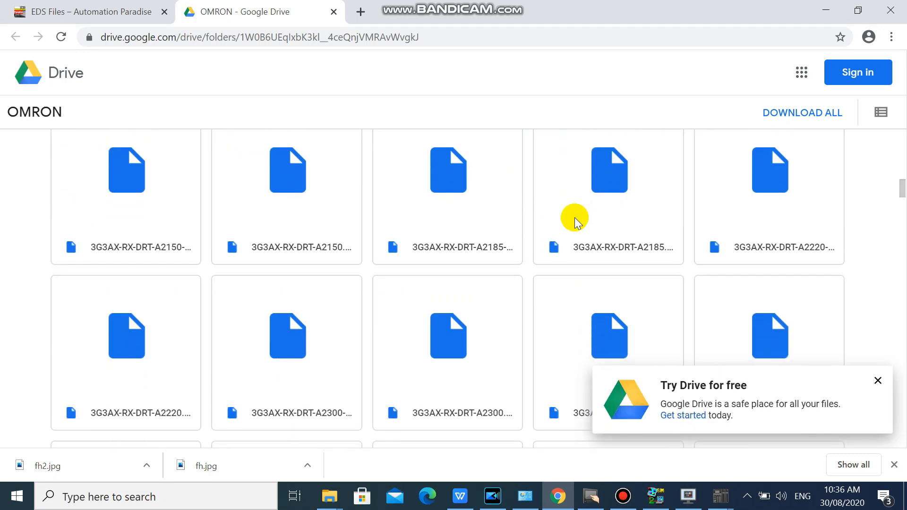
scroll(down, 3)
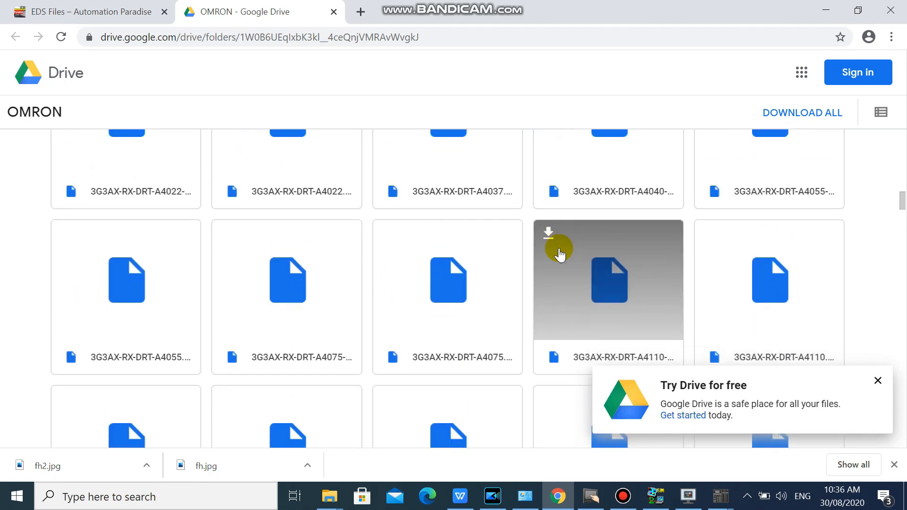
scroll(down, 3)
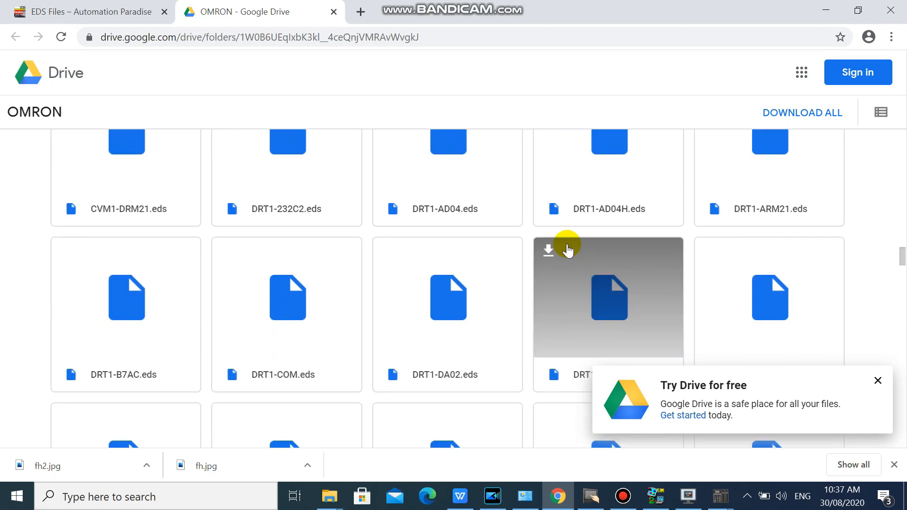
scroll(down, 3)
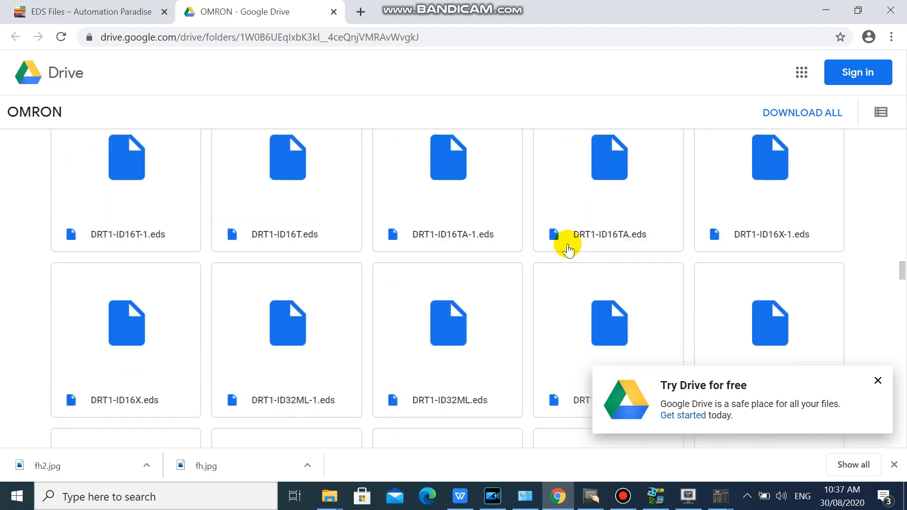
scroll(down, 3)
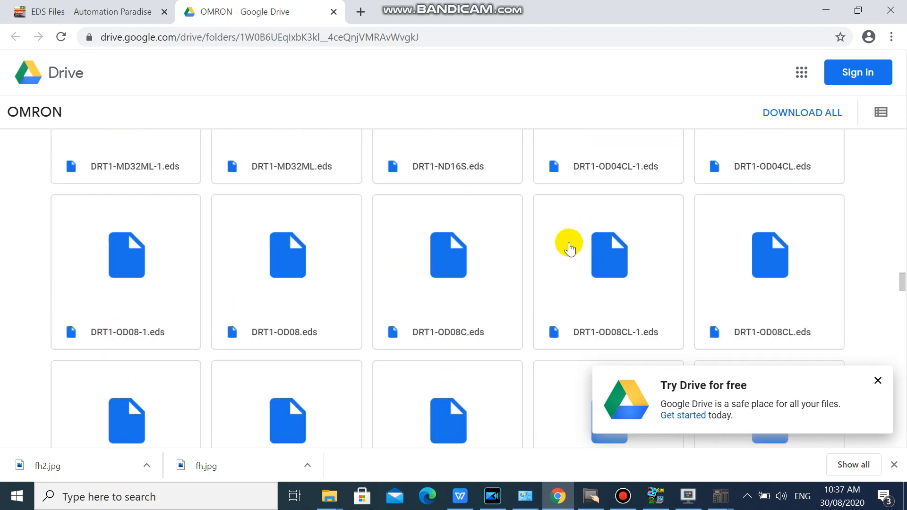
scroll(down, 3)
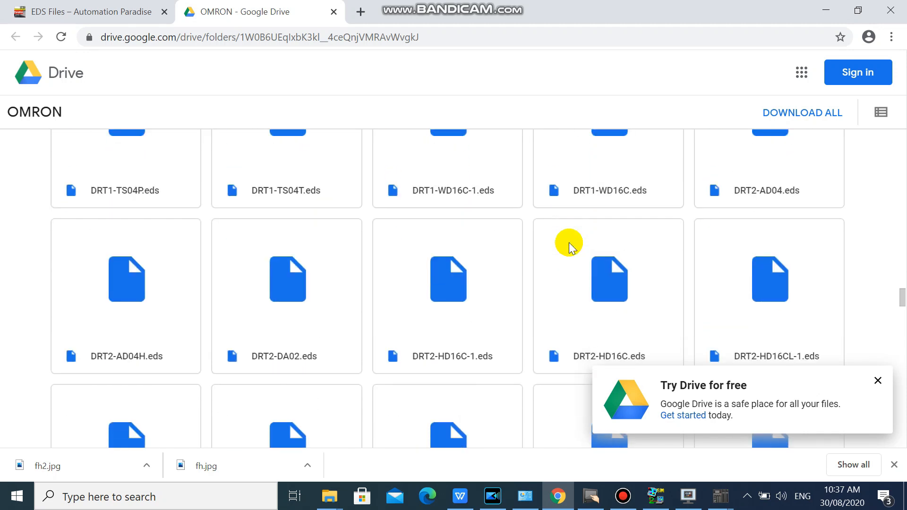
scroll(down, 3)
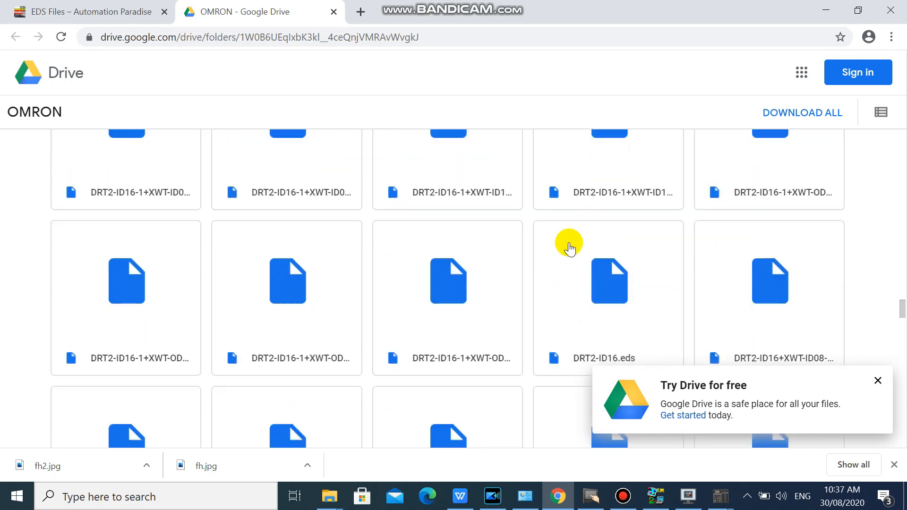
scroll(down, 3)
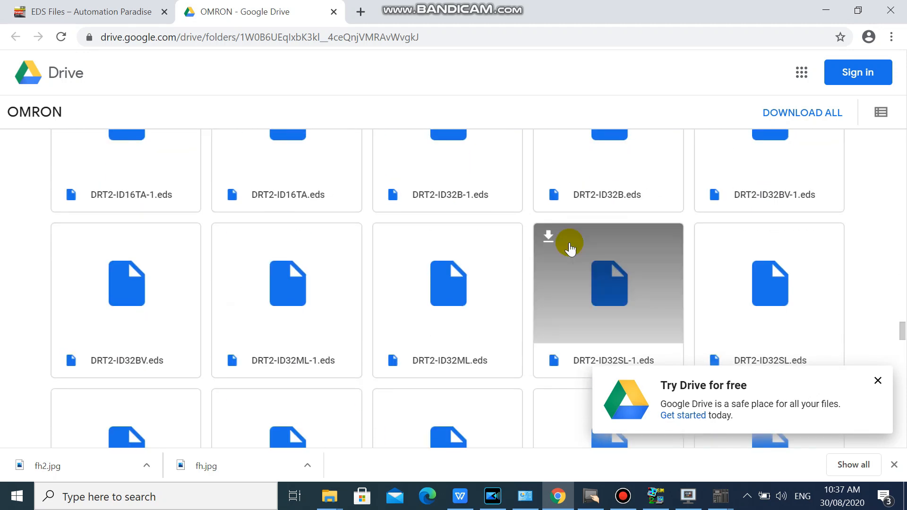
scroll(up, 3)
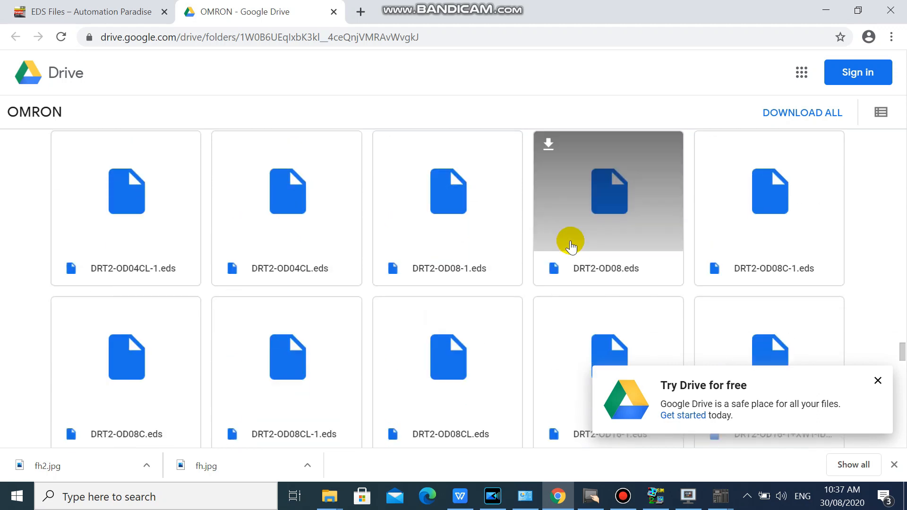
scroll(down, 3)
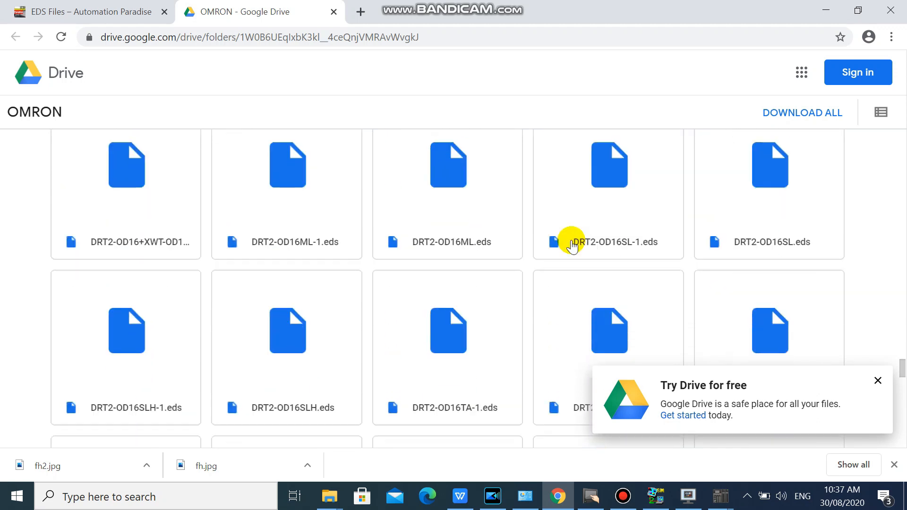
scroll(down, 3)
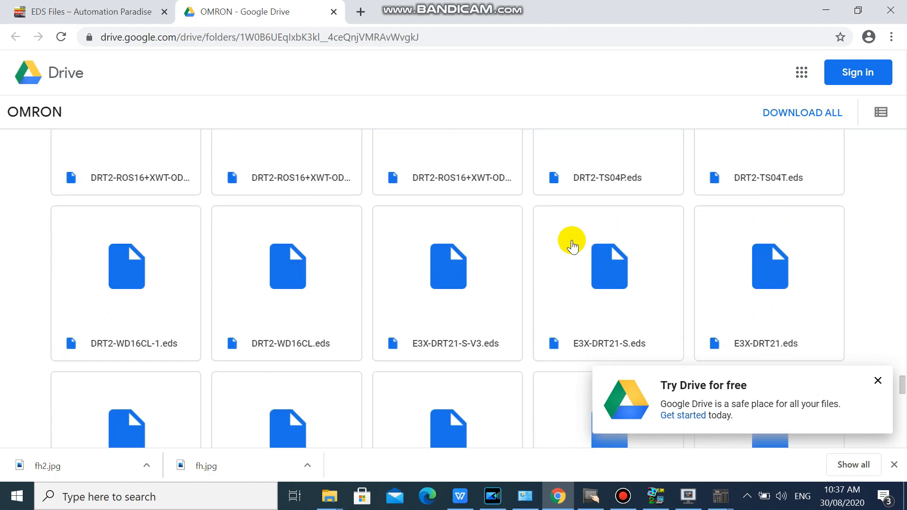
scroll(down, 3)
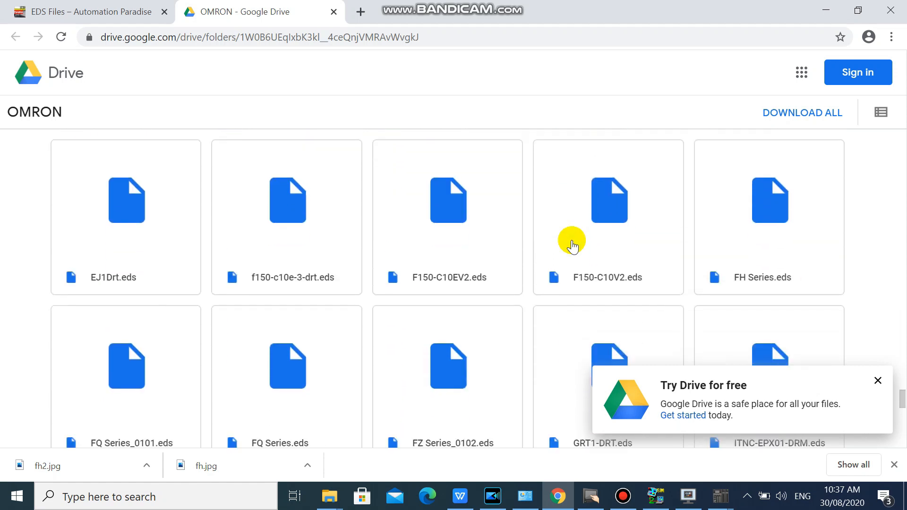
scroll(down, 3)
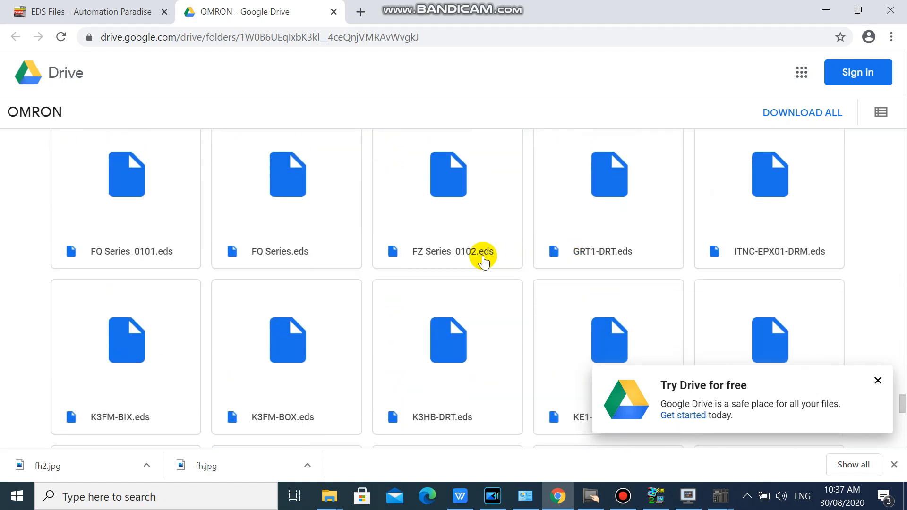
mouse_move(649, 240)
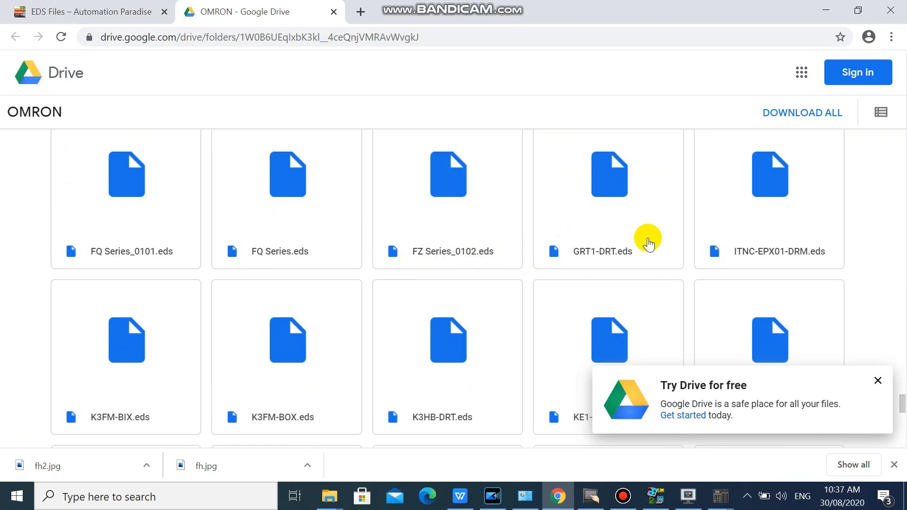
scroll(up, 3)
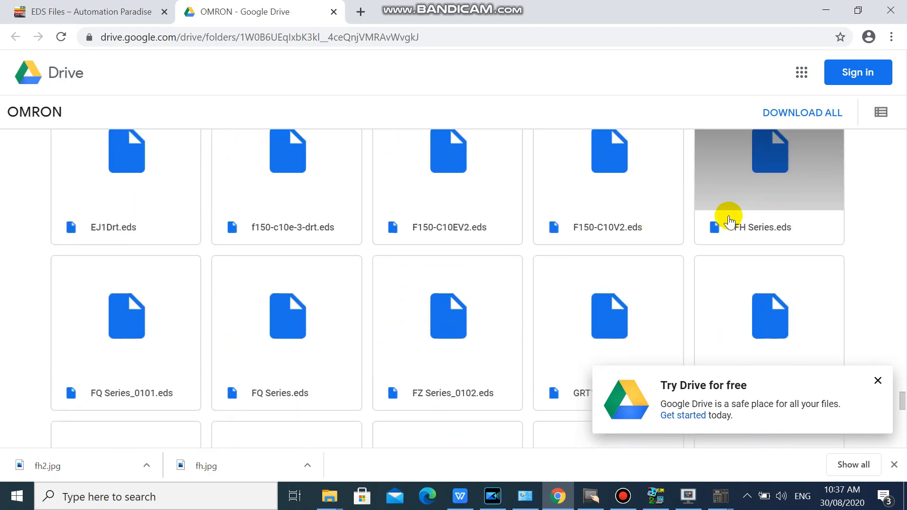
scroll(up, 3)
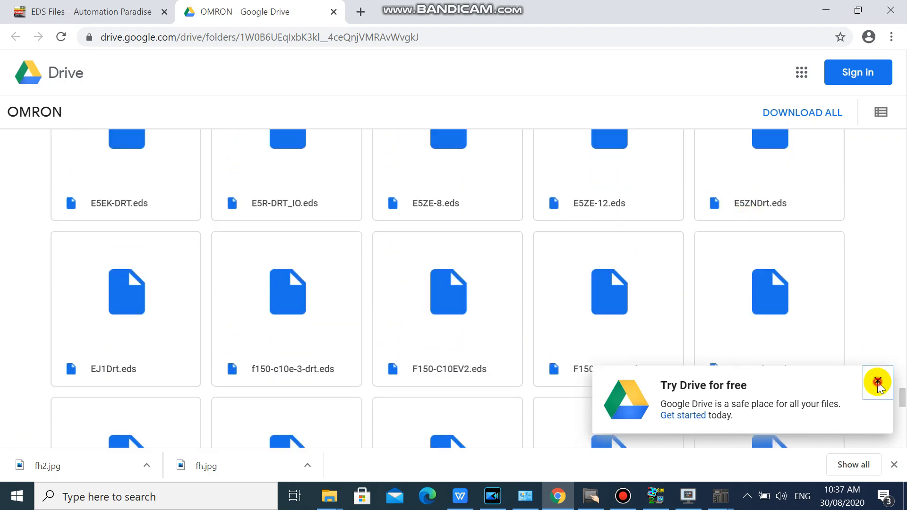
click(877, 381)
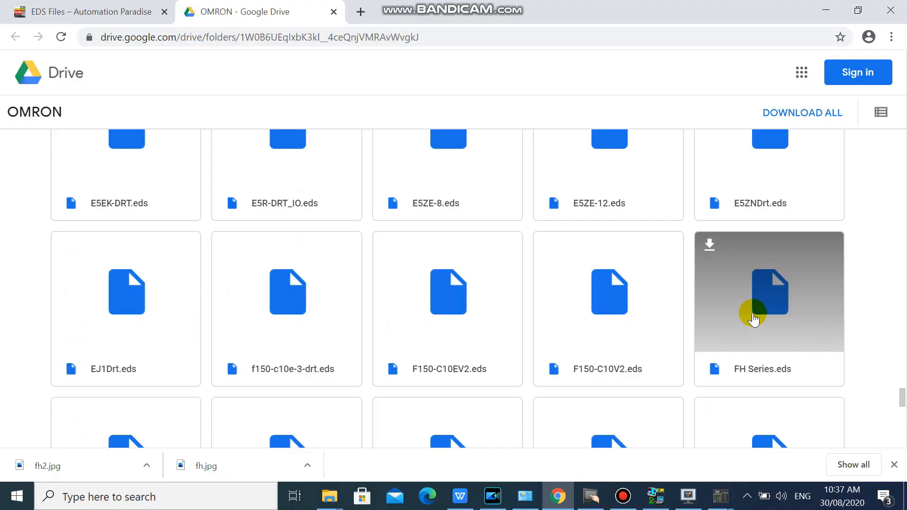
Download FH Series.eds from Google Drive and save it into Downloads.
click(769, 291)
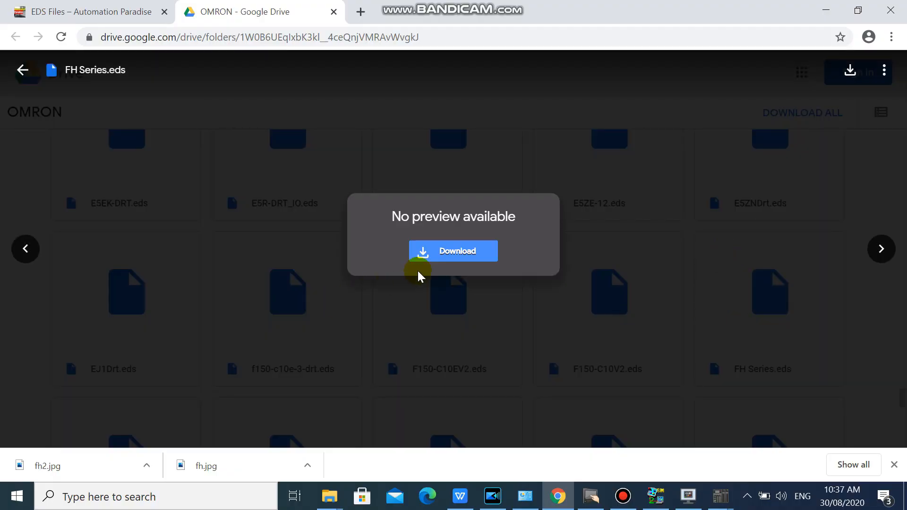
click(452, 250)
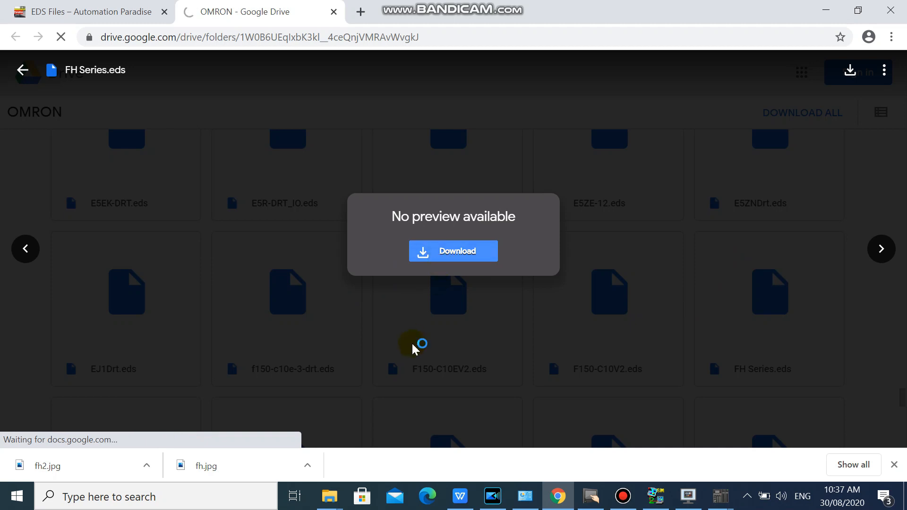
click(453, 251)
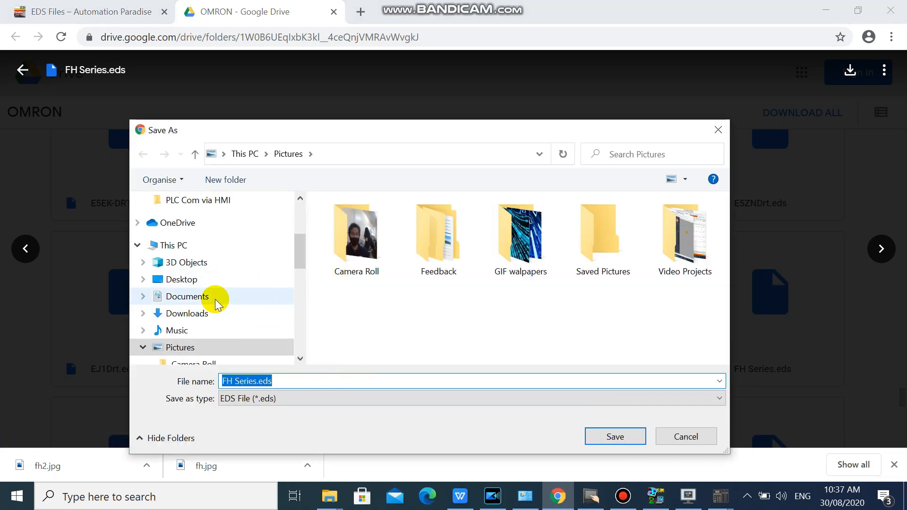
click(188, 313)
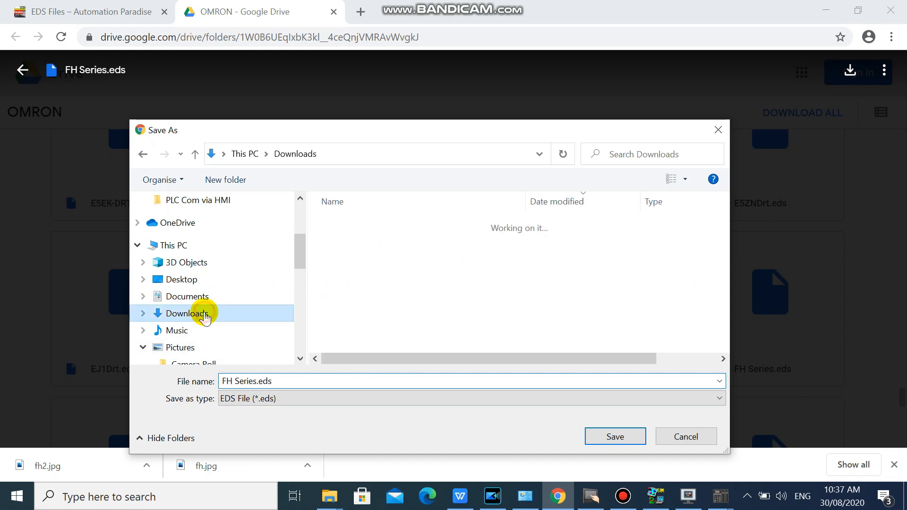
click(615, 436)
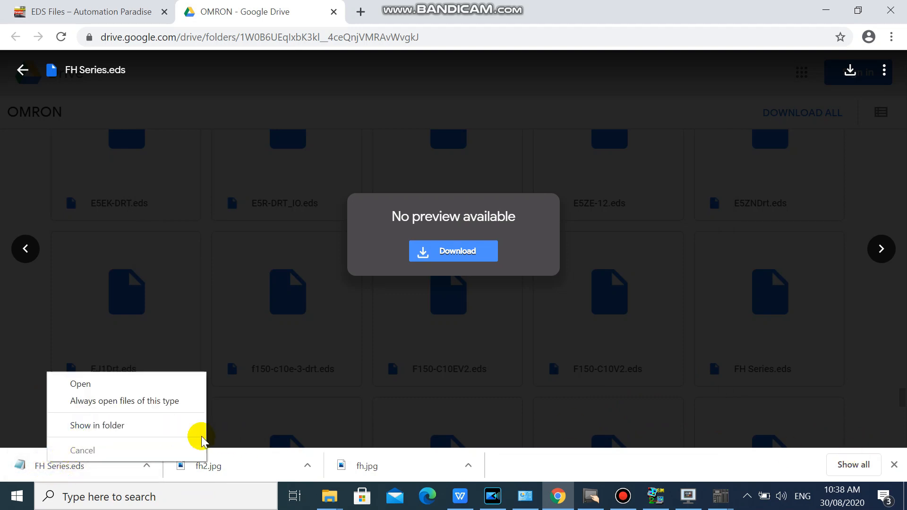
Show FH Series.eds in the Downloads folder, then minimise File Explorer.
click(96, 425)
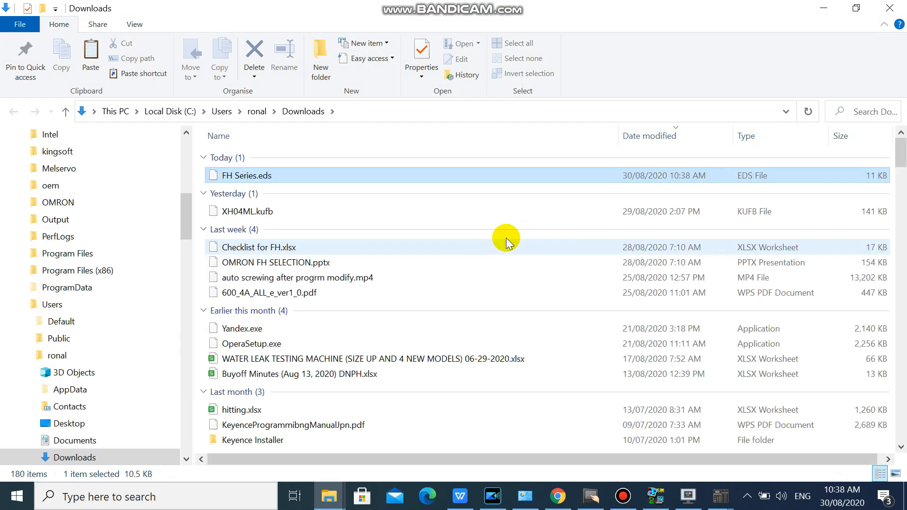
mouse_move(277, 178)
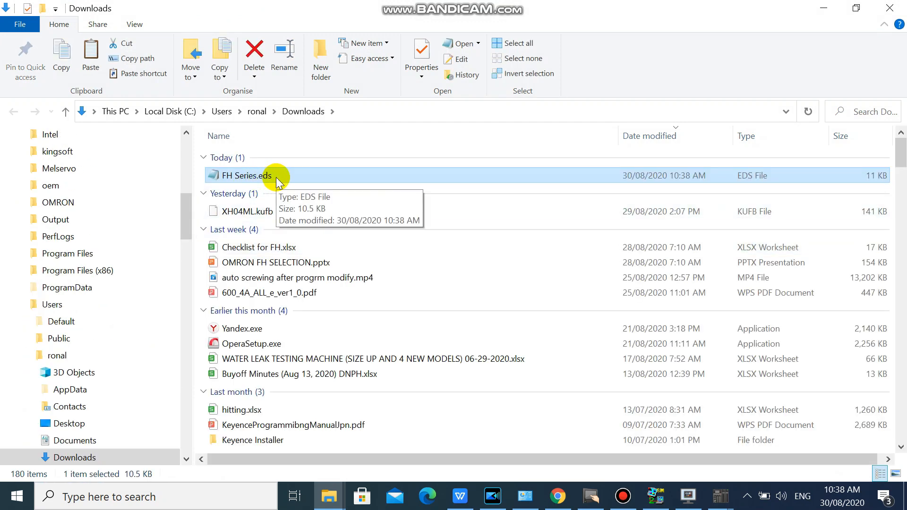
mouse_move(824, 11)
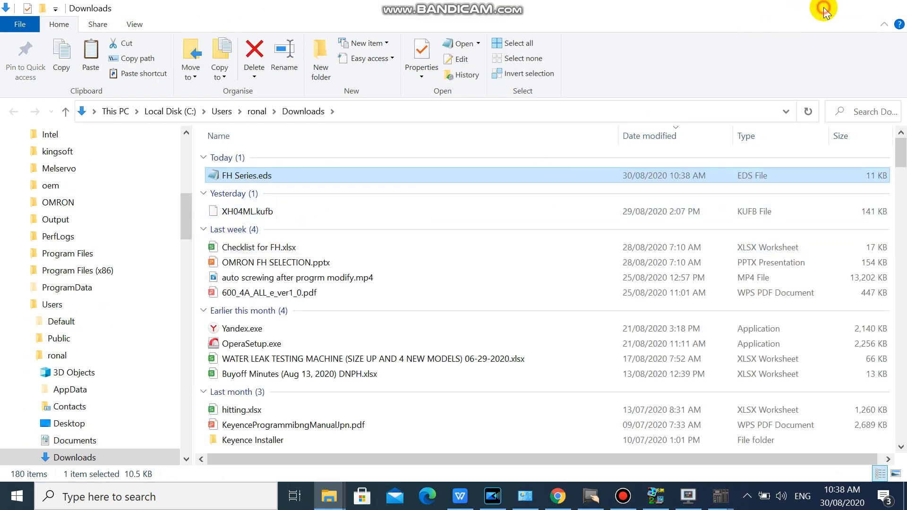
click(557, 496)
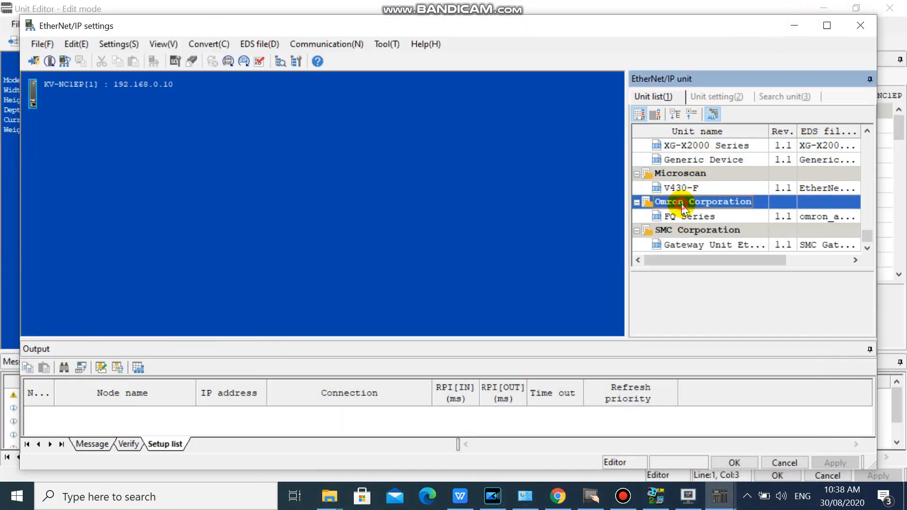
mouse_move(706, 219)
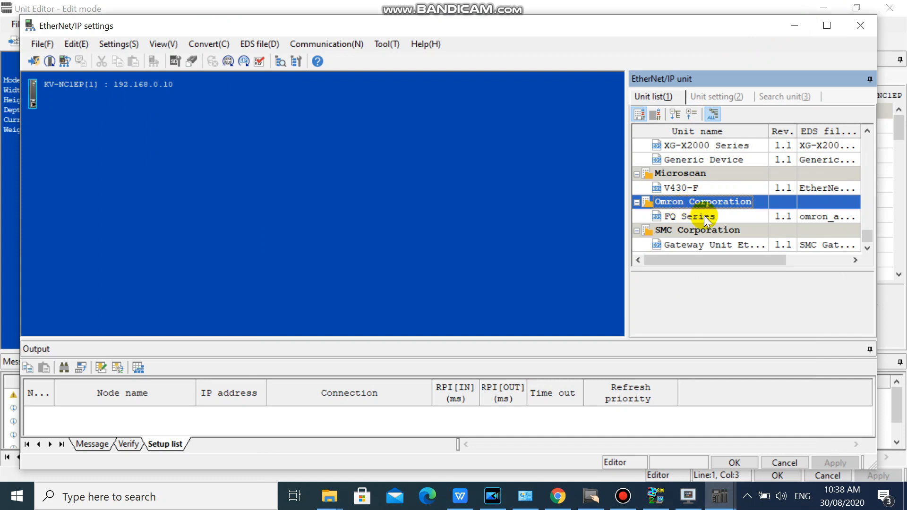
mouse_move(705, 364)
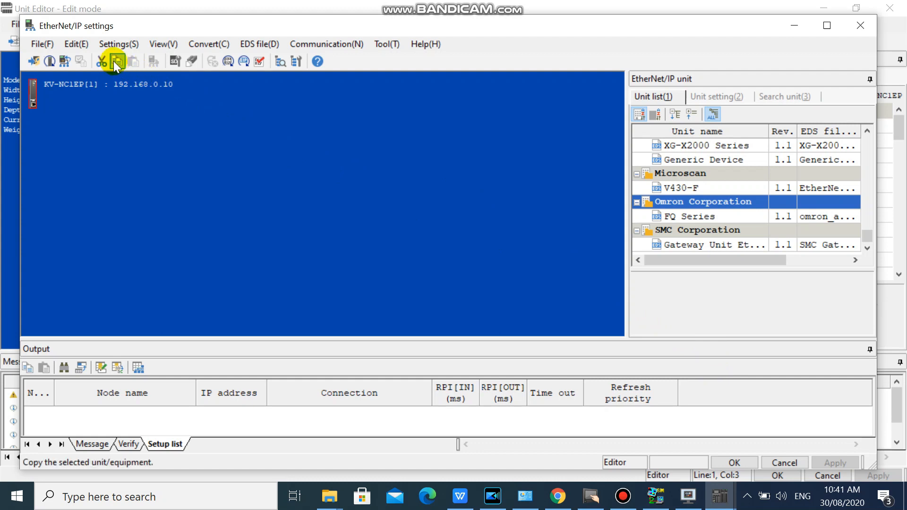
Register FH Series.eds from Downloads through EDS file > Register.
click(258, 44)
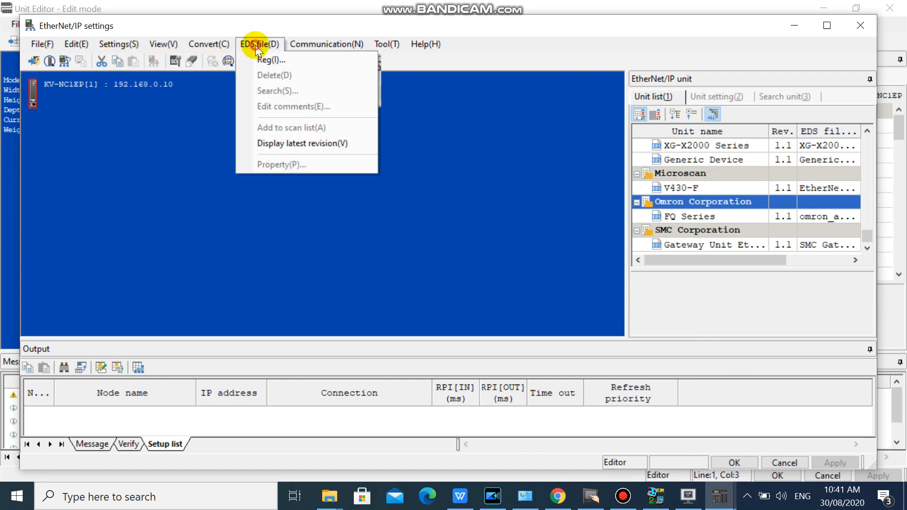
mouse_move(271, 60)
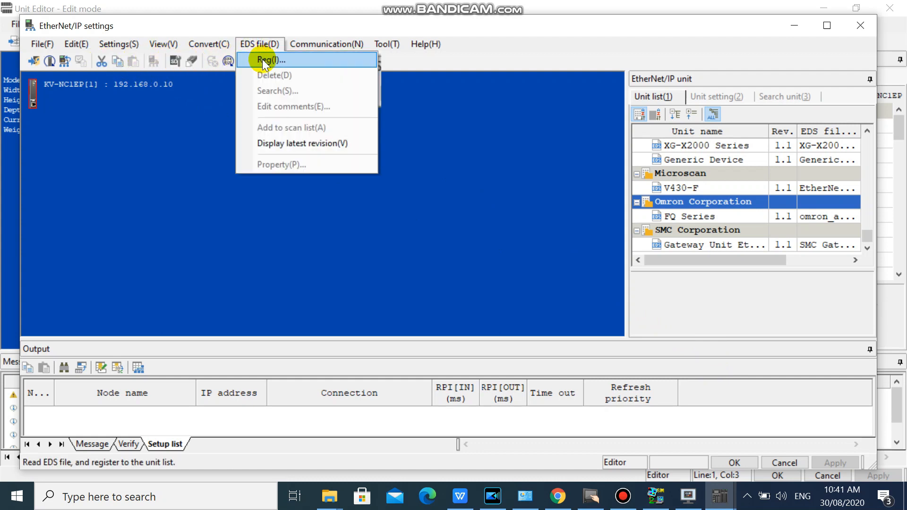
click(271, 59)
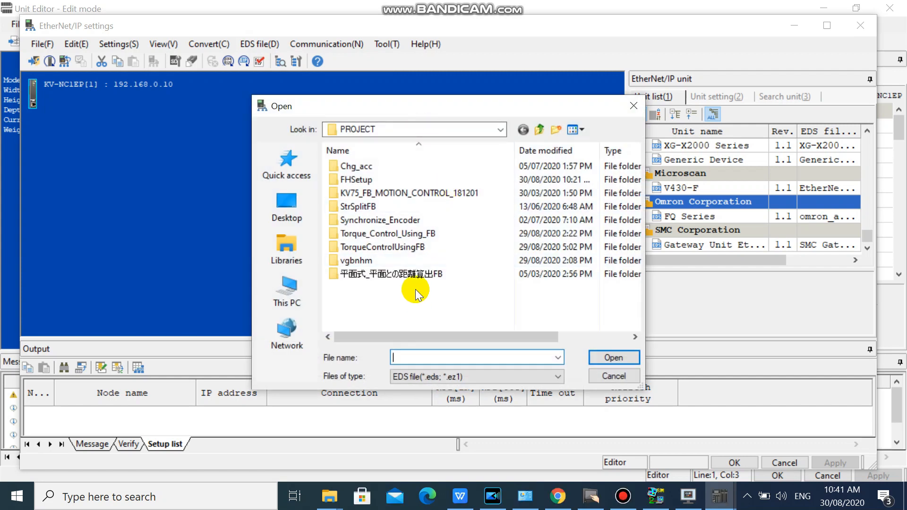
mouse_move(286, 206)
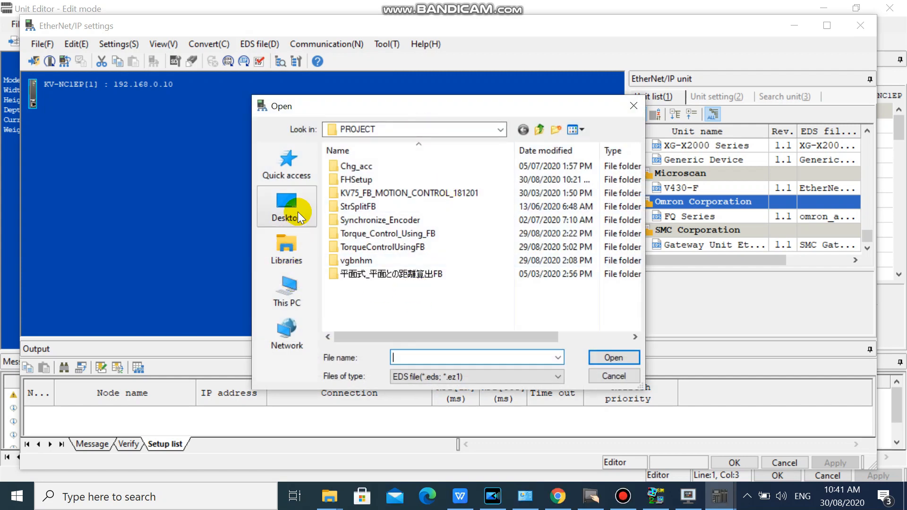
click(286, 291)
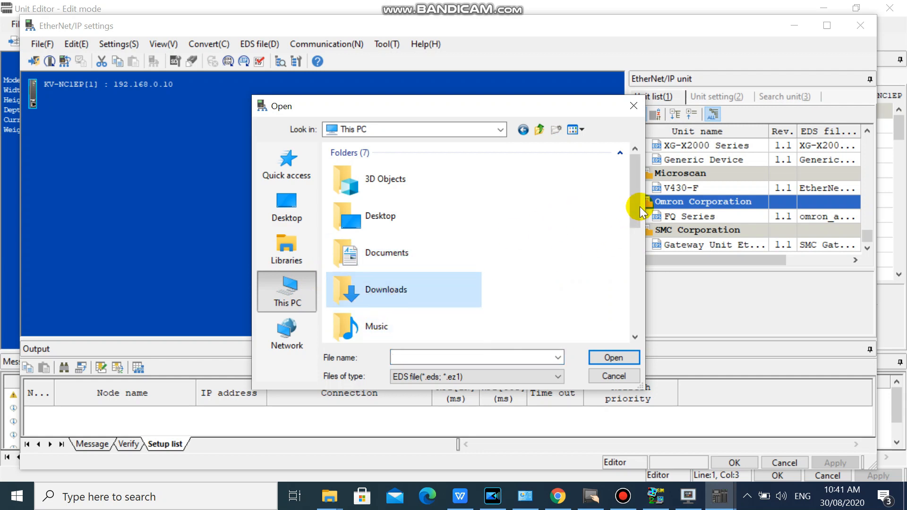
scroll(down, 3)
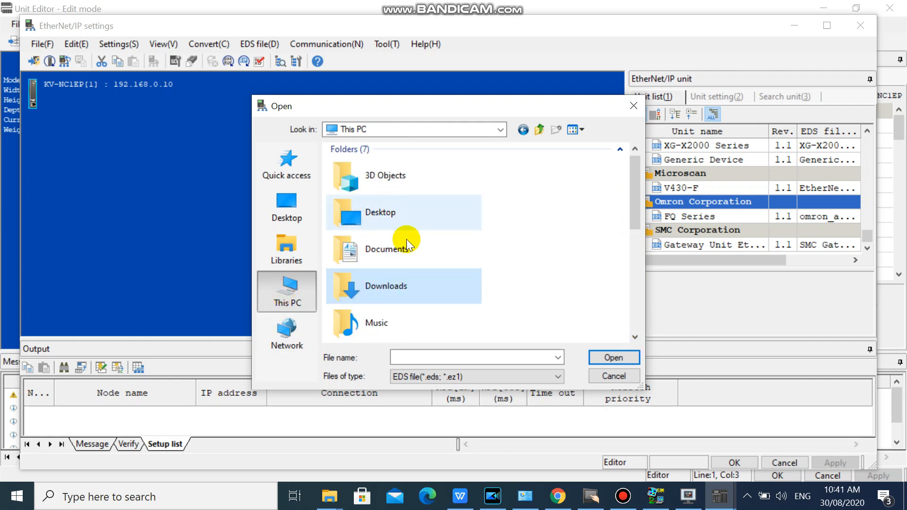
double_click(386, 286)
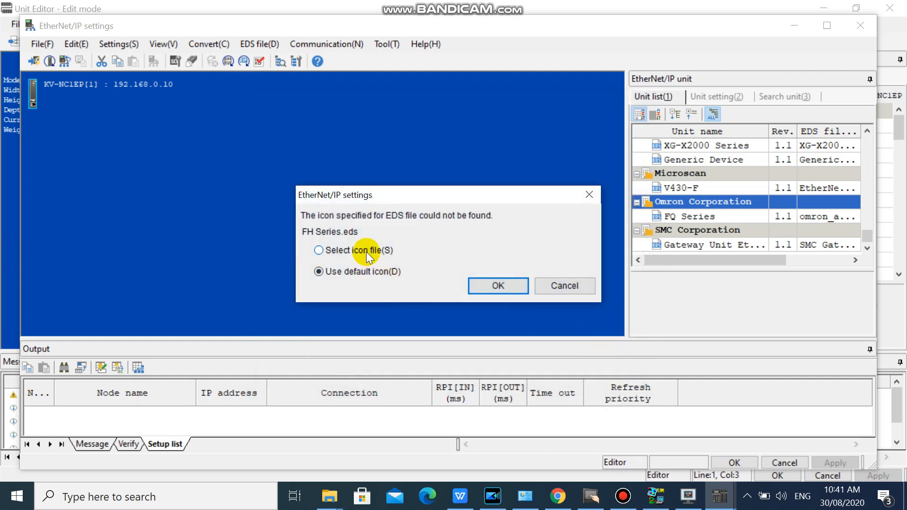
click(496, 285)
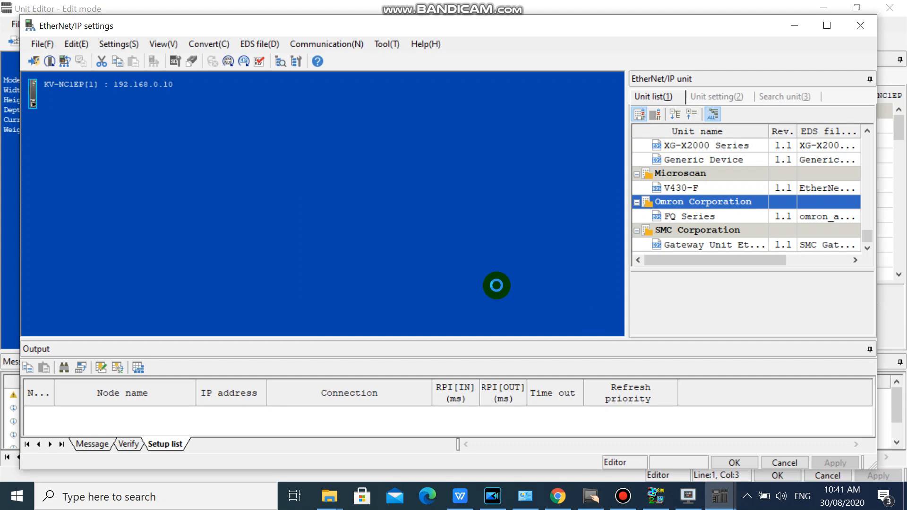
mouse_move(520, 289)
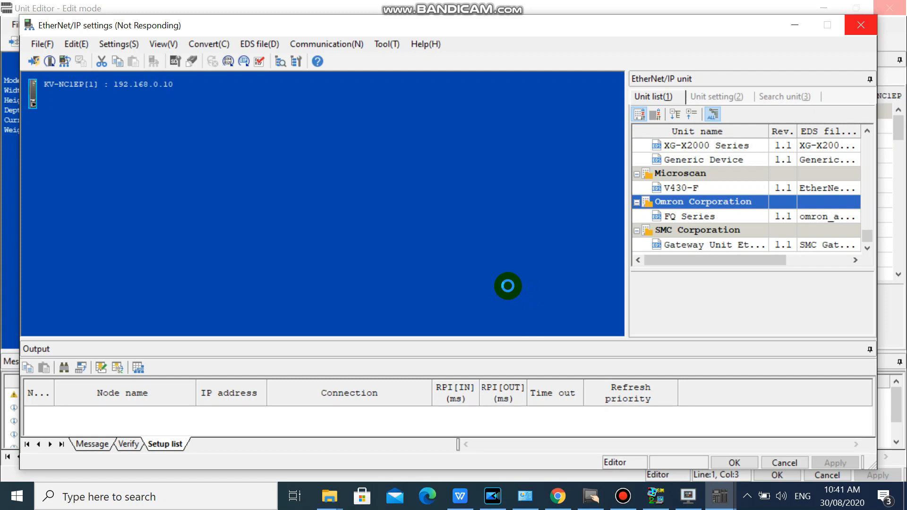
click(693, 201)
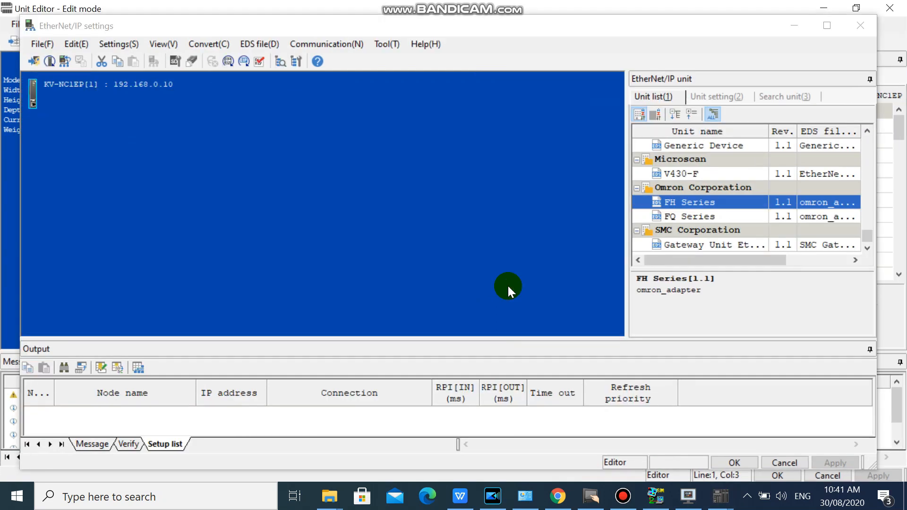
mouse_move(697, 211)
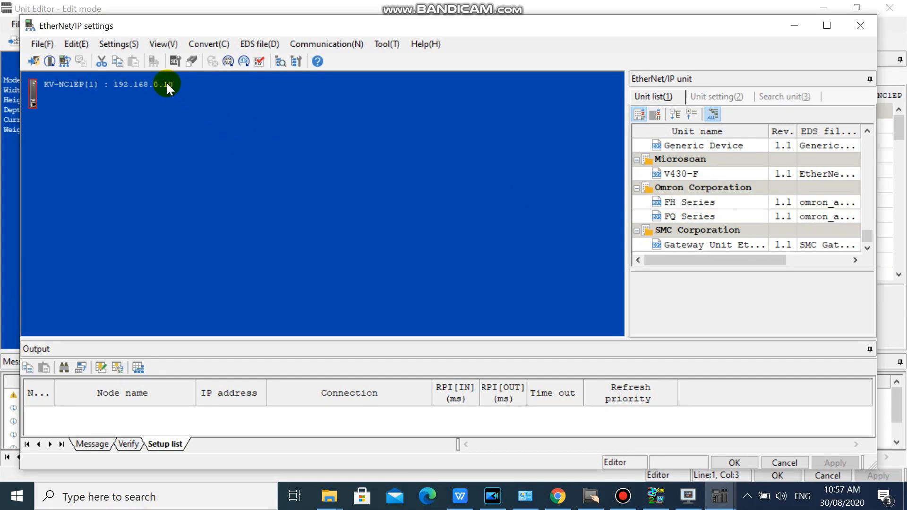
mouse_move(728, 96)
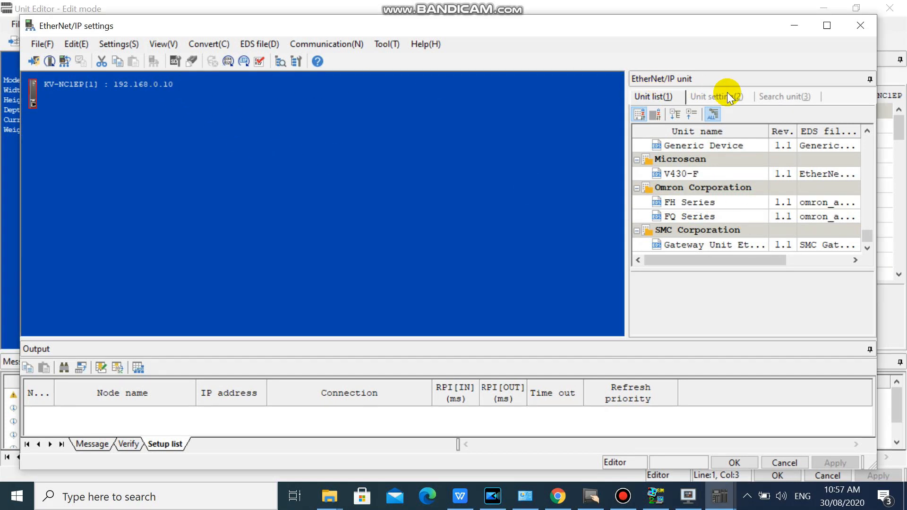
Change the scanner IP address from 192.168.0.10 to 192.168.0.1 on the Unit setting tab.
click(716, 96)
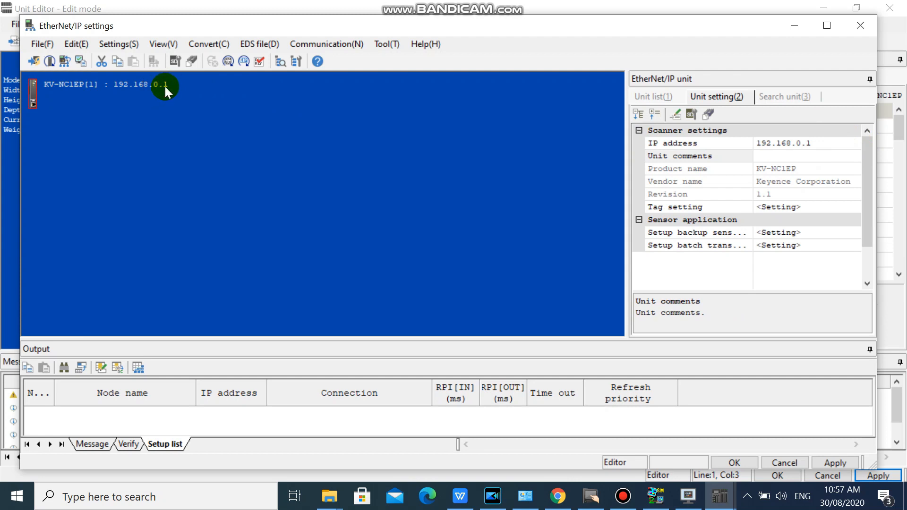
mouse_move(859, 149)
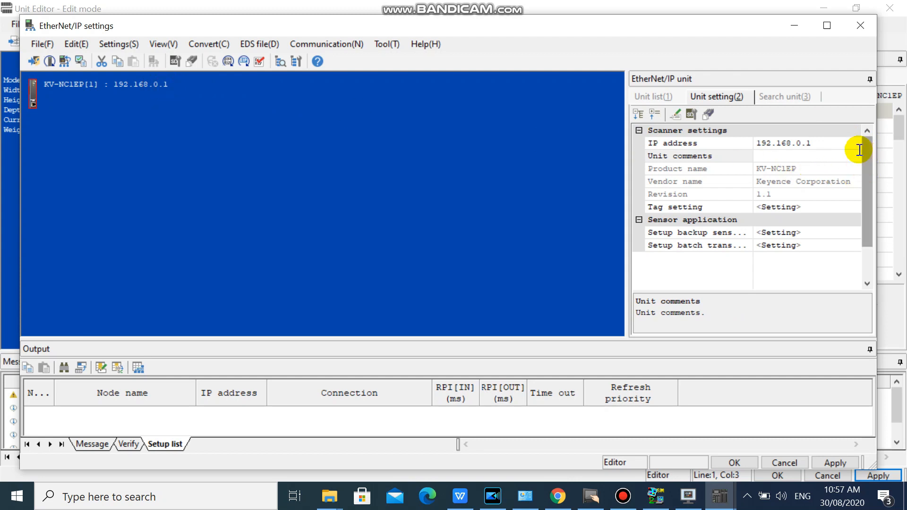
click(652, 97)
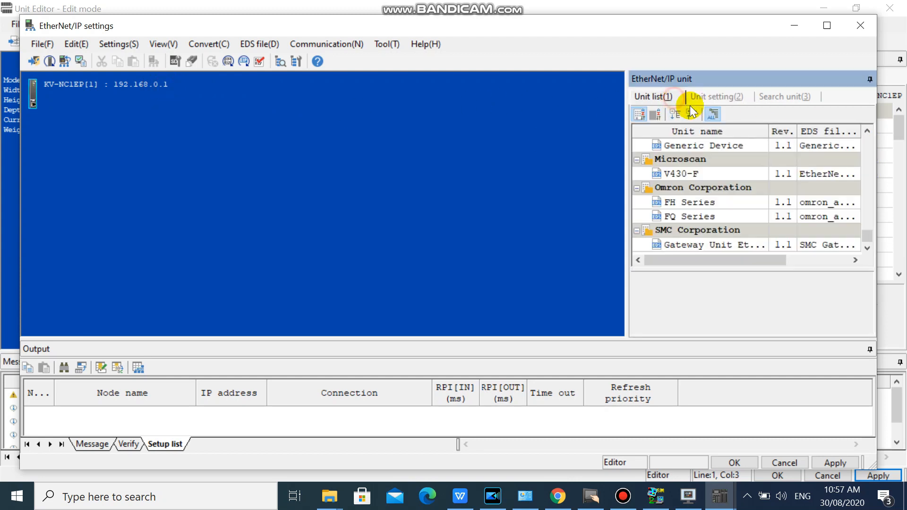
Add FH Series under the KV-NC1EP with default adapter addresses and view its settings.
click(689, 201)
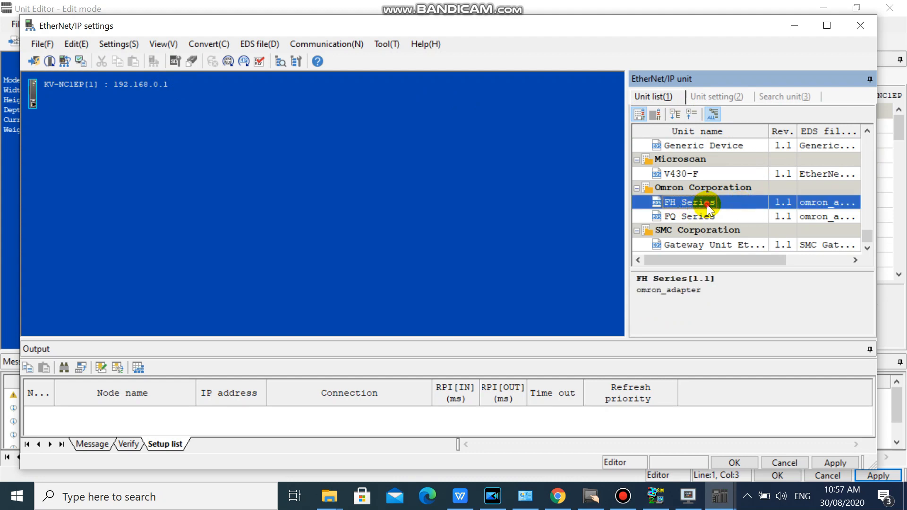
double_click(689, 201)
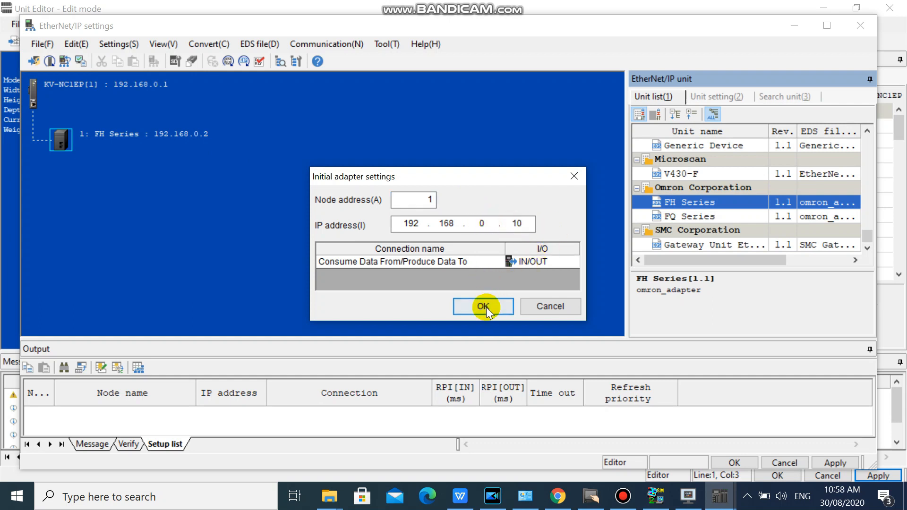
click(482, 306)
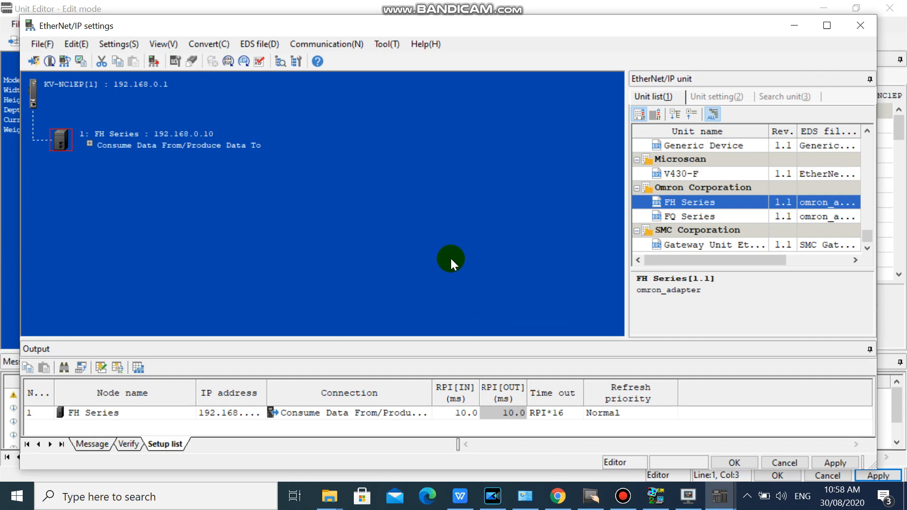
mouse_move(412, 203)
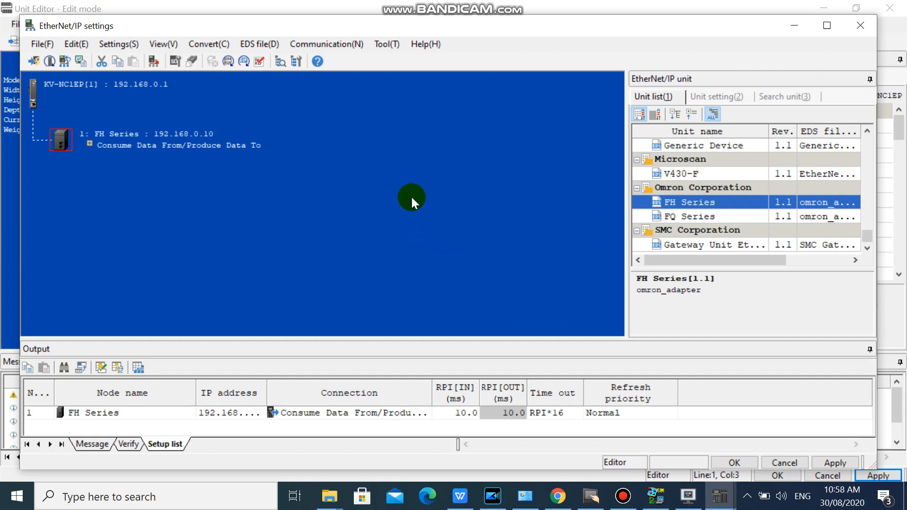
mouse_move(440, 207)
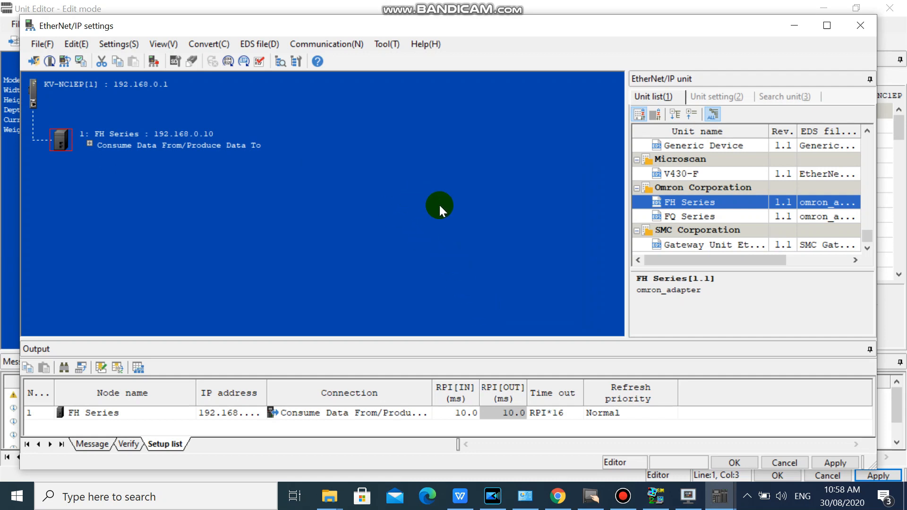
click(715, 96)
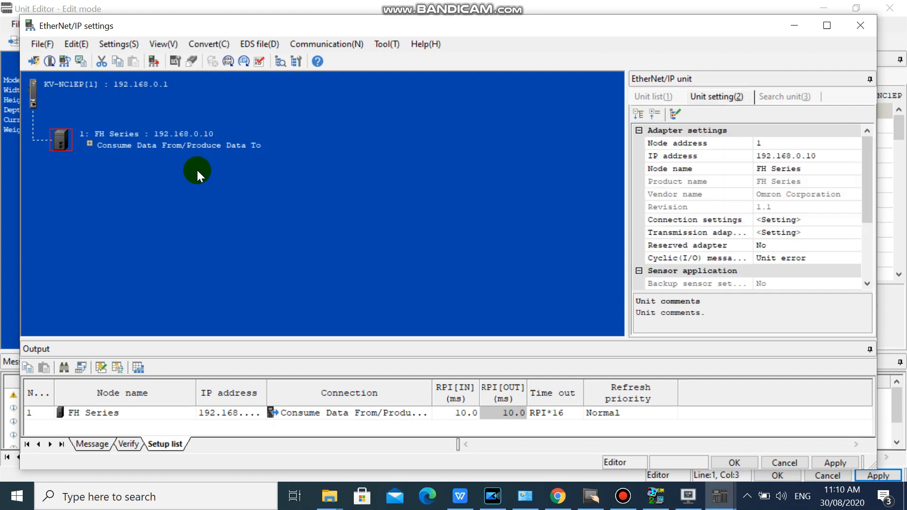
mouse_move(113, 145)
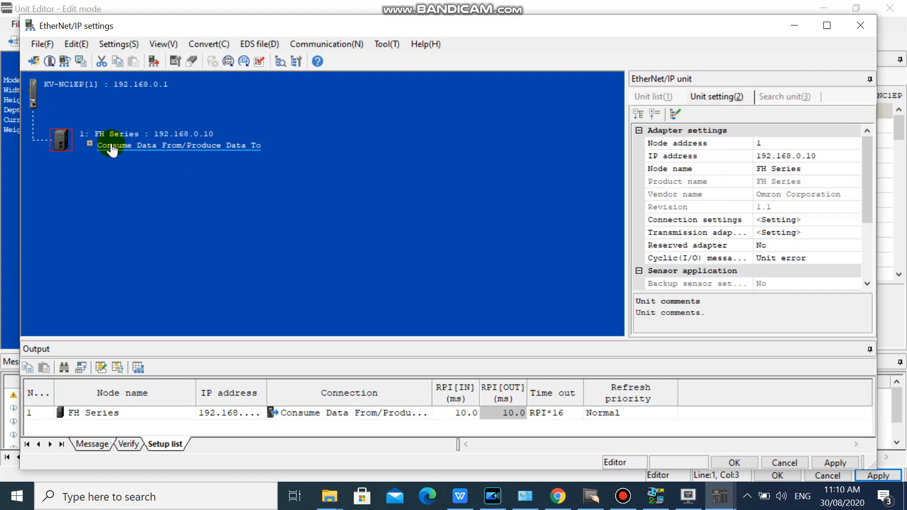
Accept the FH Series connection: point-to-point IN_101 (24 words) and OUT_100 (10 words).
click(90, 143)
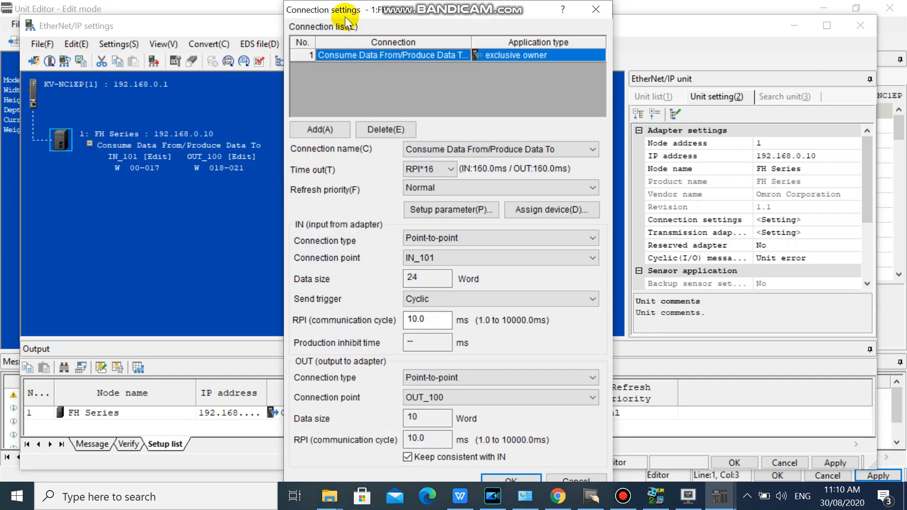
mouse_move(435, 152)
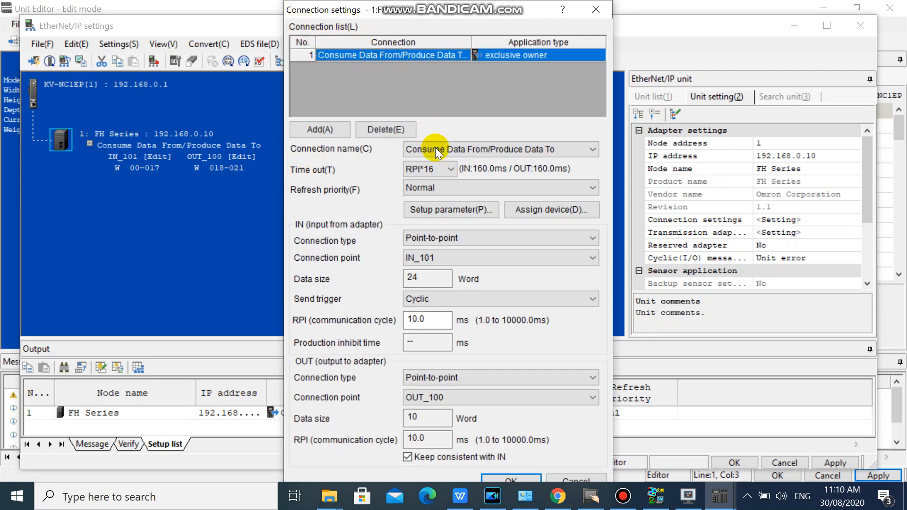
click(590, 237)
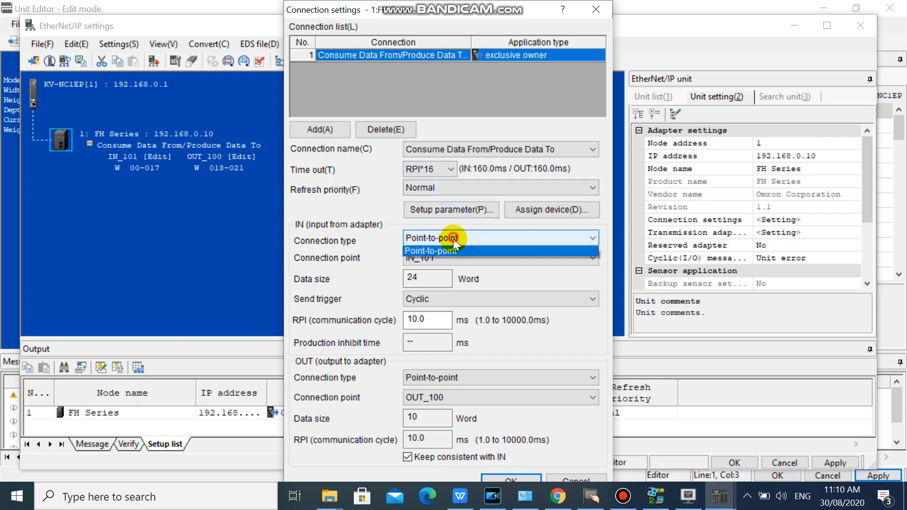
click(431, 250)
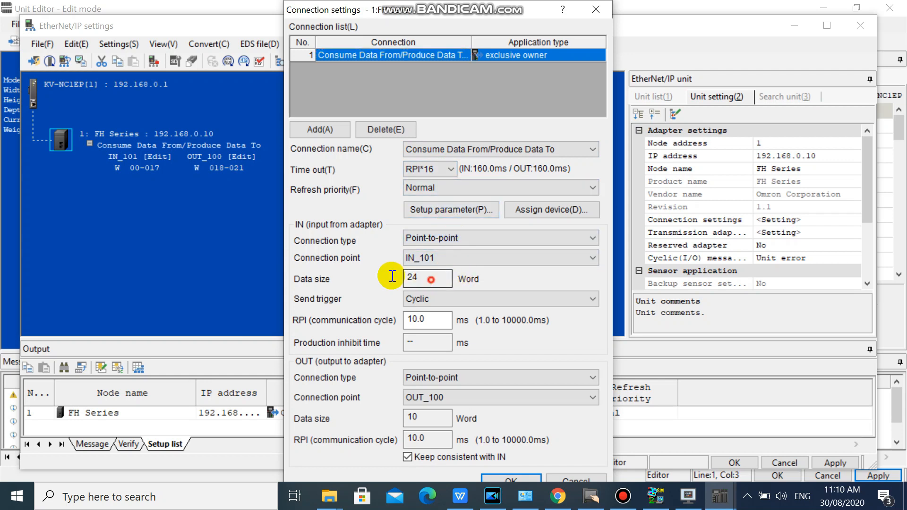
click(591, 377)
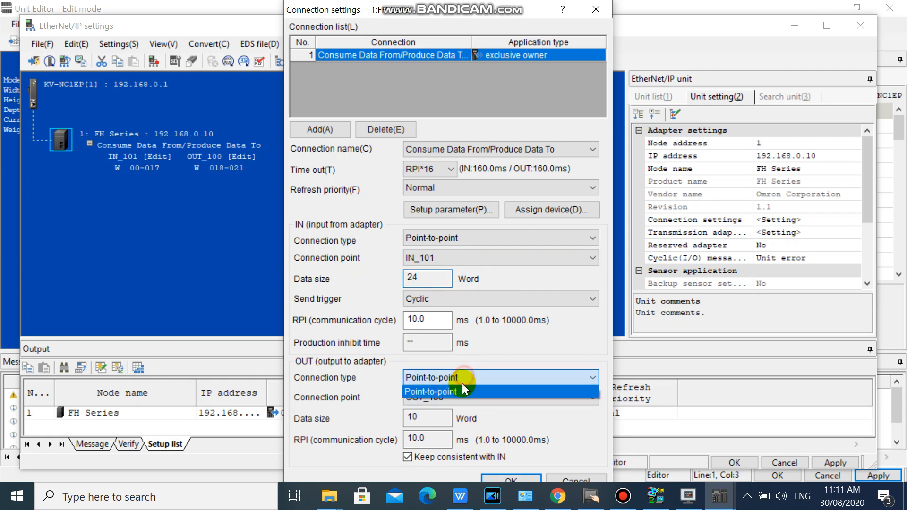
click(463, 391)
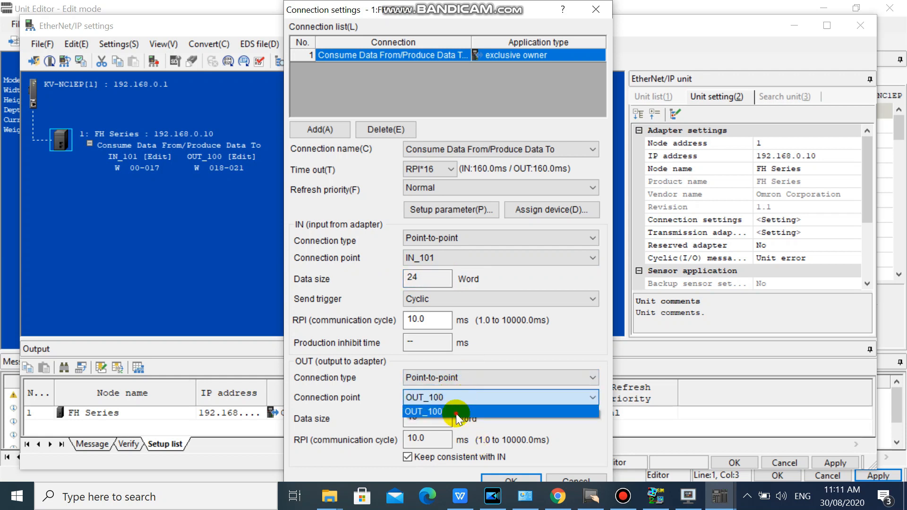
click(424, 411)
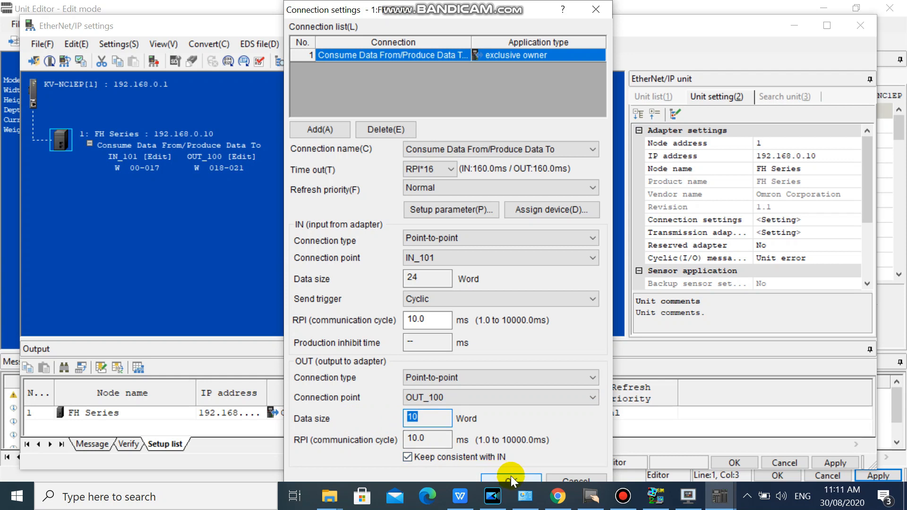
click(511, 478)
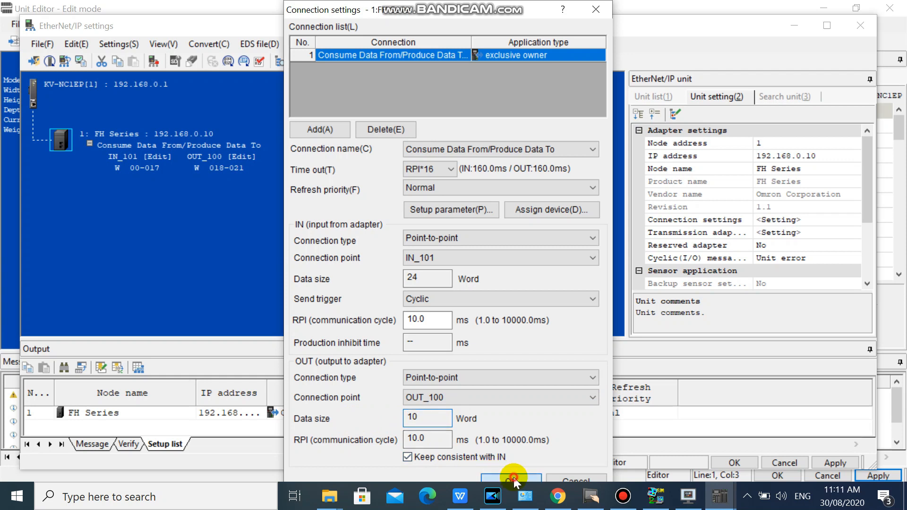
click(511, 480)
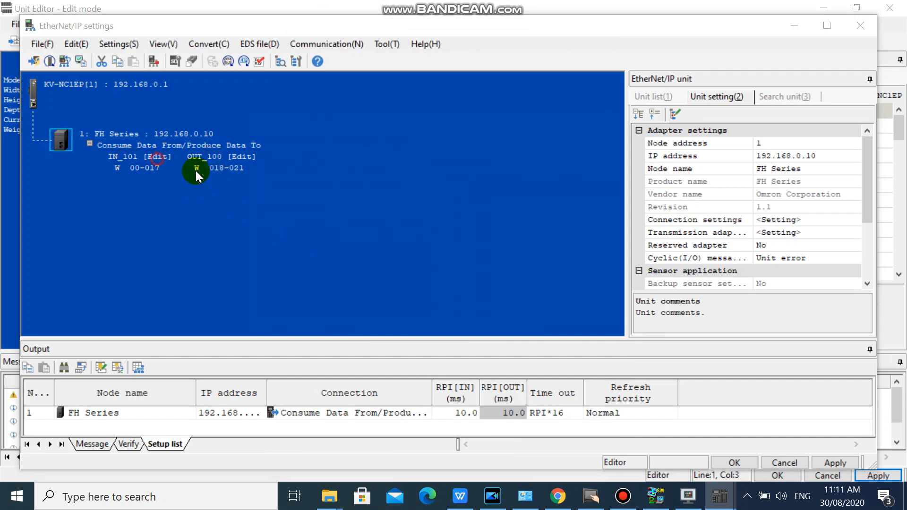
Review IN_101 words W00–W017 and OUT_100 words W018–W021, and accept the assignments.
click(157, 157)
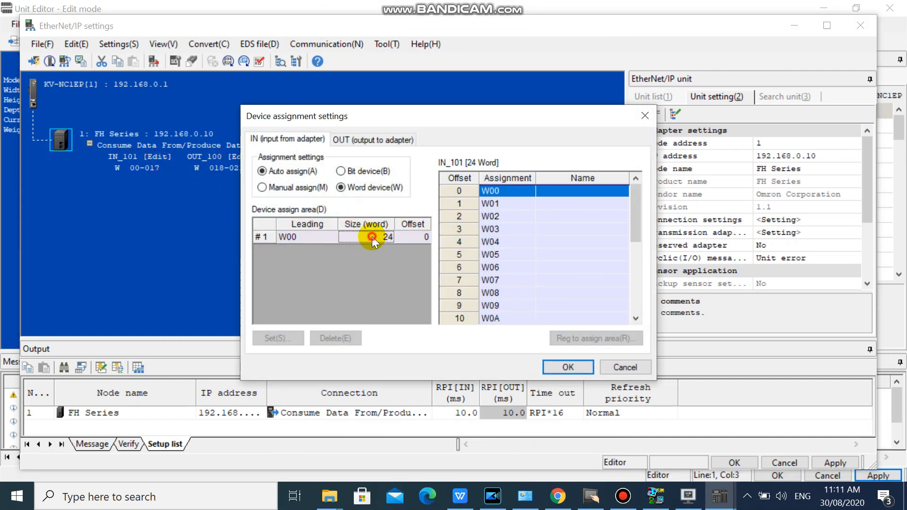
scroll(down, 3)
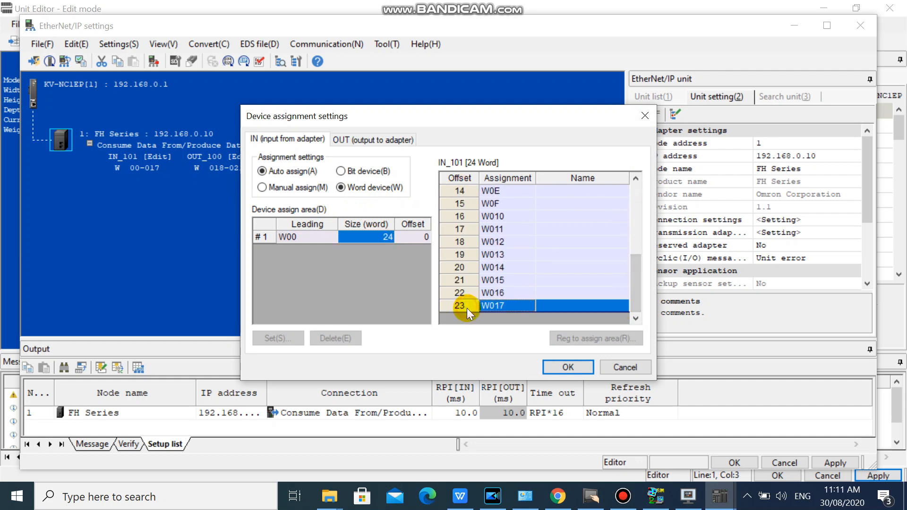
click(567, 366)
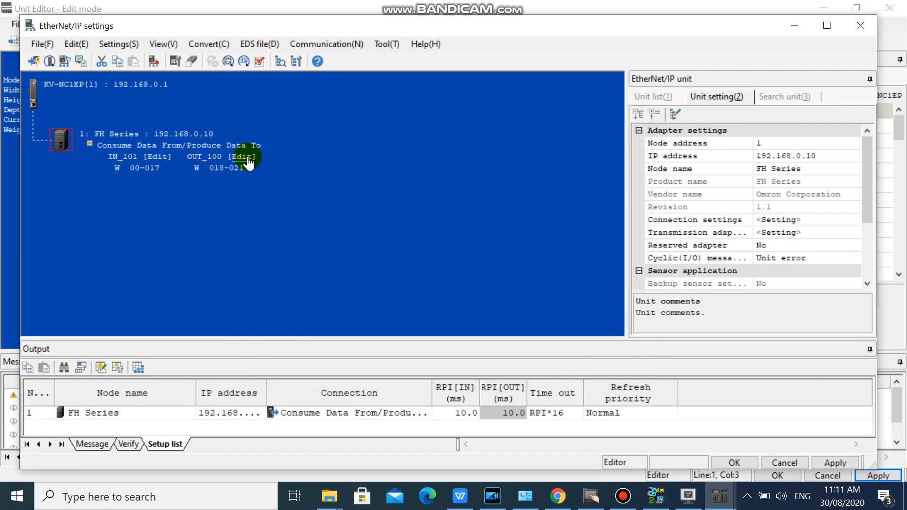
click(242, 157)
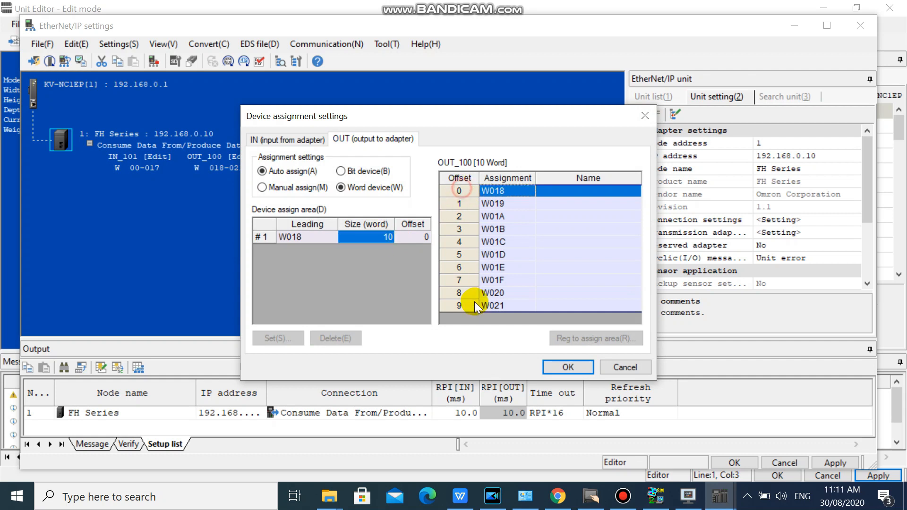
click(566, 366)
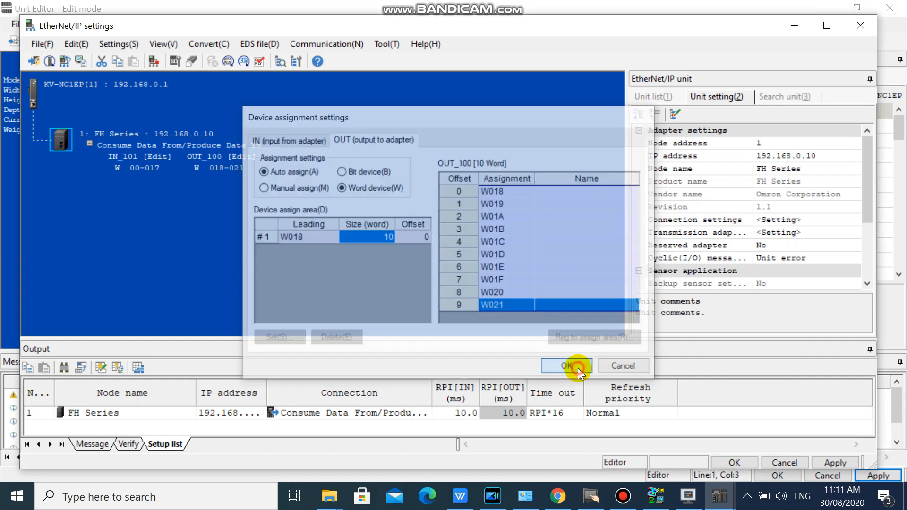
click(565, 365)
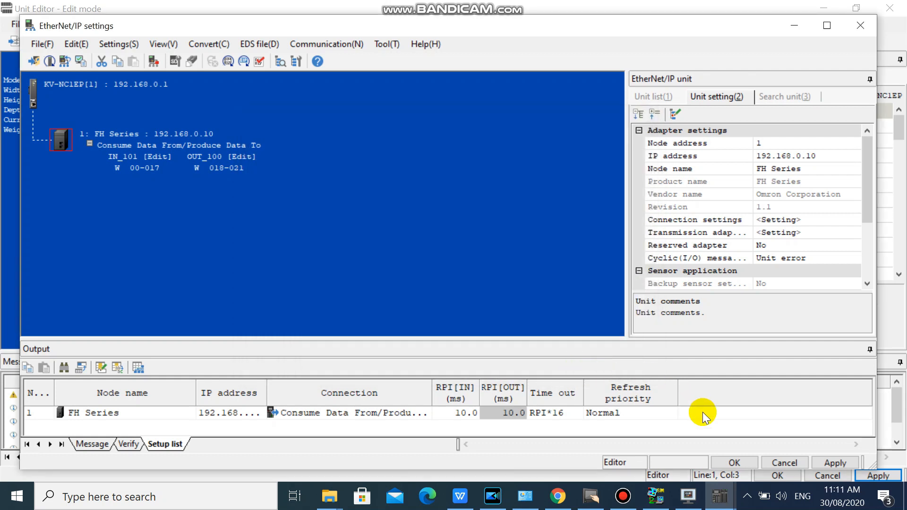
mouse_move(528, 322)
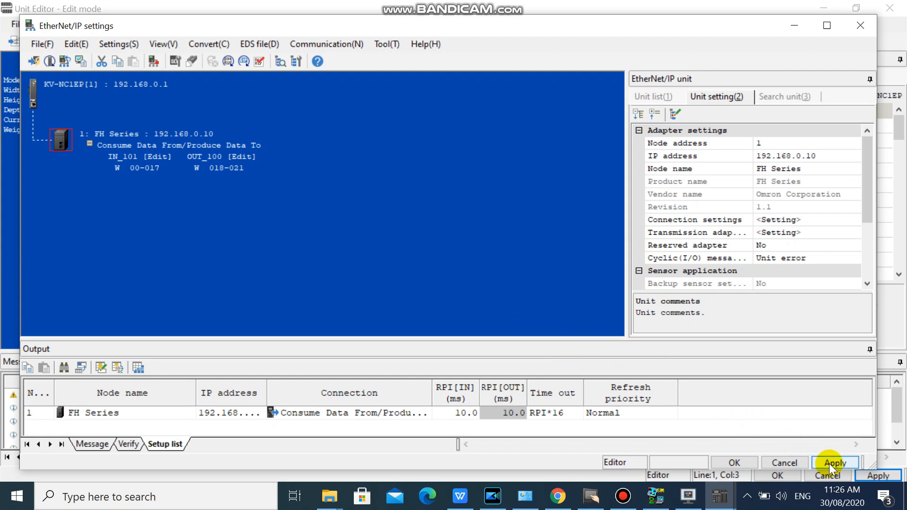
Confirm EtherNet/IP settings and Unit Editor, then expand KV-NC1EP to show FH Series.
click(834, 462)
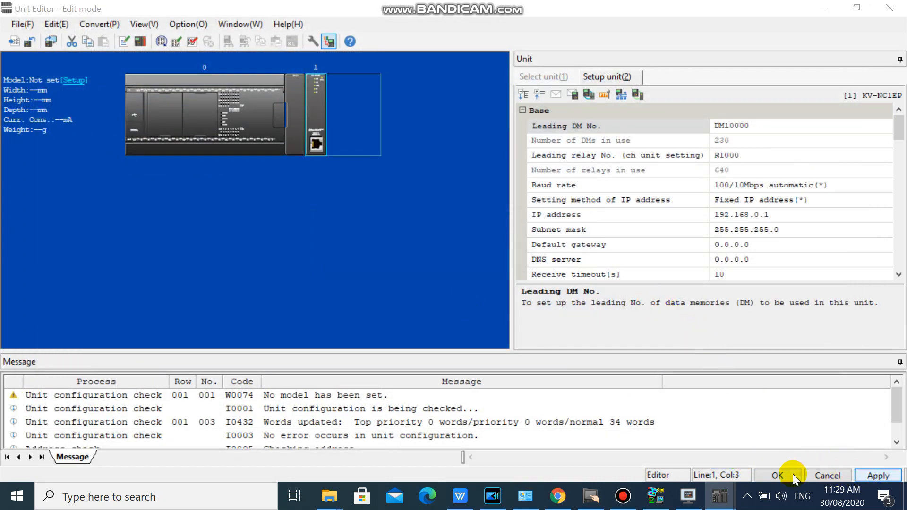
click(777, 475)
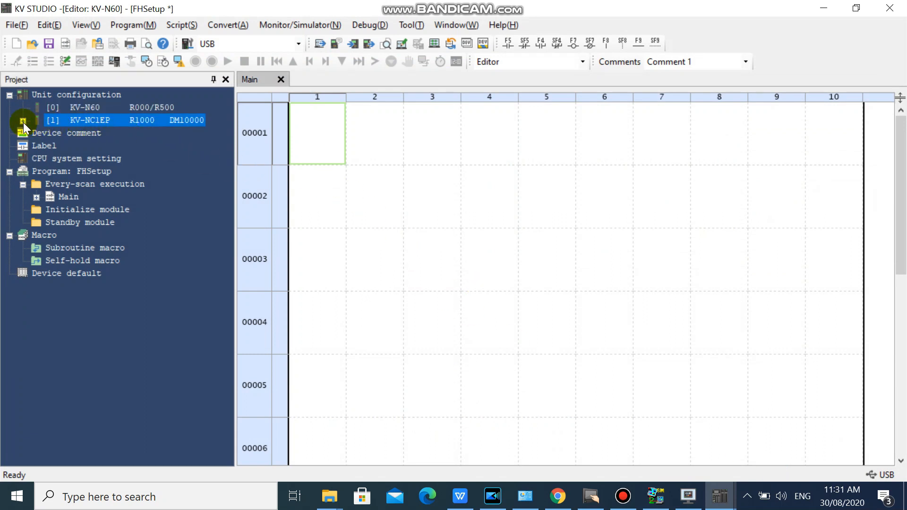
click(23, 120)
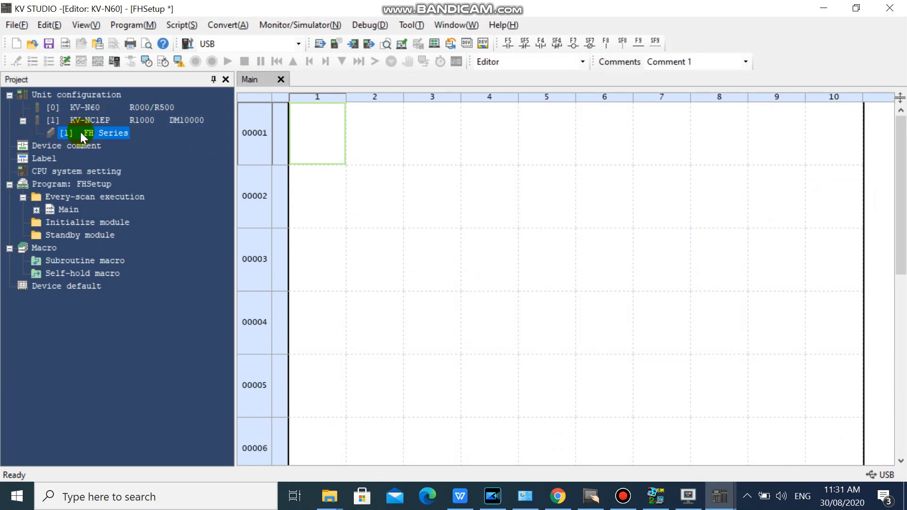
mouse_move(114, 136)
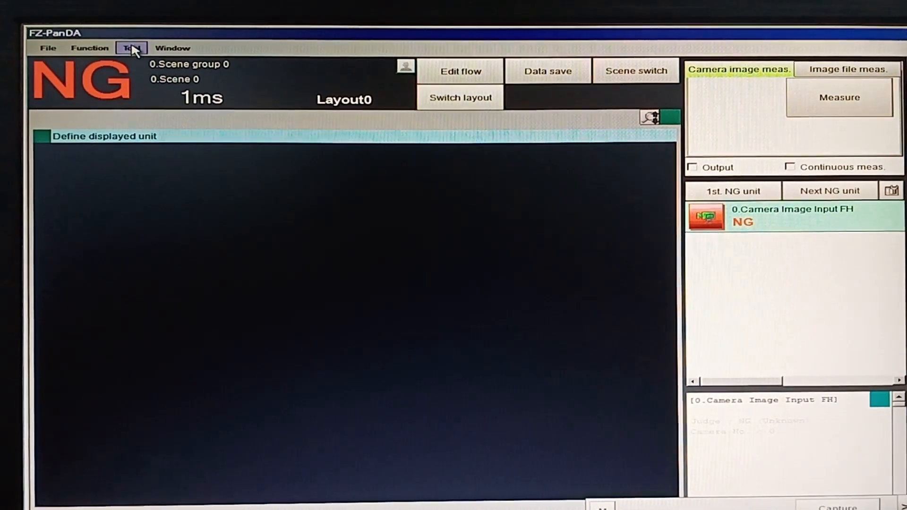
Open the Tool menu on the FZ-PanDA main measurement screen.
click(132, 47)
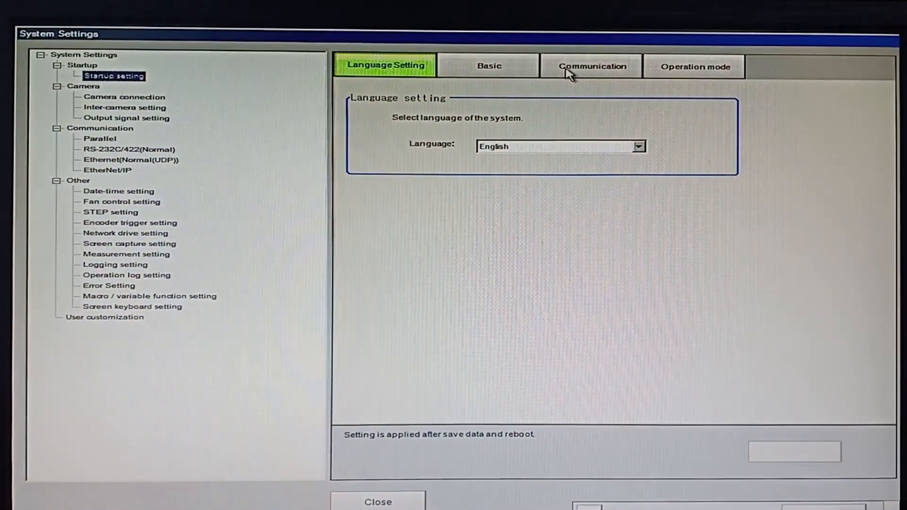
Choose EtherNet/IP as the Fieldbus on the Communication settings tab.
click(590, 65)
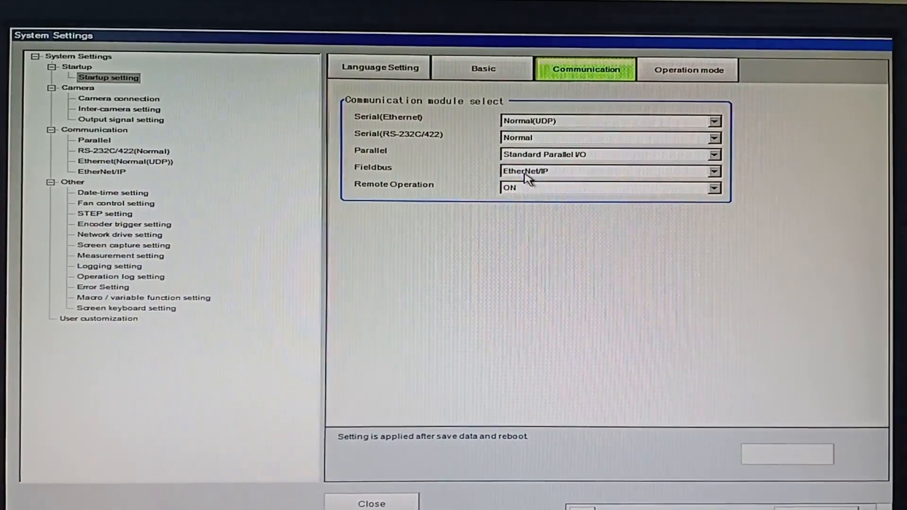
click(714, 171)
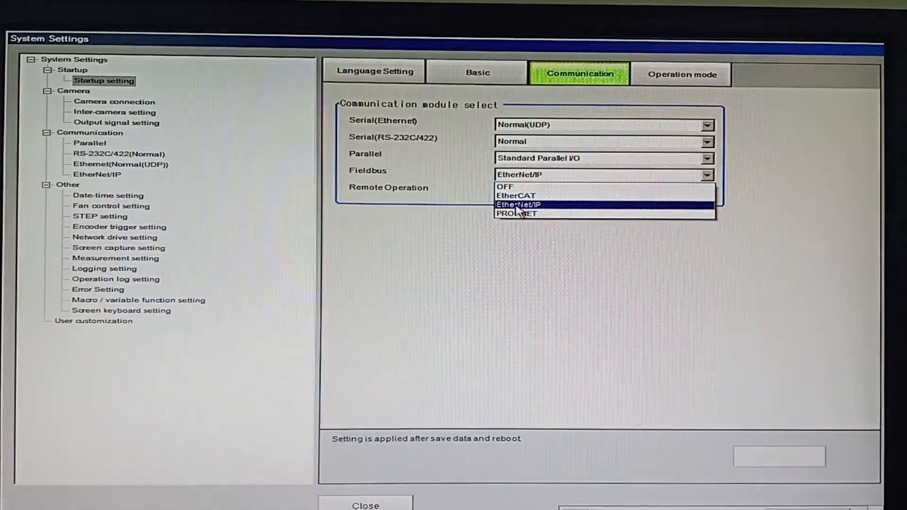
click(521, 205)
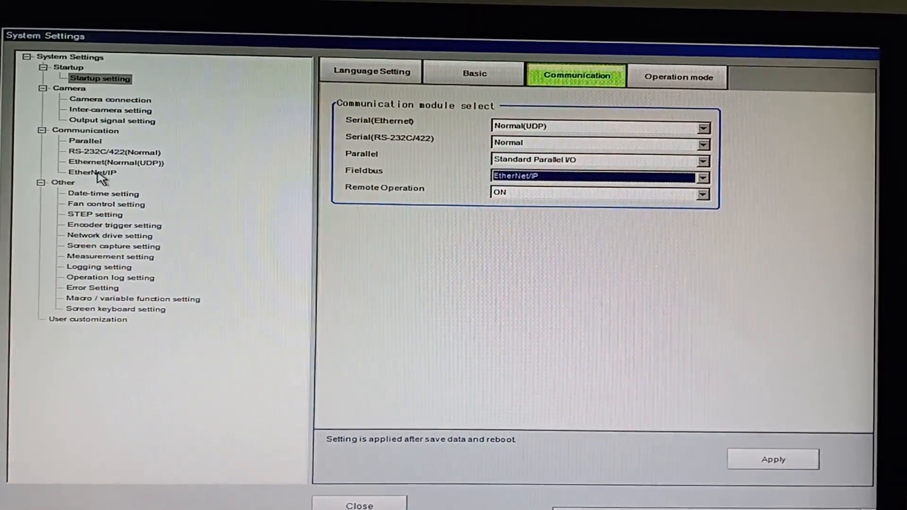
Enter IP address 192.168.0.10 in Ethernet Address setting 2 using the keypad.
click(91, 172)
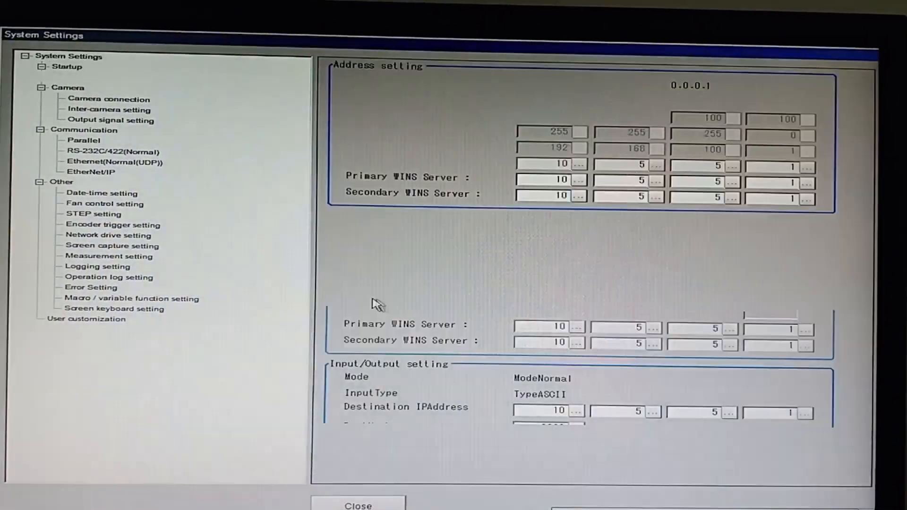
click(114, 162)
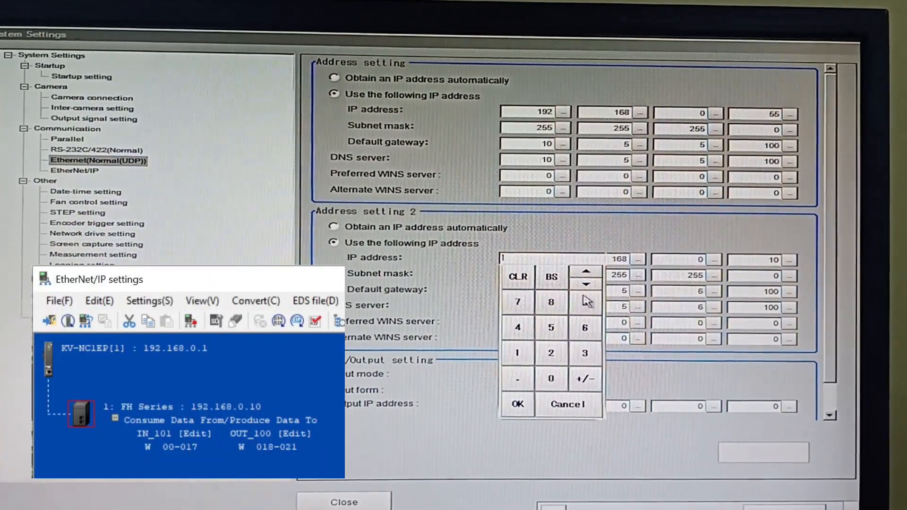
click(516, 403)
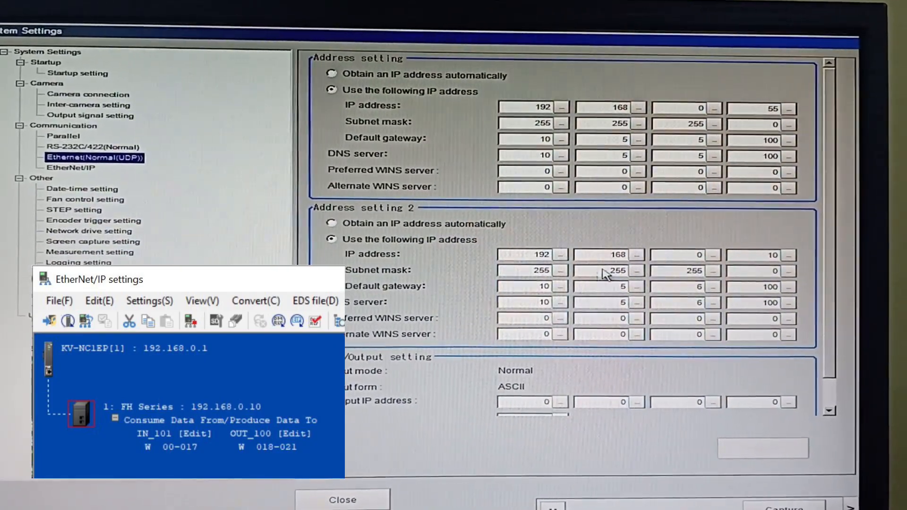
click(608, 253)
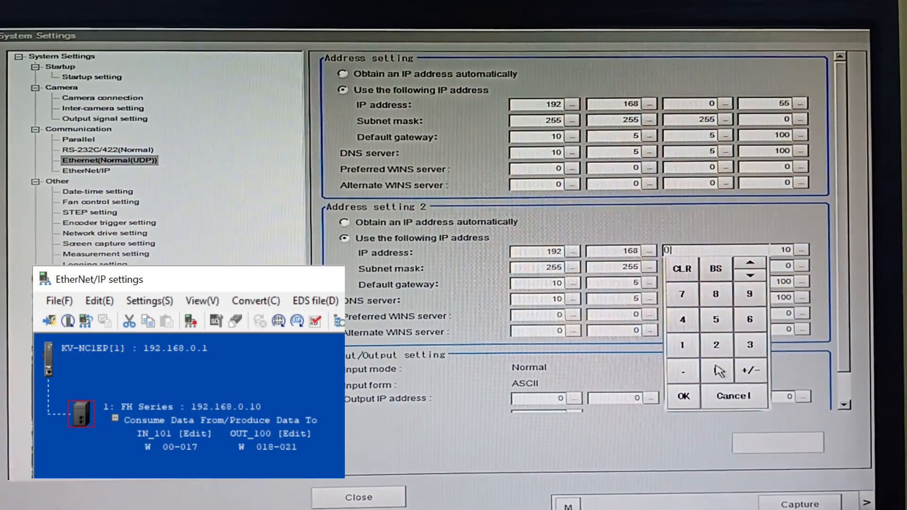
click(683, 396)
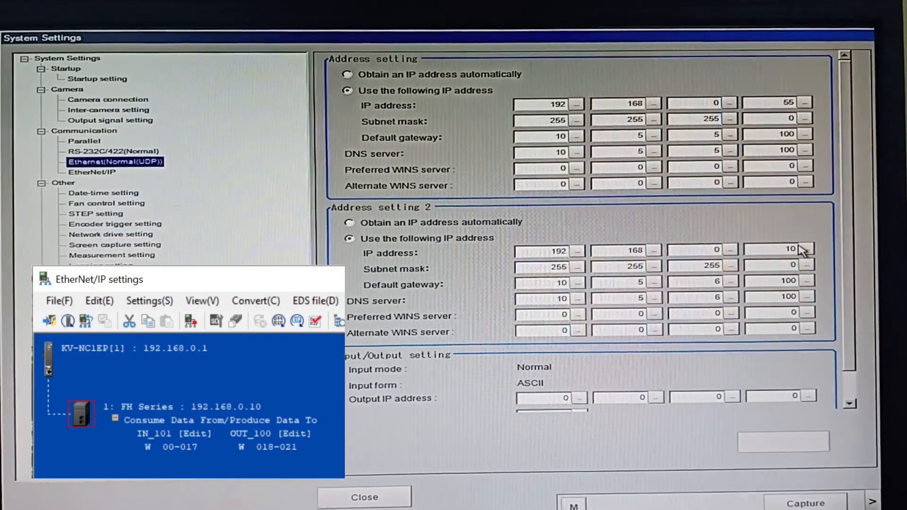
click(775, 249)
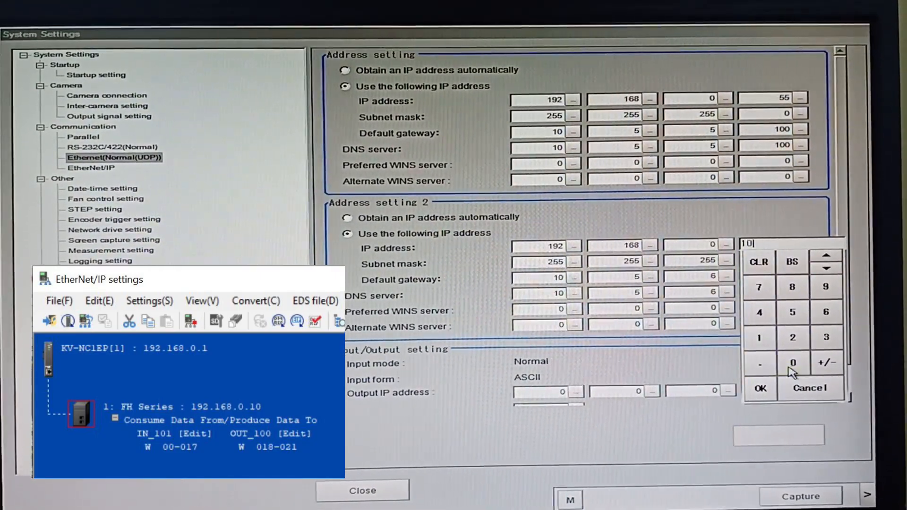
click(759, 388)
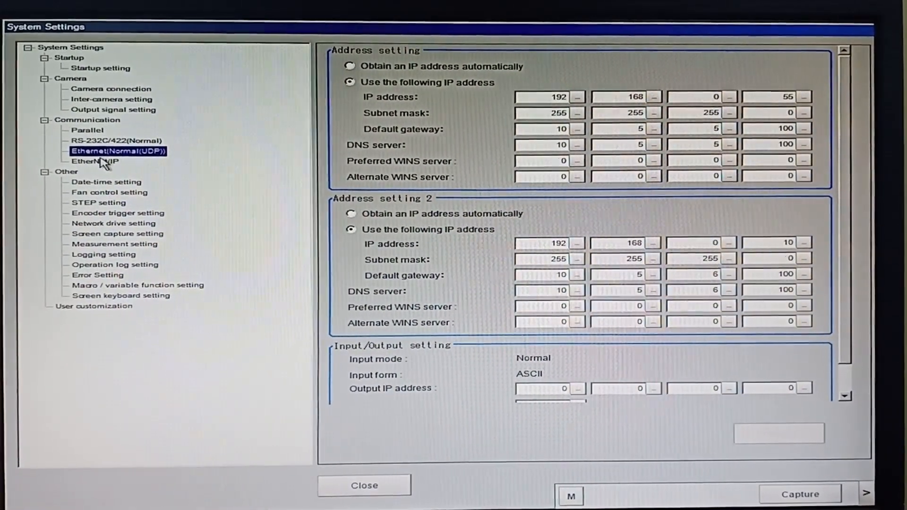
Check the EtherNet/IP settings, close System Settings, and save data to the controller.
click(91, 157)
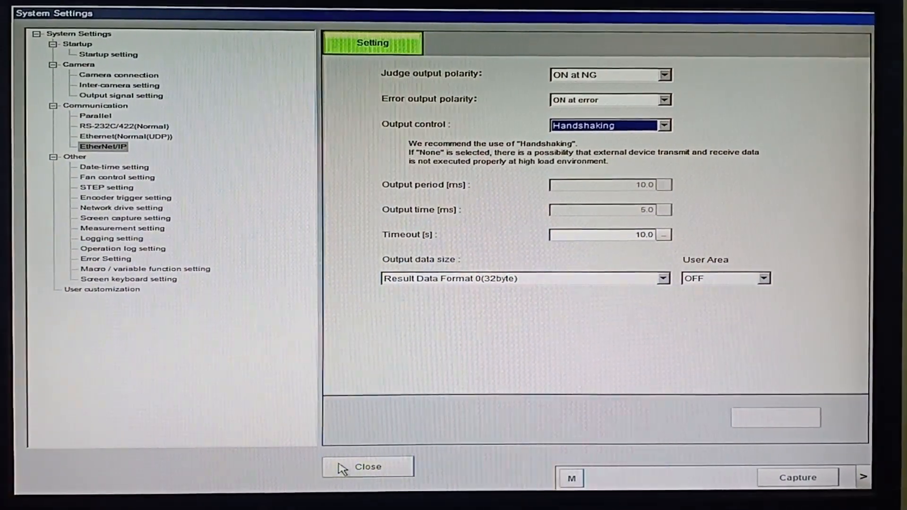
click(368, 466)
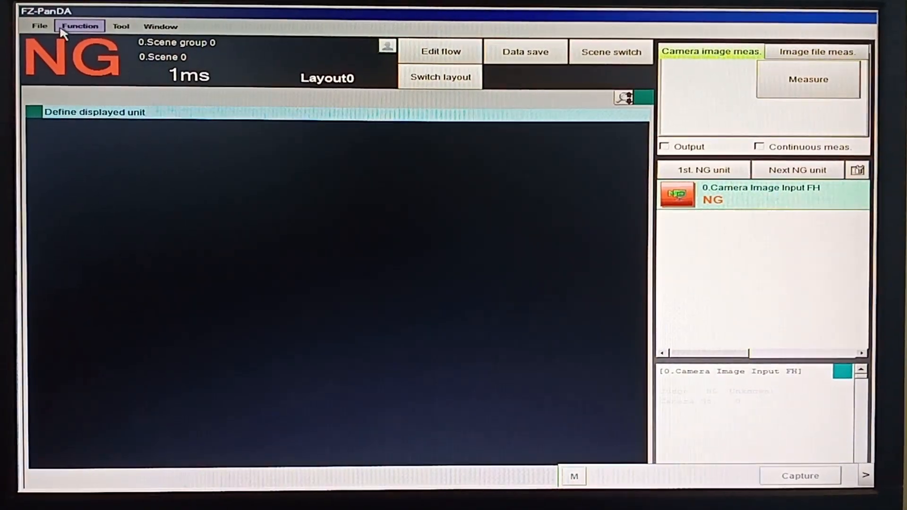
click(523, 52)
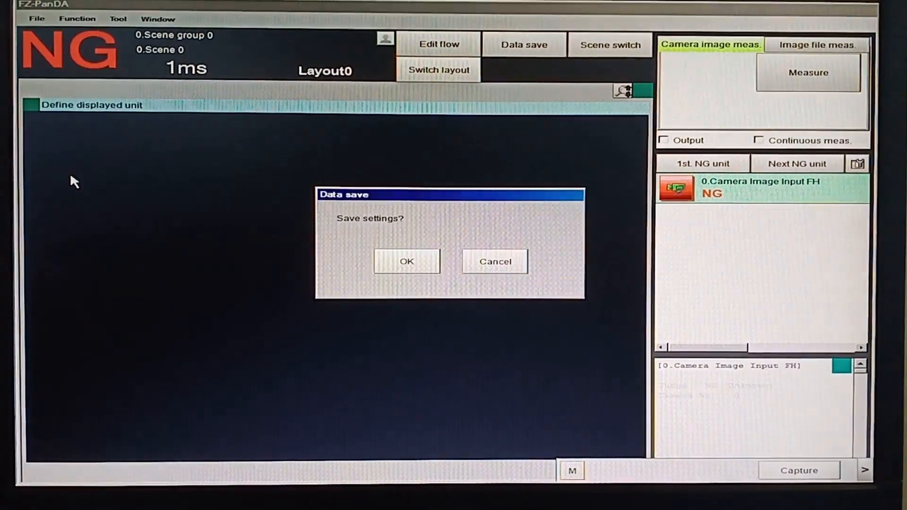
click(406, 261)
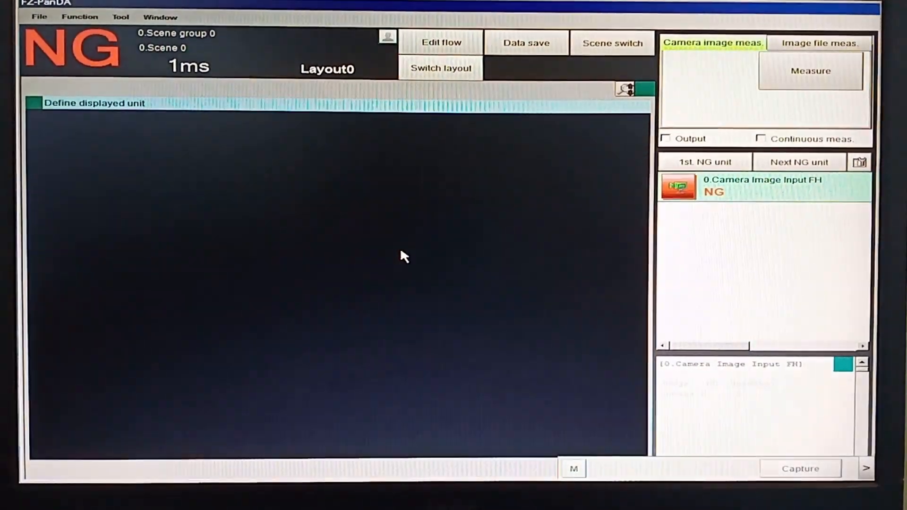
Restart the FH vision system from the Function menu.
click(79, 16)
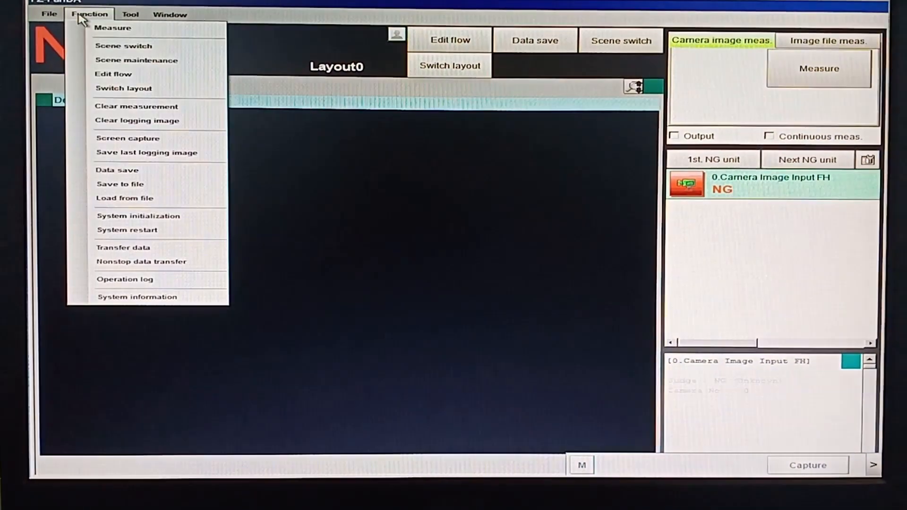
click(127, 229)
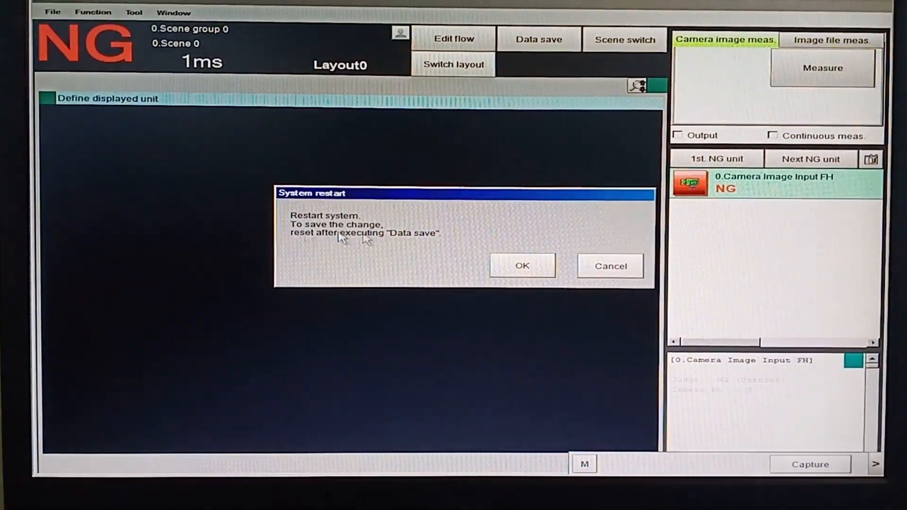
click(521, 266)
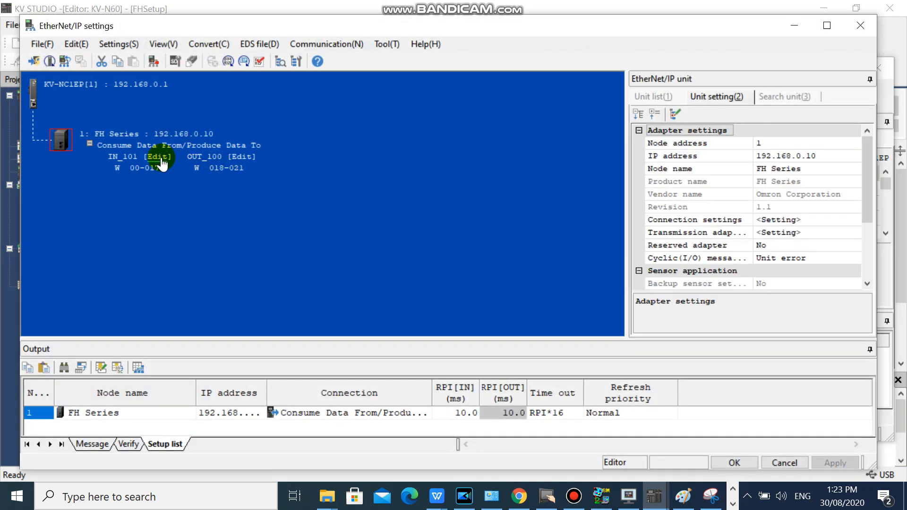
Recheck IN_101 words W00–W017, then close the dialogs and the Unit Editor.
click(158, 157)
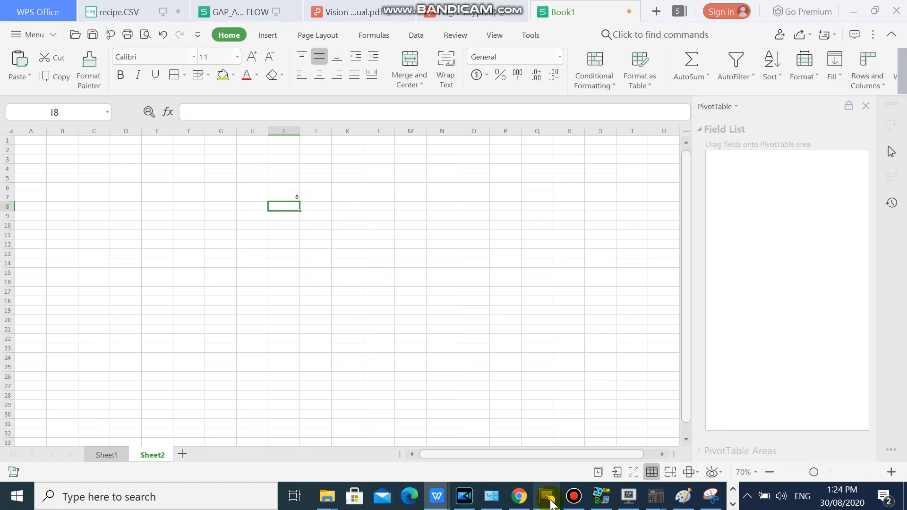
click(546, 496)
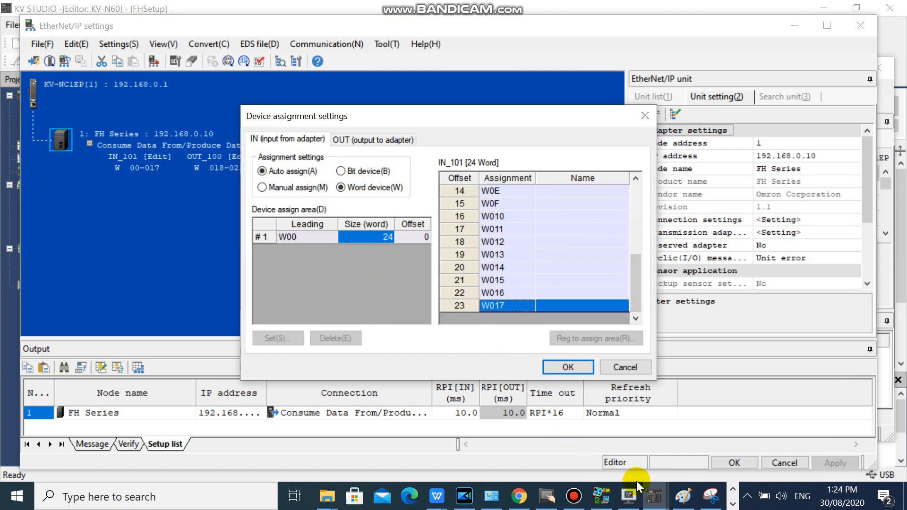
mouse_move(438, 496)
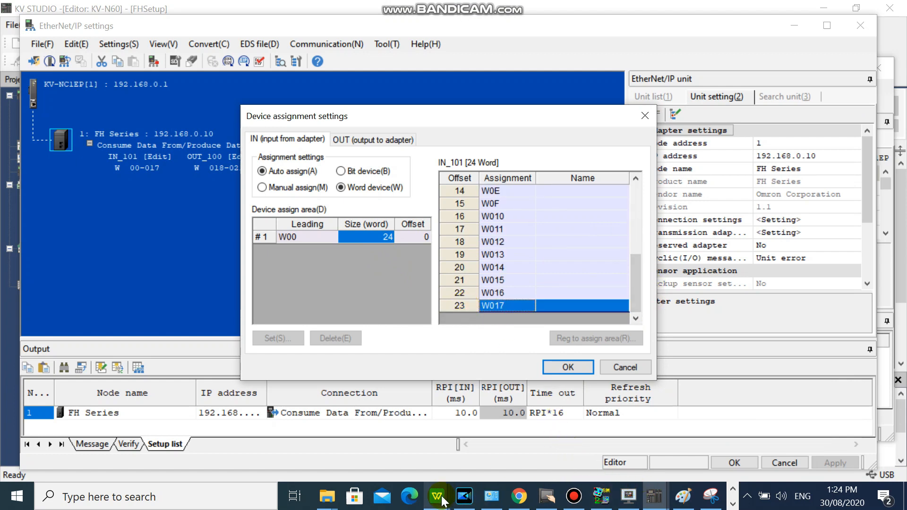
click(435, 496)
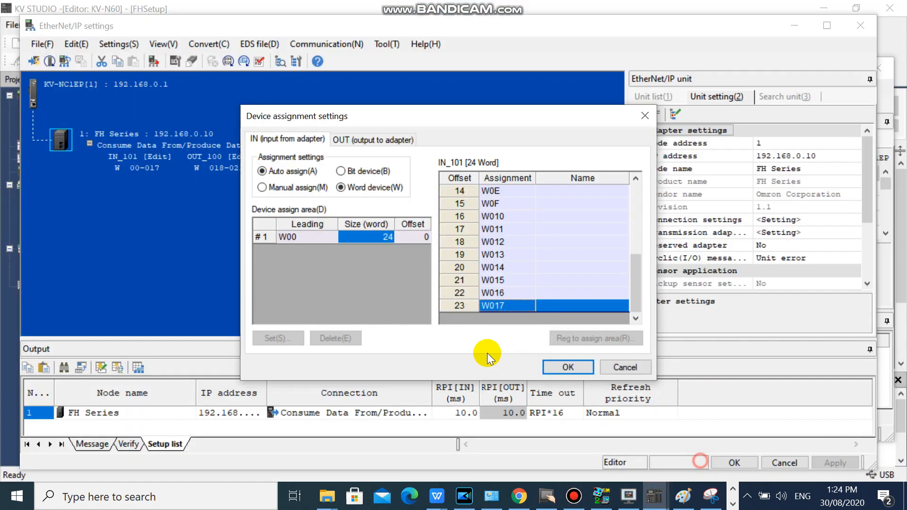
mouse_move(463, 310)
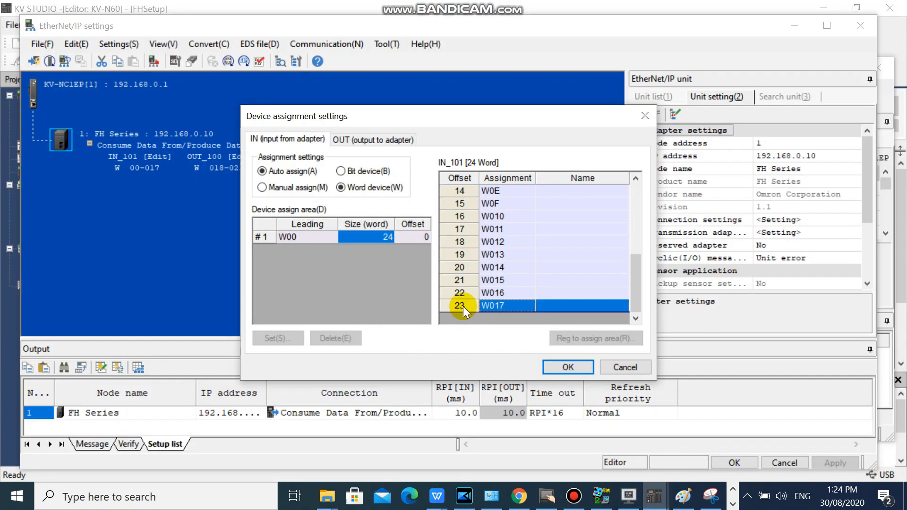
click(566, 366)
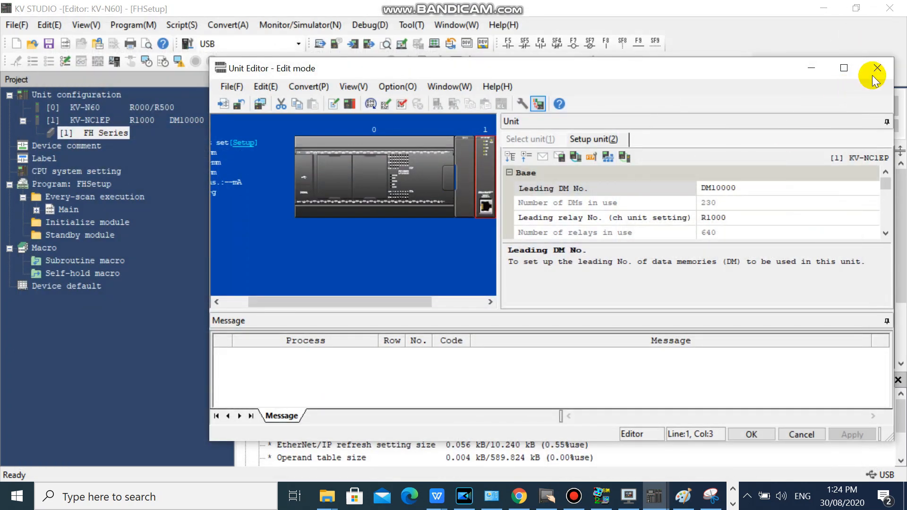
click(876, 68)
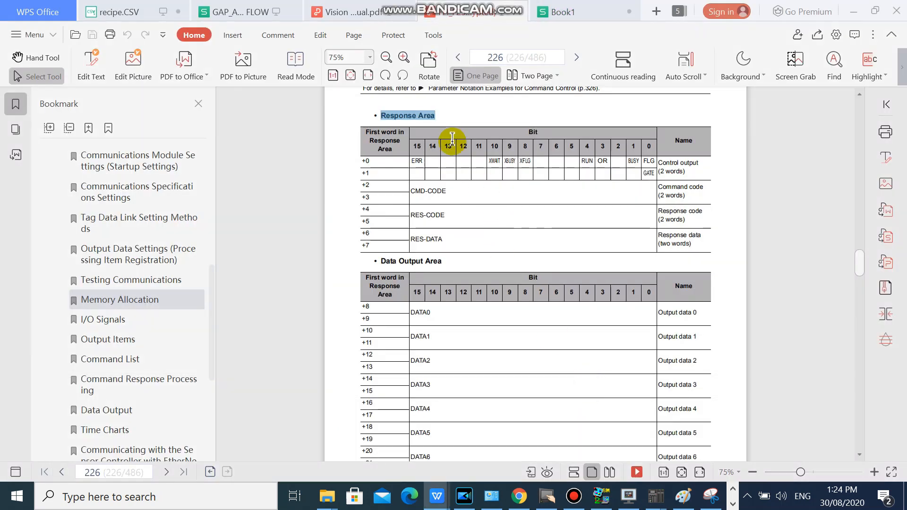
mouse_move(382, 115)
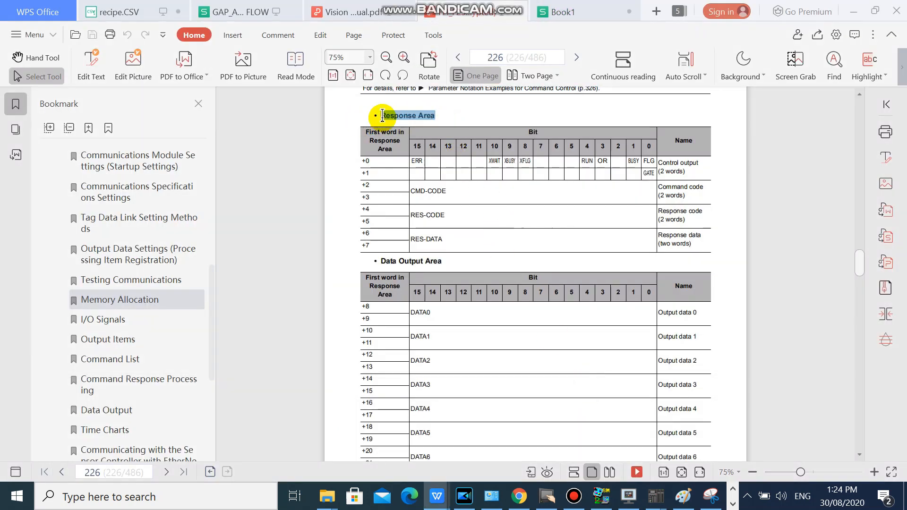
Copy the 'Response Area' heading from the manual above the bit numbers in Book1.
click(407, 115)
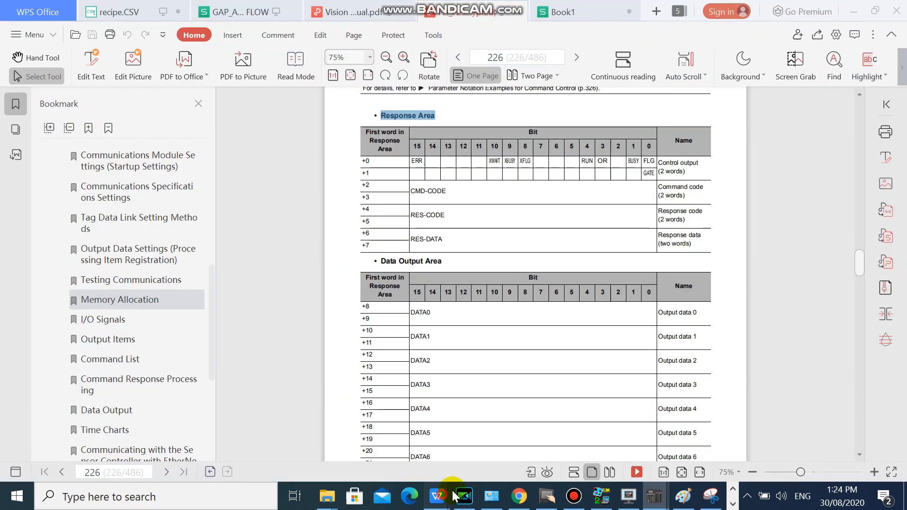
click(557, 11)
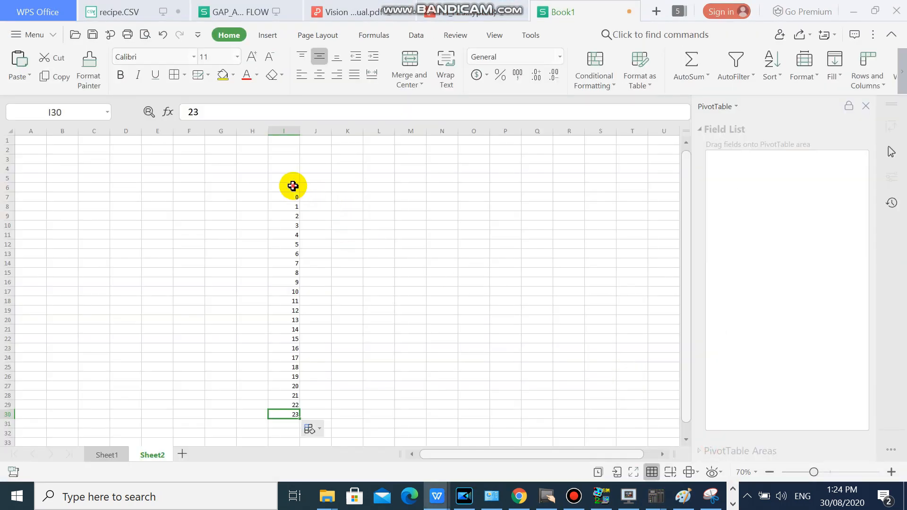
click(441, 215)
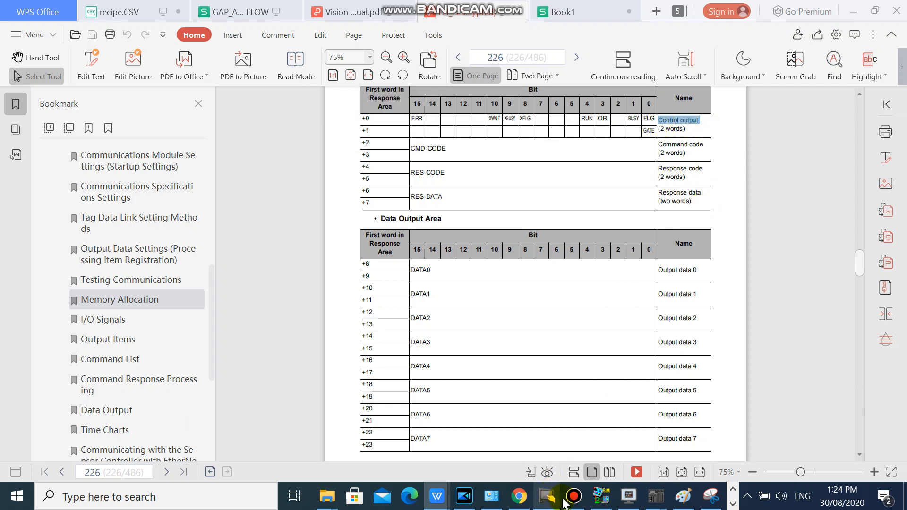
mouse_move(437, 497)
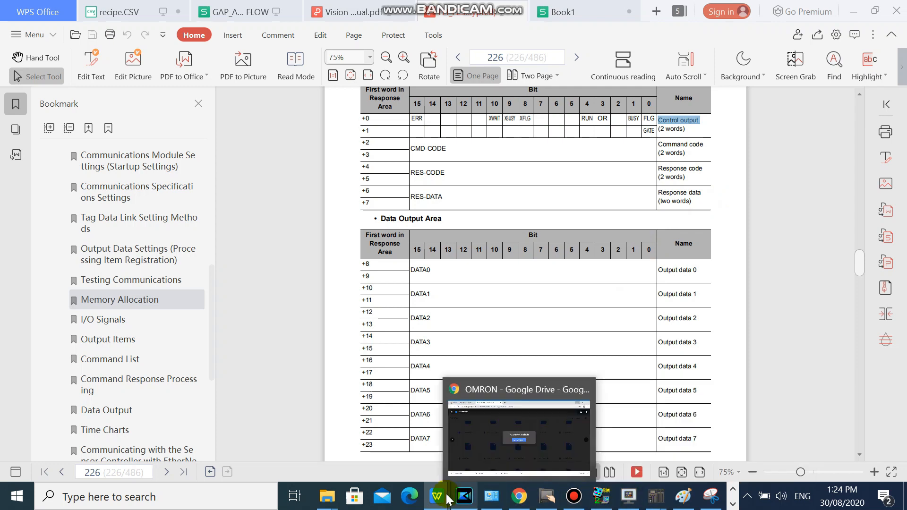
Enter ControlOutput beside bits 0 and 1.
click(583, 11)
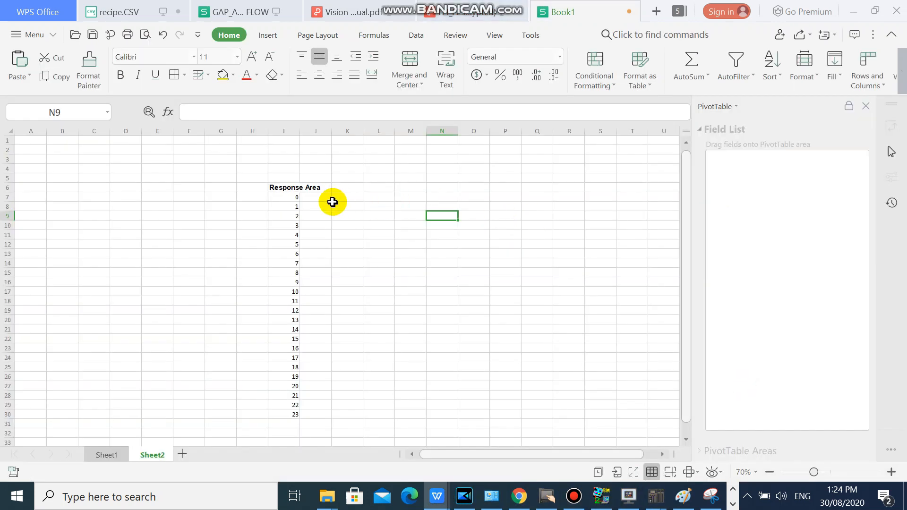
click(315, 197)
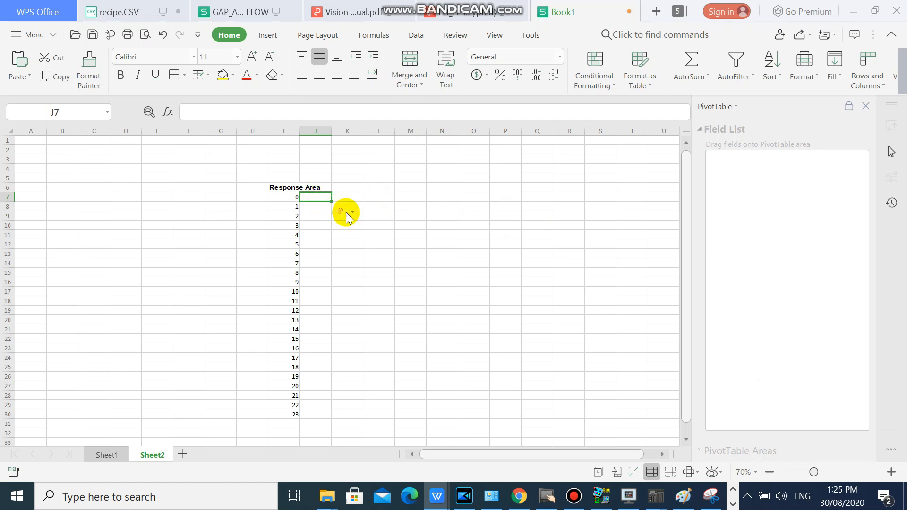
text(cONTROL)
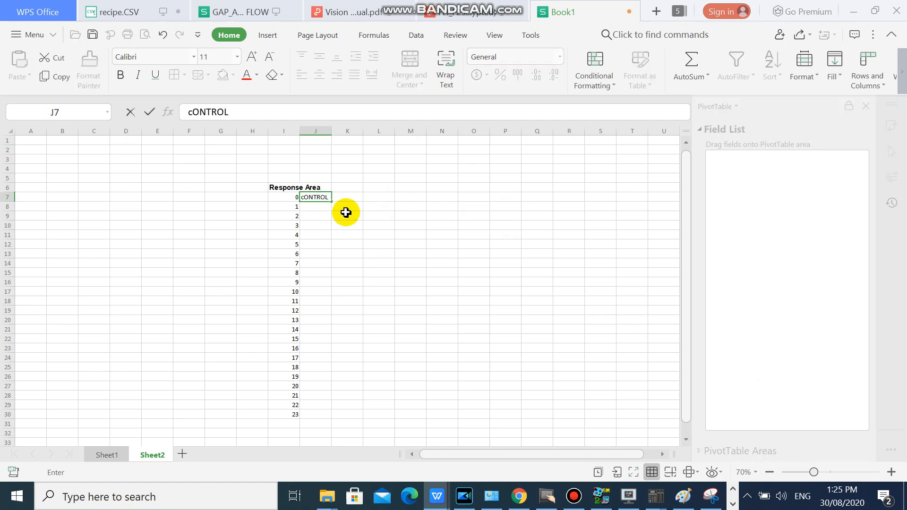
key(Delete)
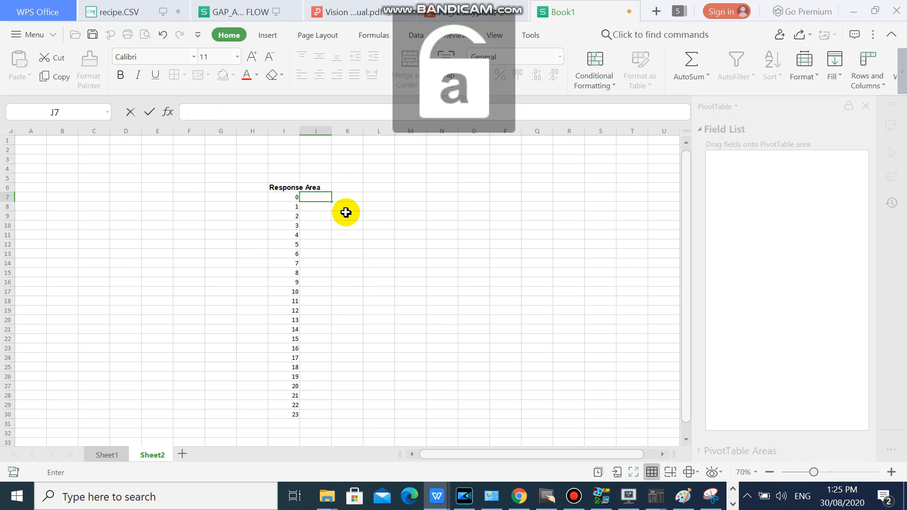
text(ControlO)
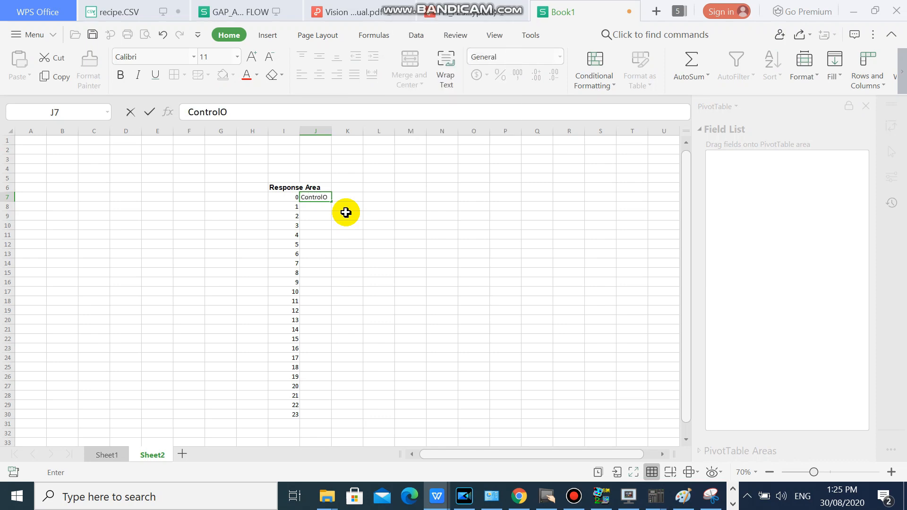
text(utput)
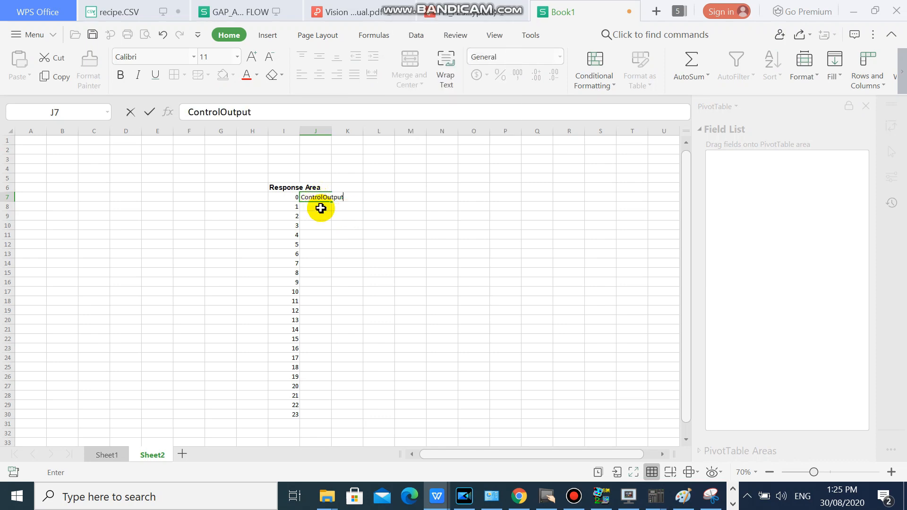
click(367, 216)
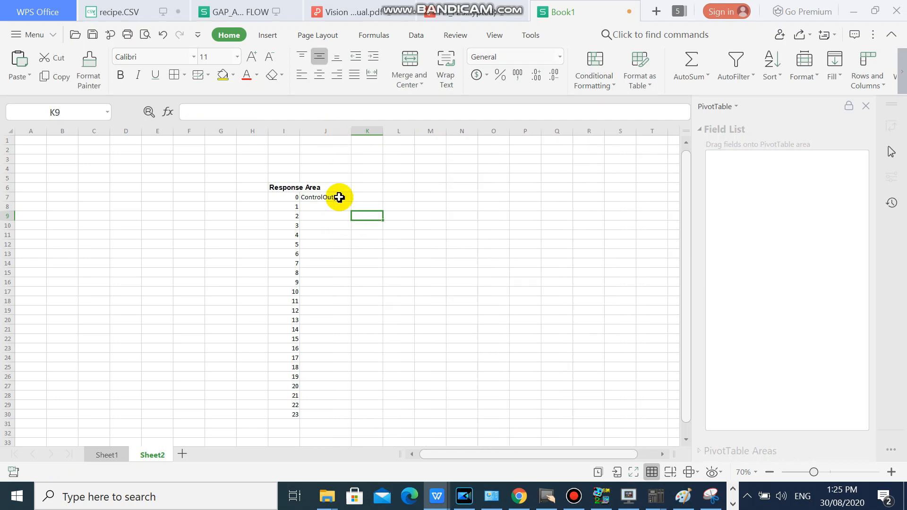
click(398, 245)
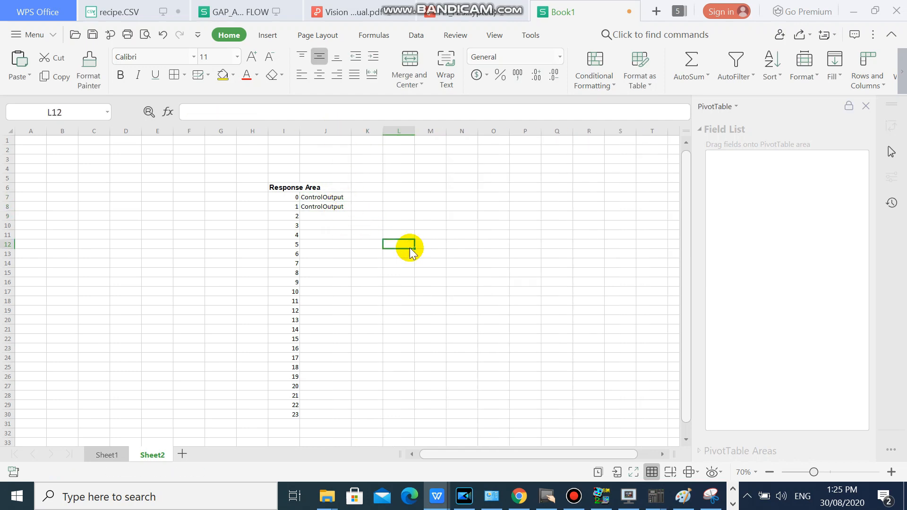
mouse_move(543, 496)
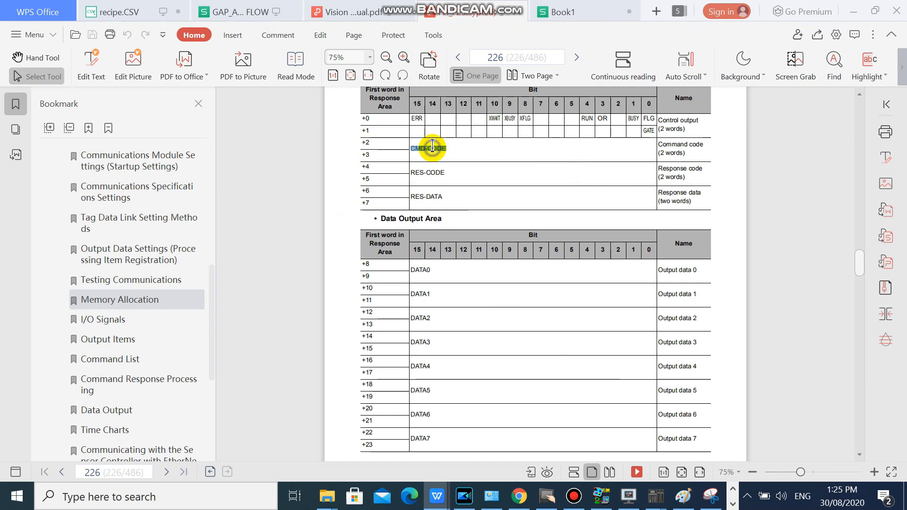
mouse_move(537, 35)
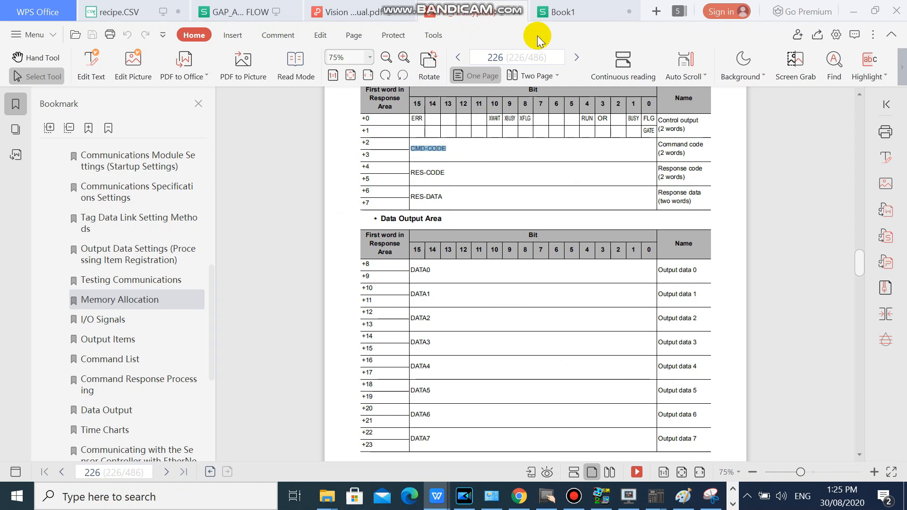
Paste CMD-CODE beside bits 2–3 and DATA0 beside bits 8–9 from the manual.
click(564, 12)
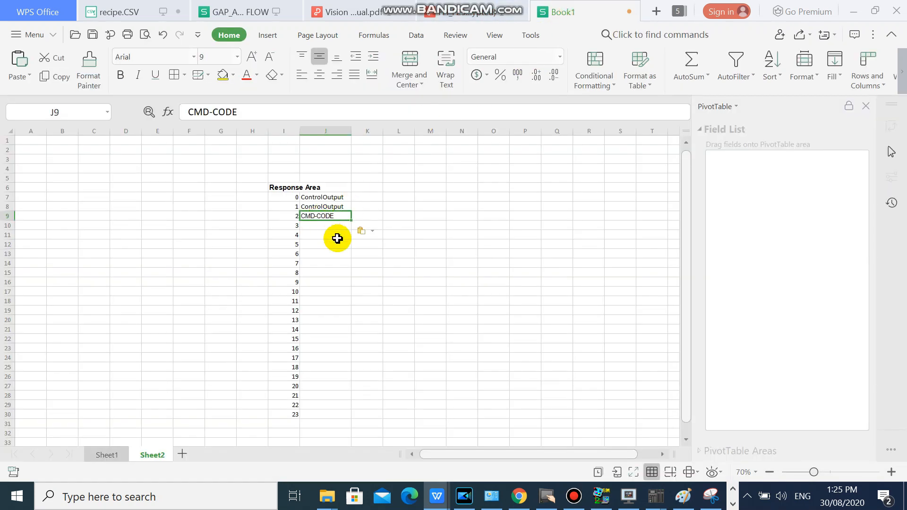
click(457, 214)
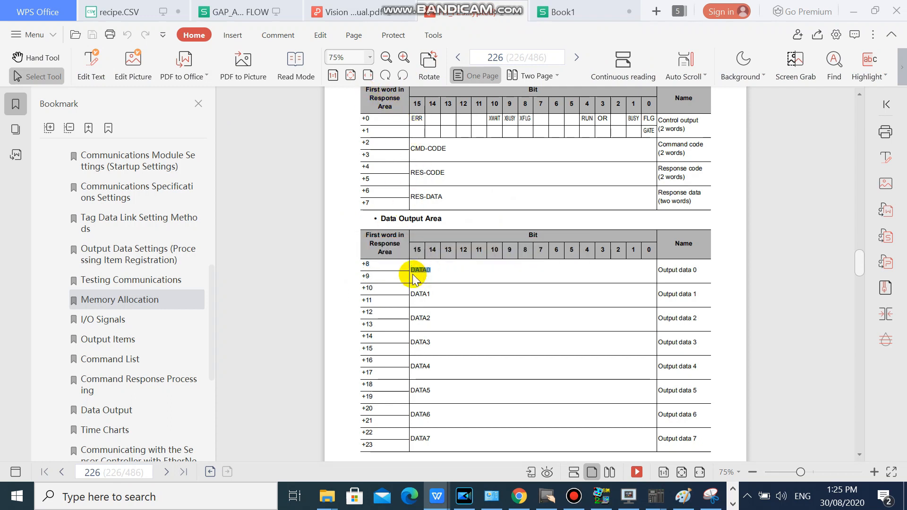
click(567, 11)
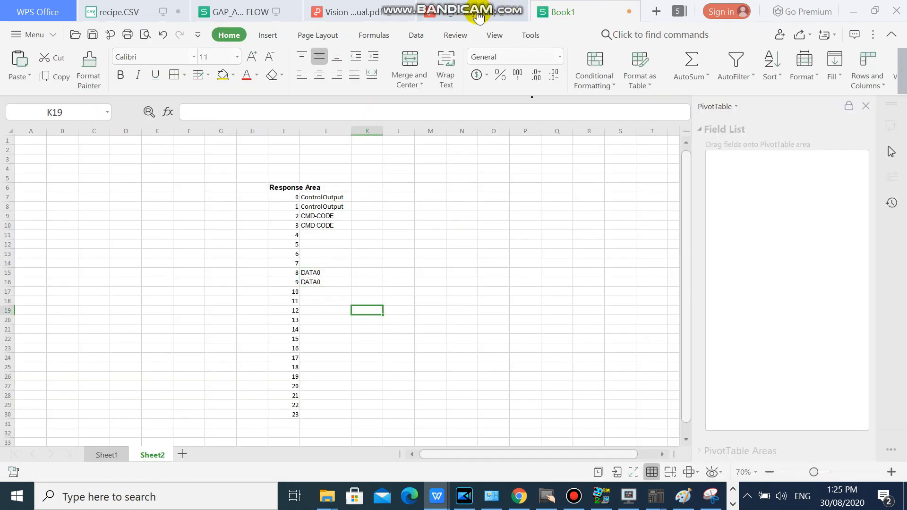
mouse_move(405, 227)
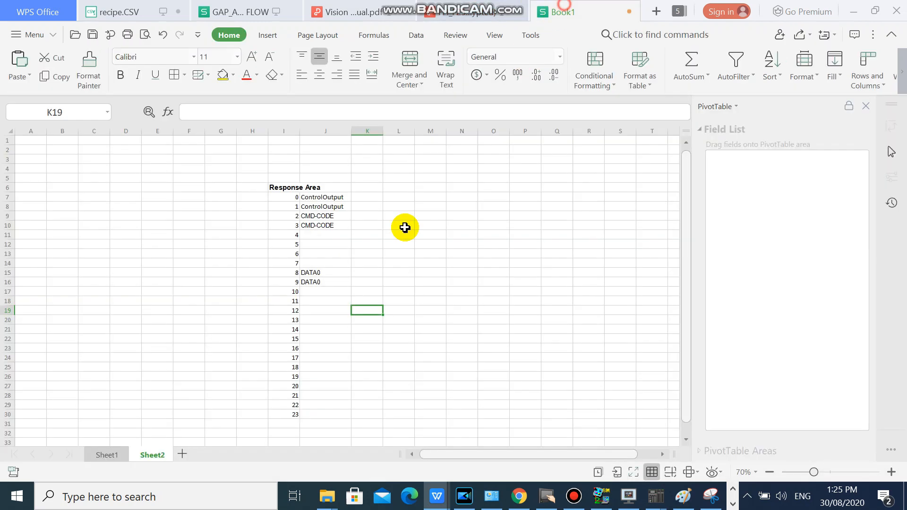
click(324, 282)
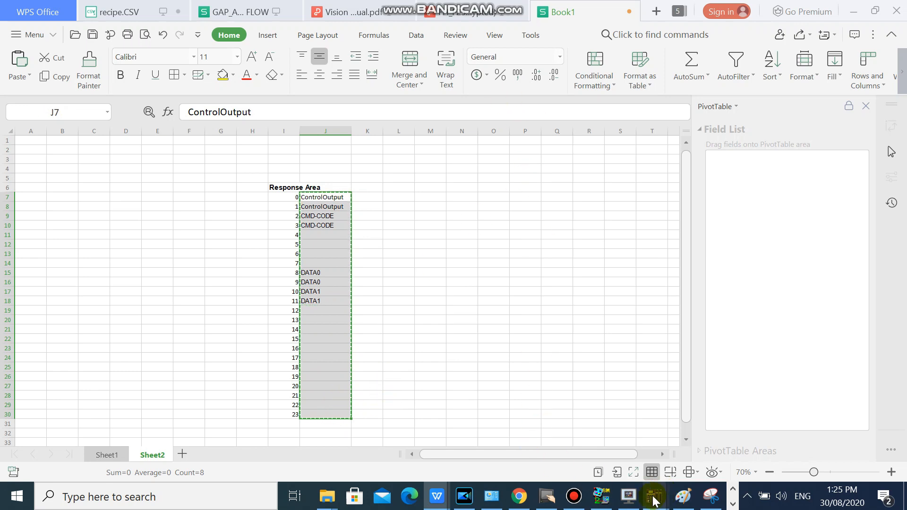
Paste ControlOutput, CMD-CODE, DATA0 and DATA1 comments onto W00's bits, then close.
click(654, 497)
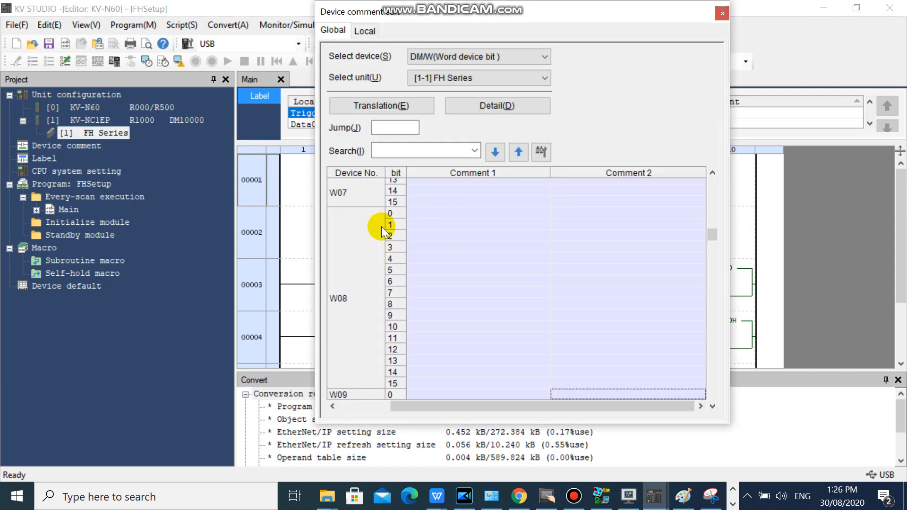
scroll(up, 3)
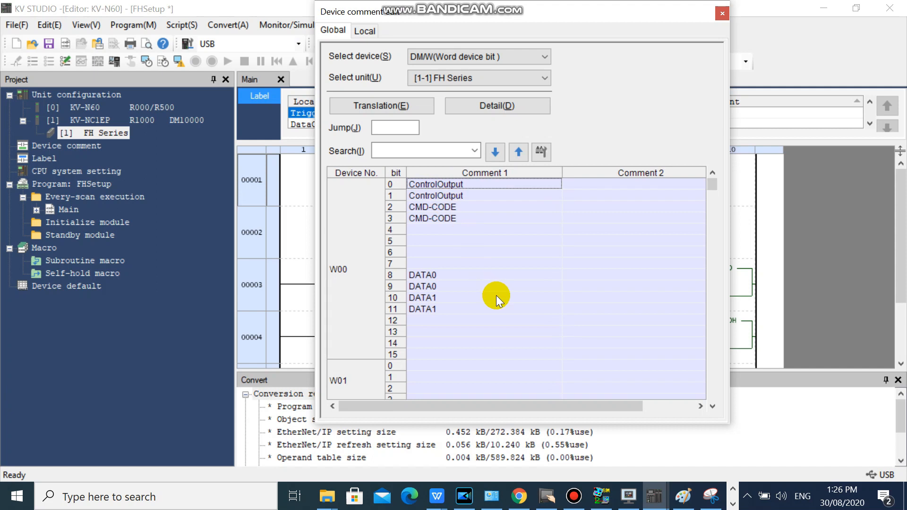
click(483, 297)
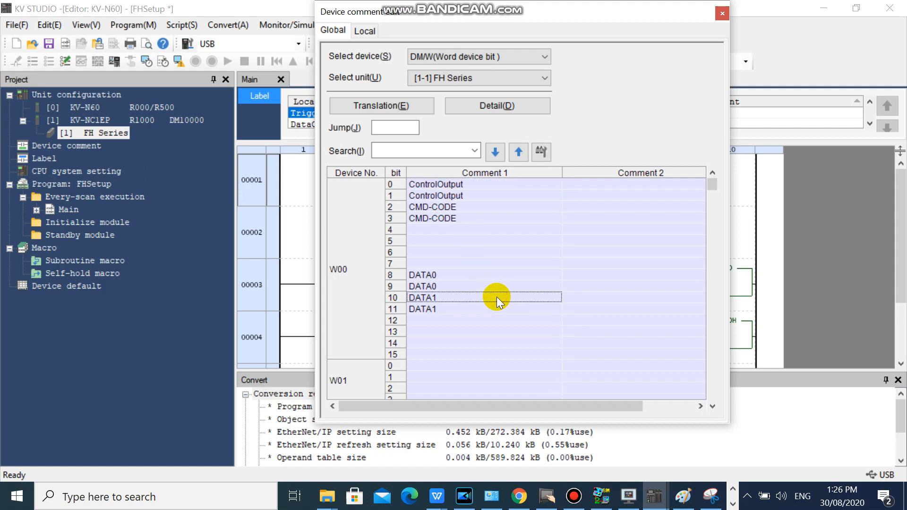
mouse_move(527, 317)
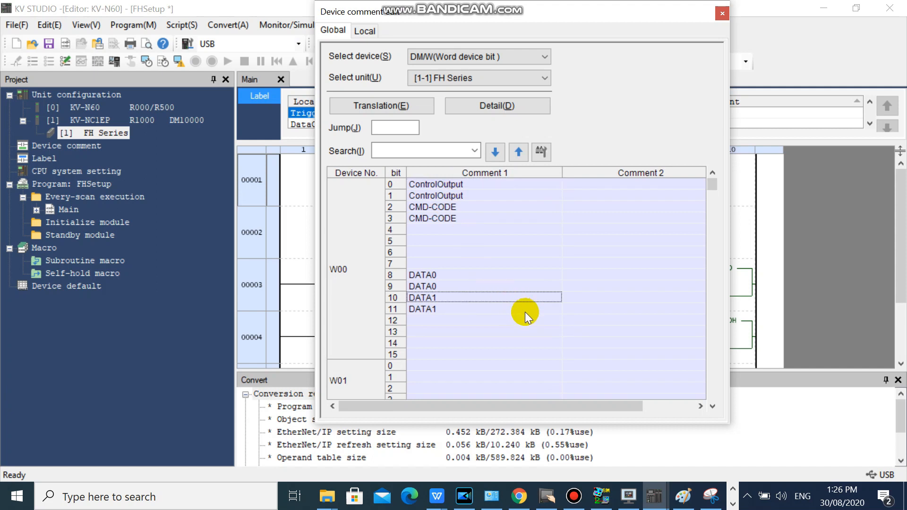
scroll(down, 3)
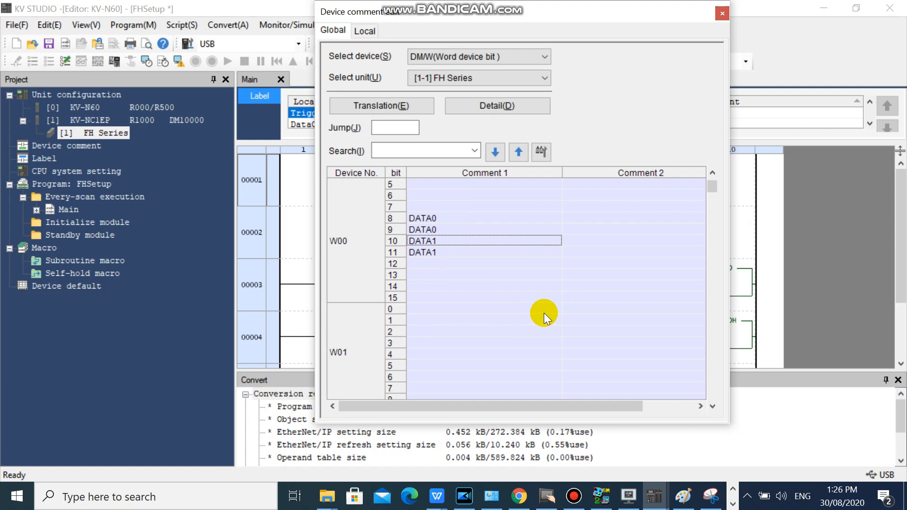
scroll(down, 3)
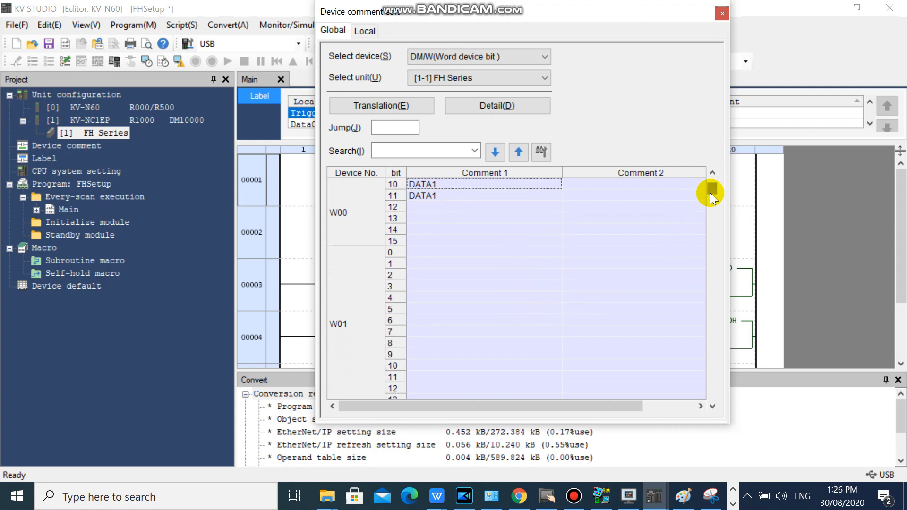
scroll(up, 3)
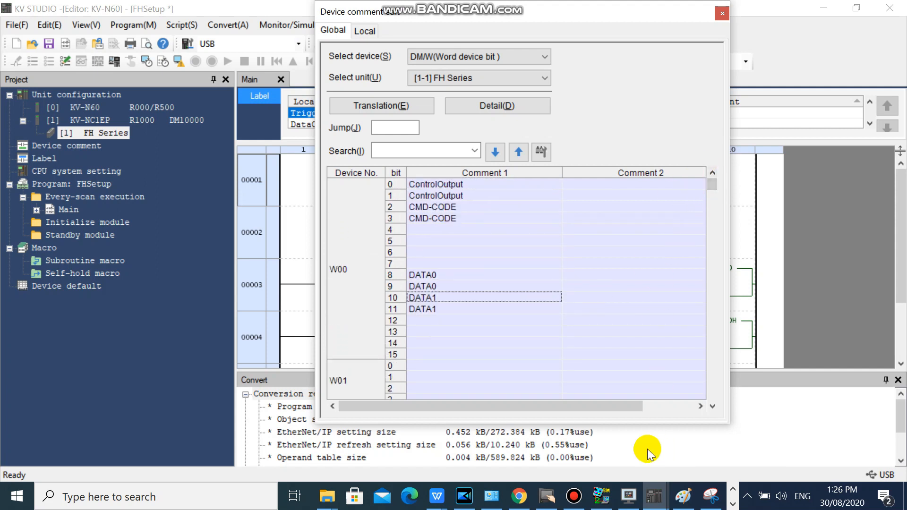
mouse_move(717, 34)
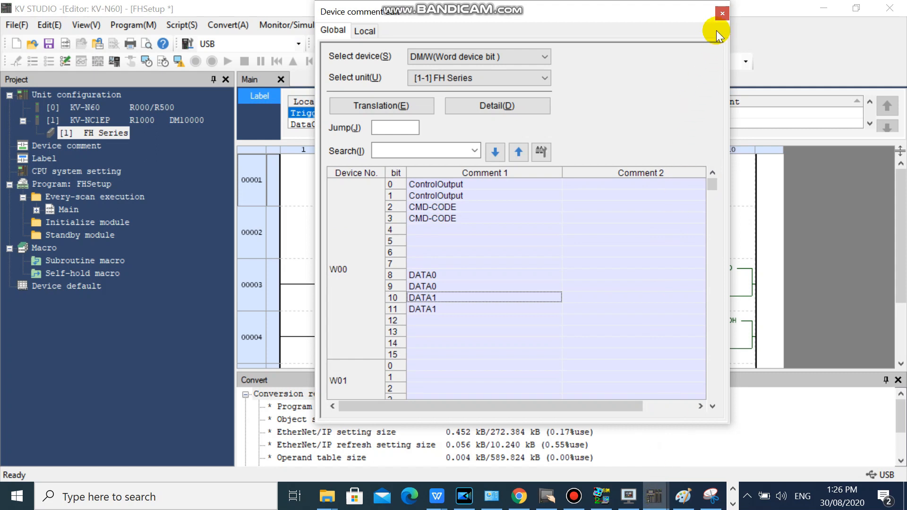
click(721, 13)
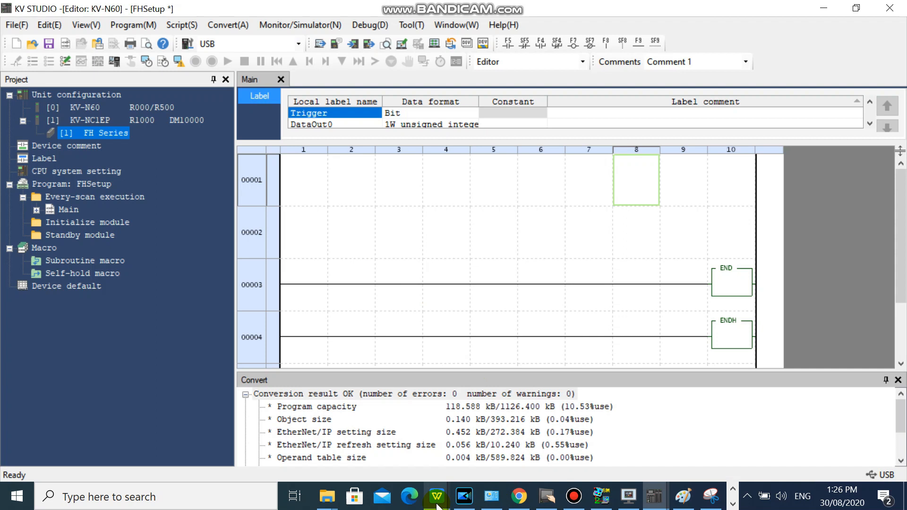
click(399, 179)
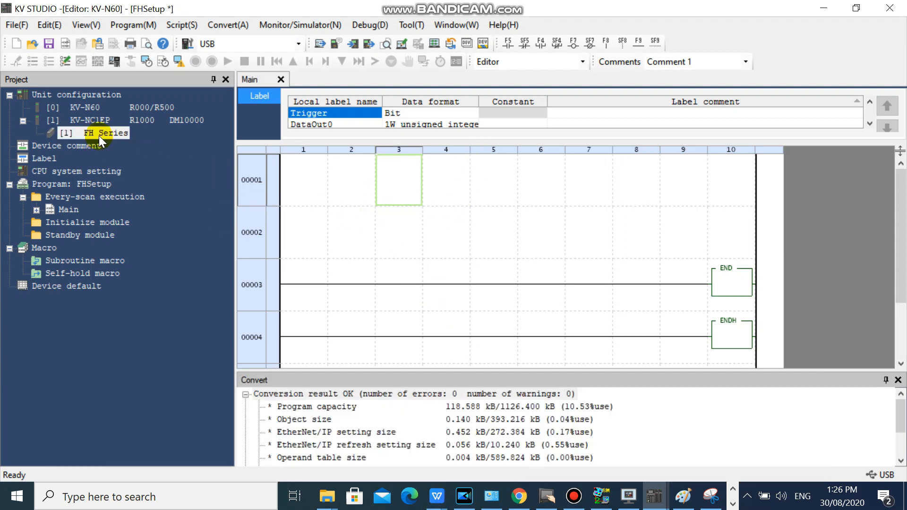
click(101, 133)
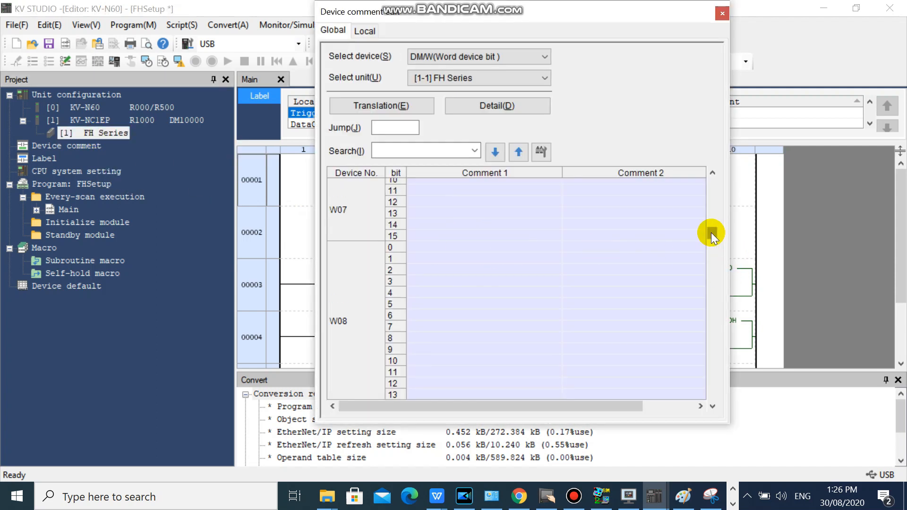
click(721, 12)
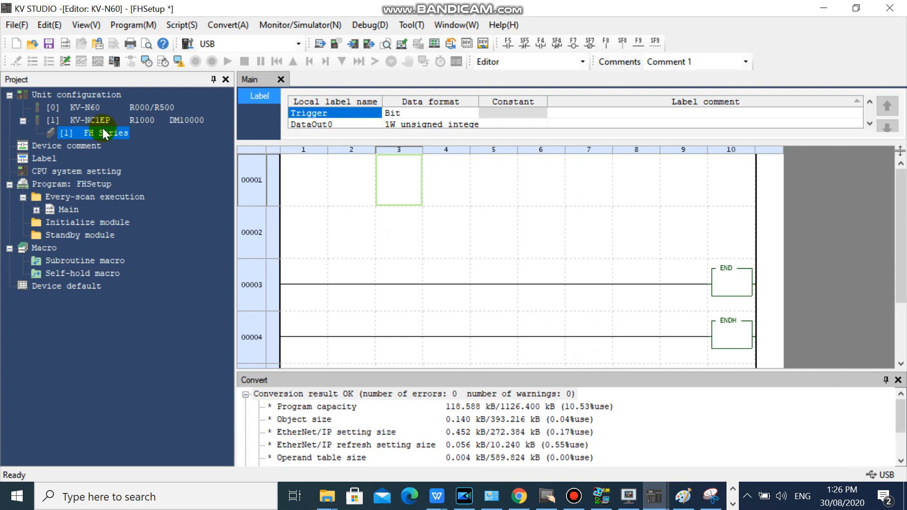
Open FH Series OUT_100 device assignment to recheck output words W018–W021.
double_click(96, 132)
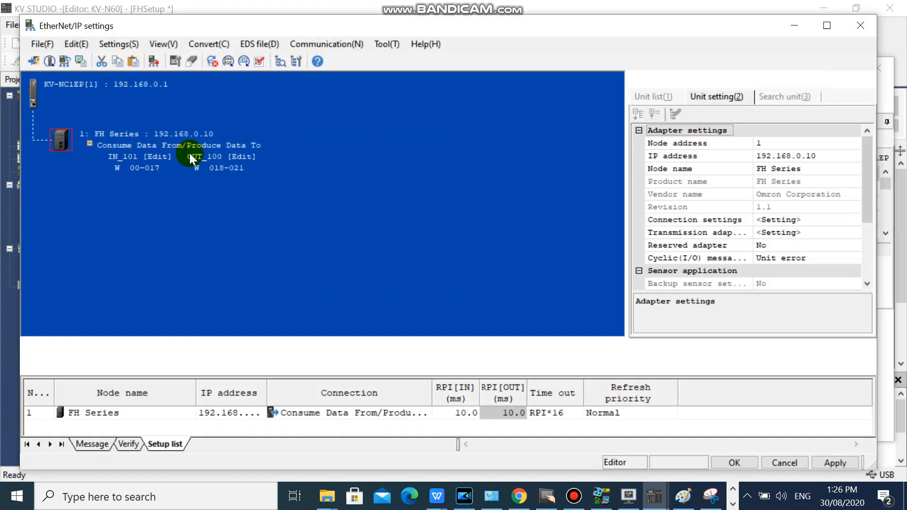
click(217, 157)
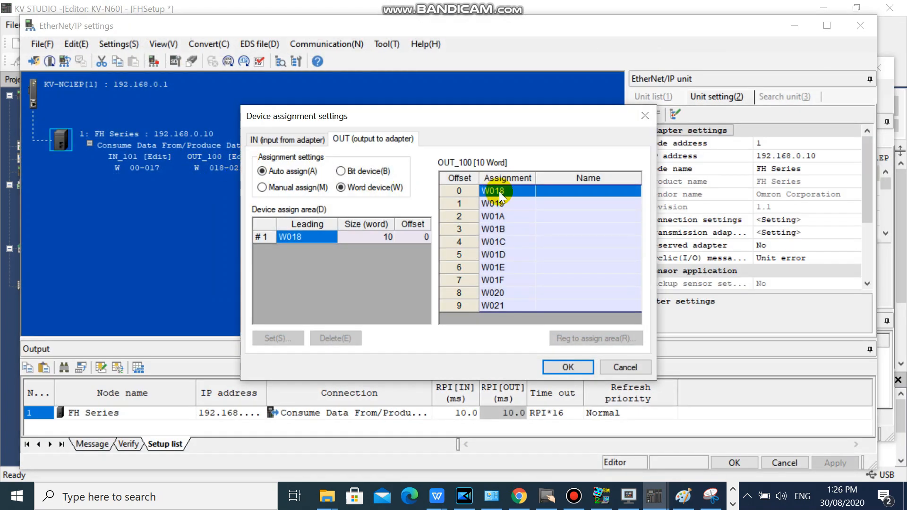
click(381, 237)
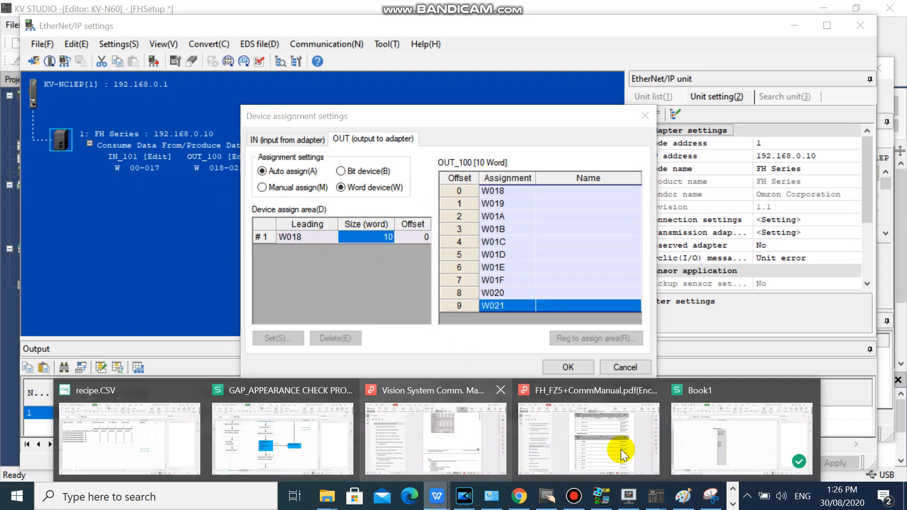
click(740, 436)
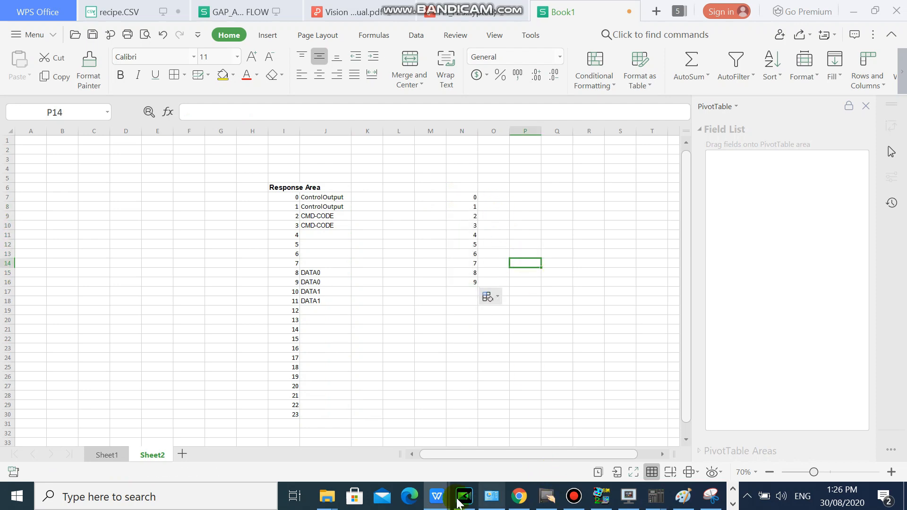
Copy the 'Command Area' heading from manual page 225 into the cell above the 0–9 column.
click(464, 497)
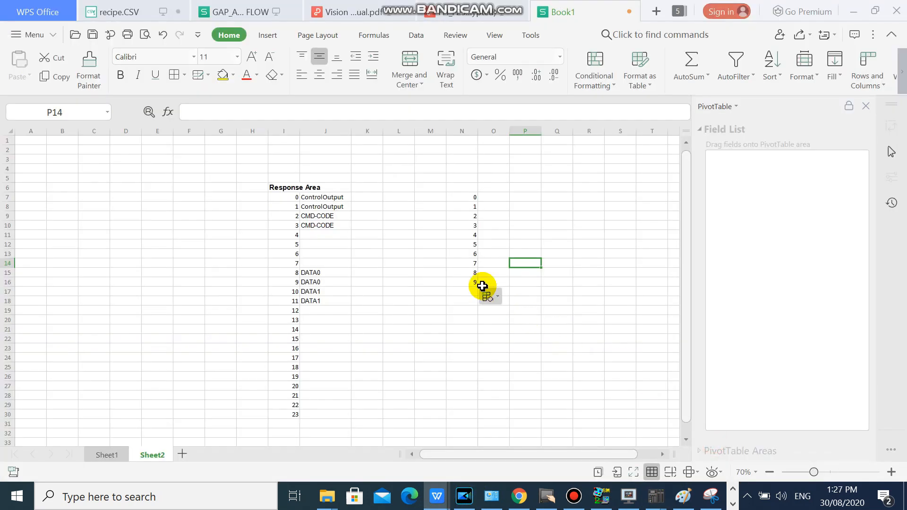
click(461, 281)
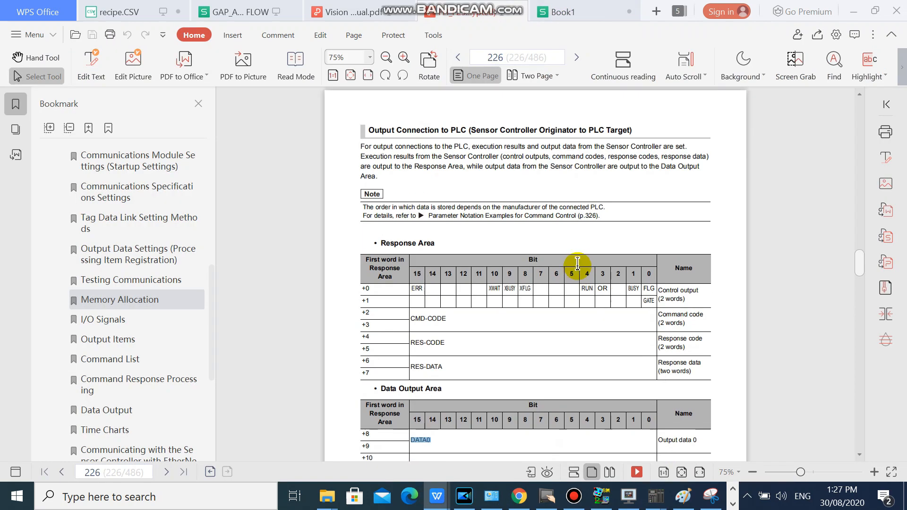
click(458, 57)
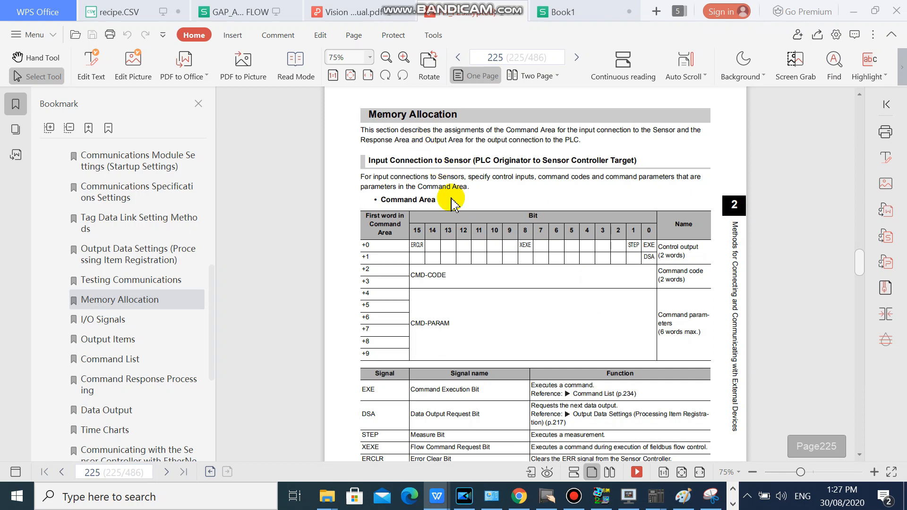
double_click(407, 199)
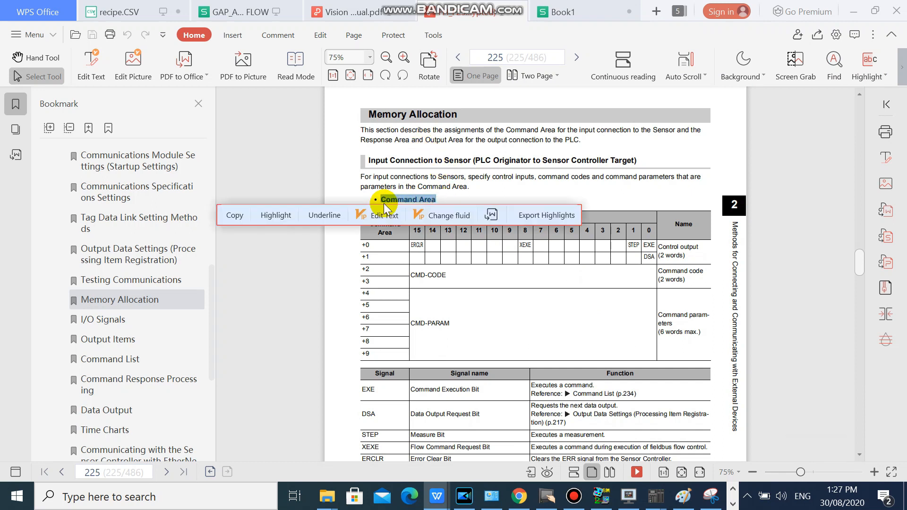
click(560, 12)
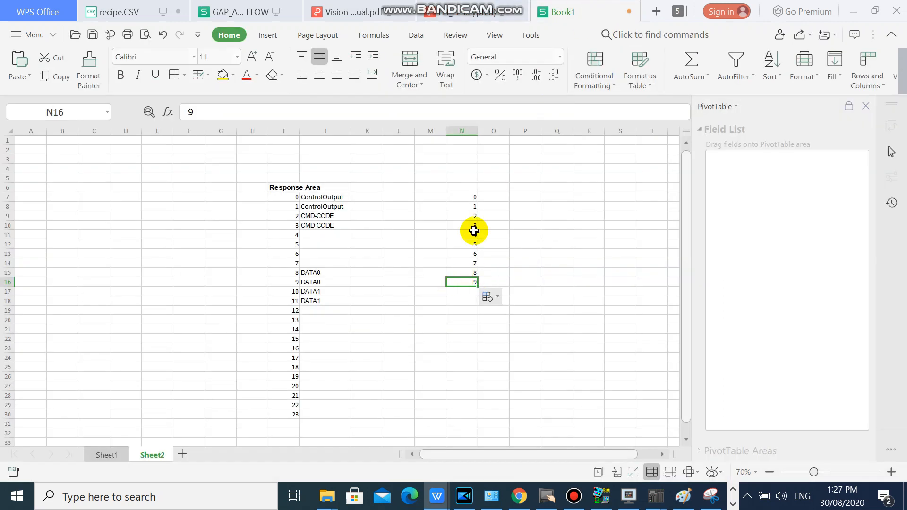
click(461, 190)
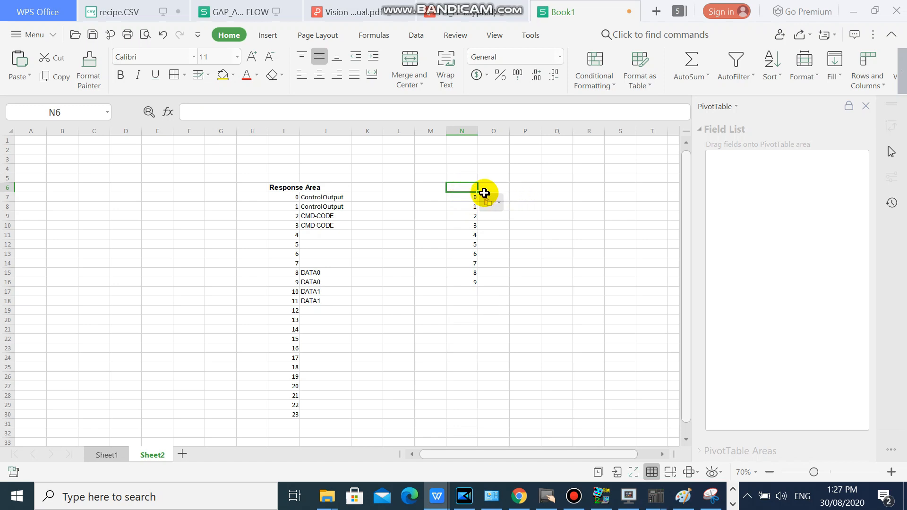
click(493, 188)
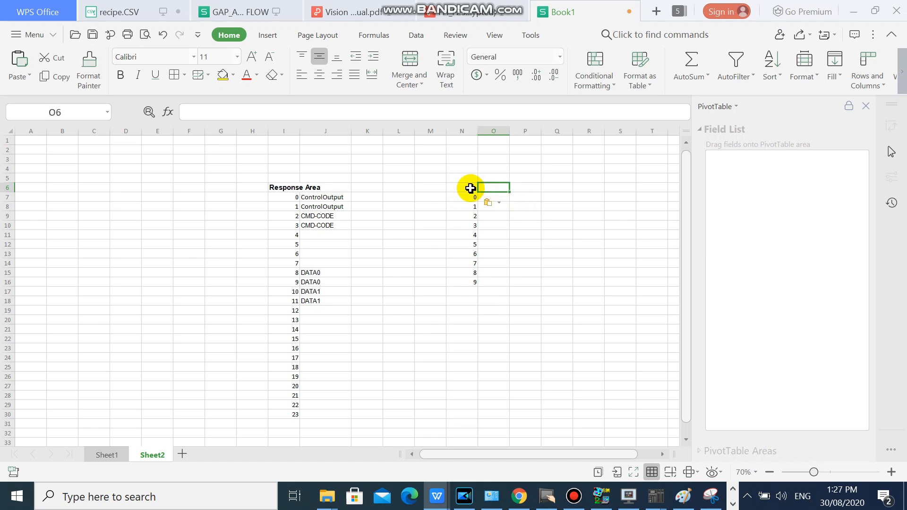
click(344, 12)
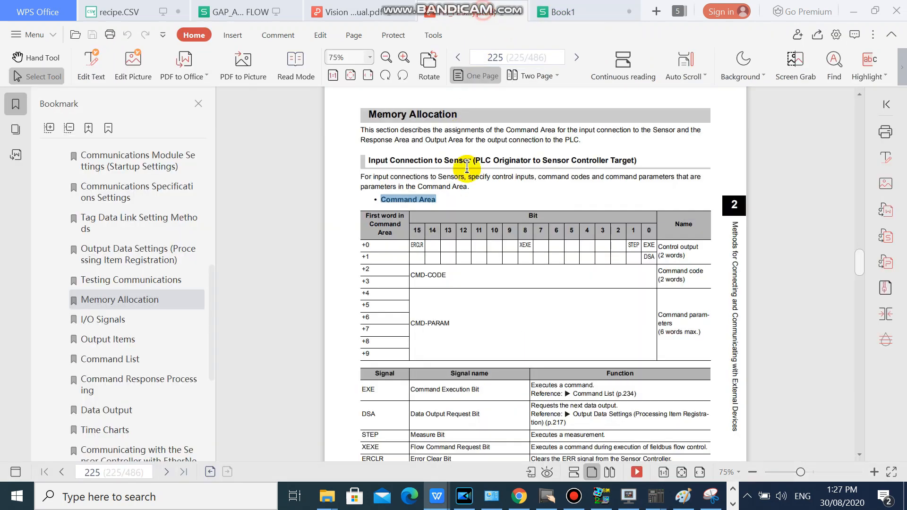
right_click(428, 203)
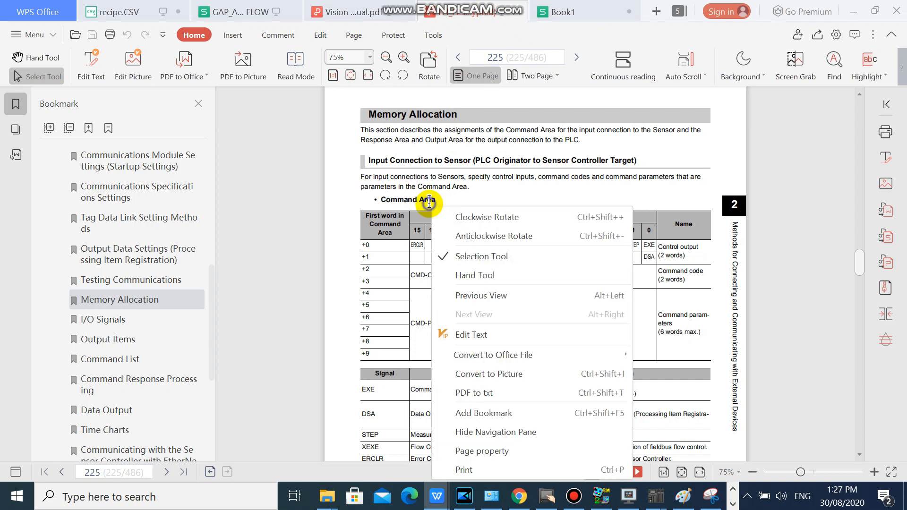
mouse_move(438, 199)
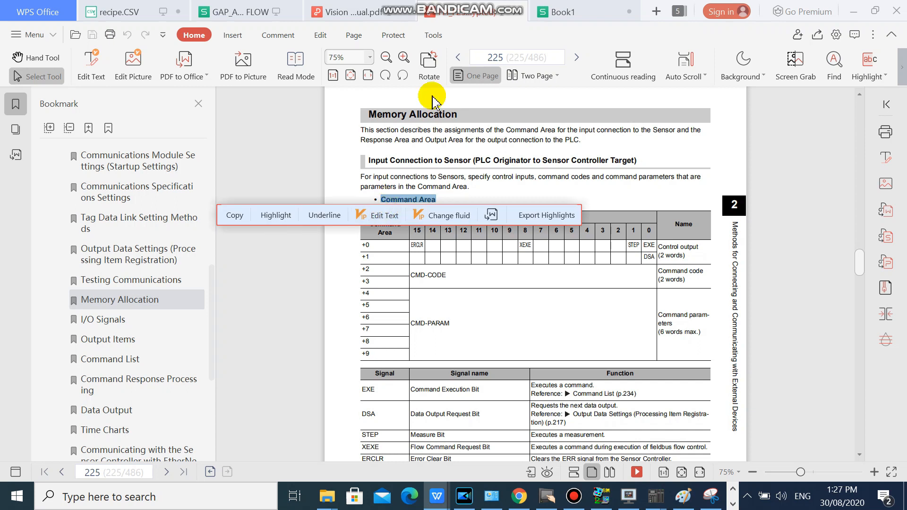
click(563, 11)
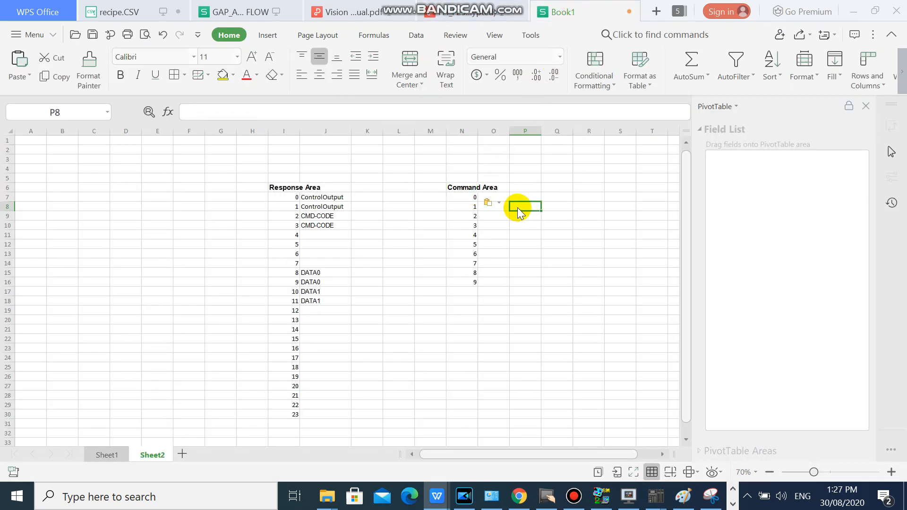
mouse_move(488, 17)
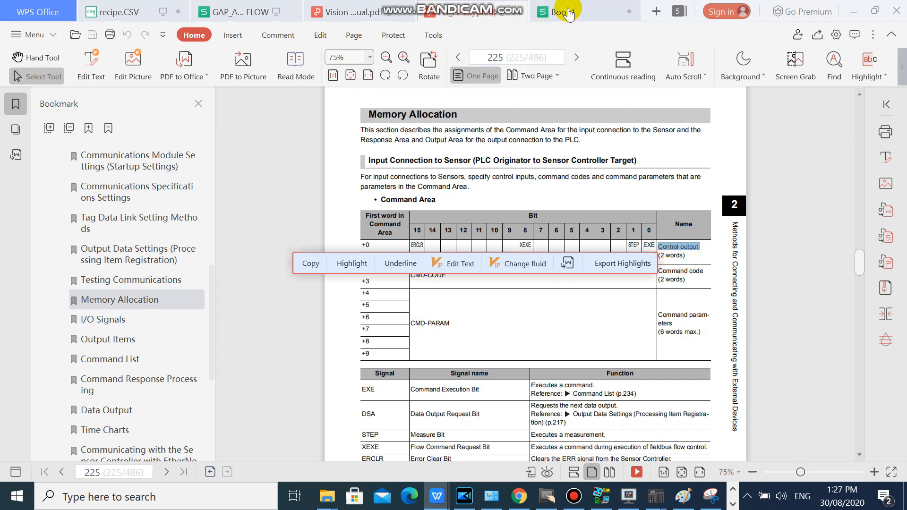
Label Command Area words 0–1 'Control output' and 2–3 'CMD-CODE' from the manual.
click(564, 11)
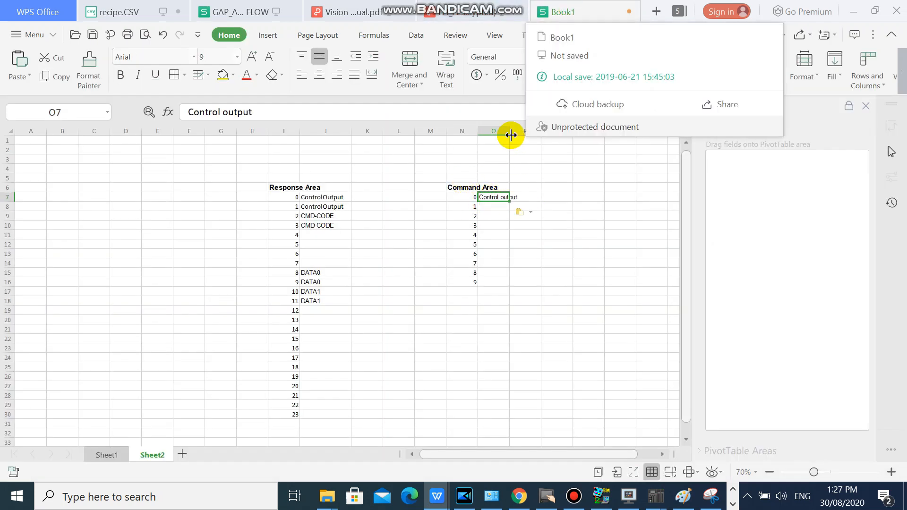
click(508, 207)
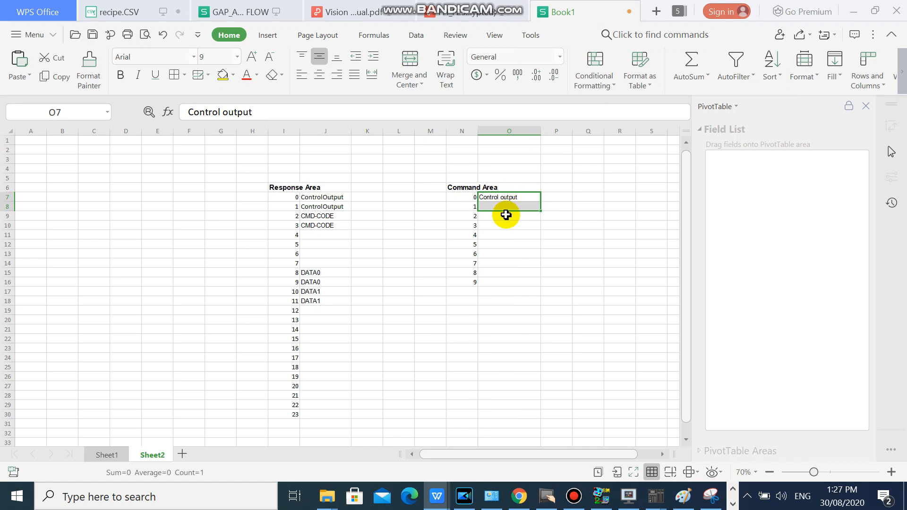
click(347, 11)
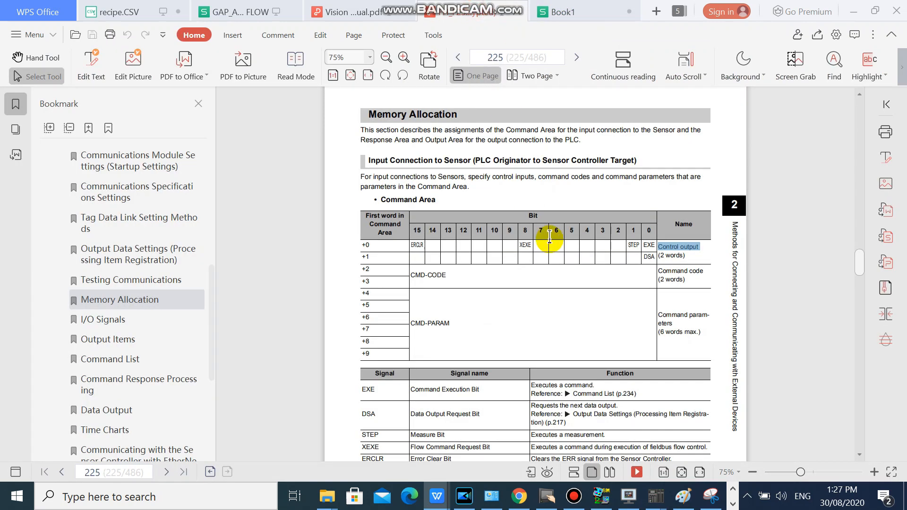
mouse_move(455, 291)
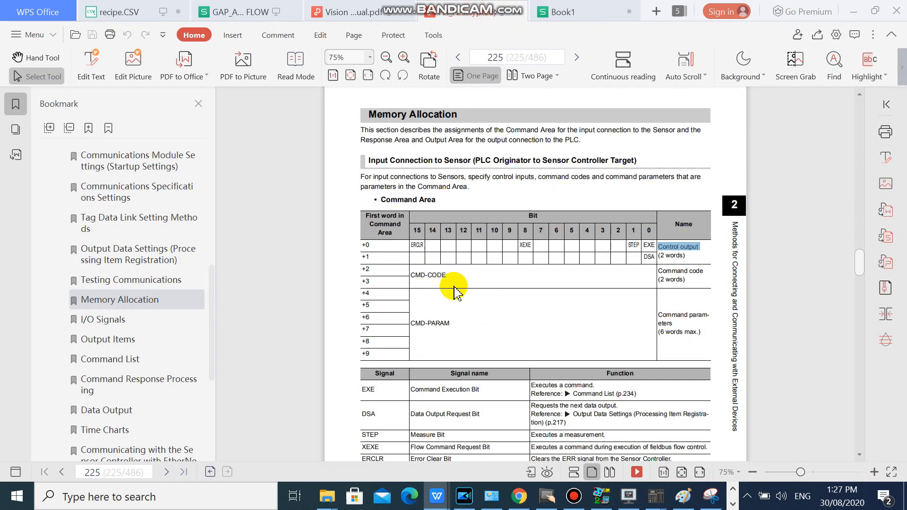
scroll(down, 3)
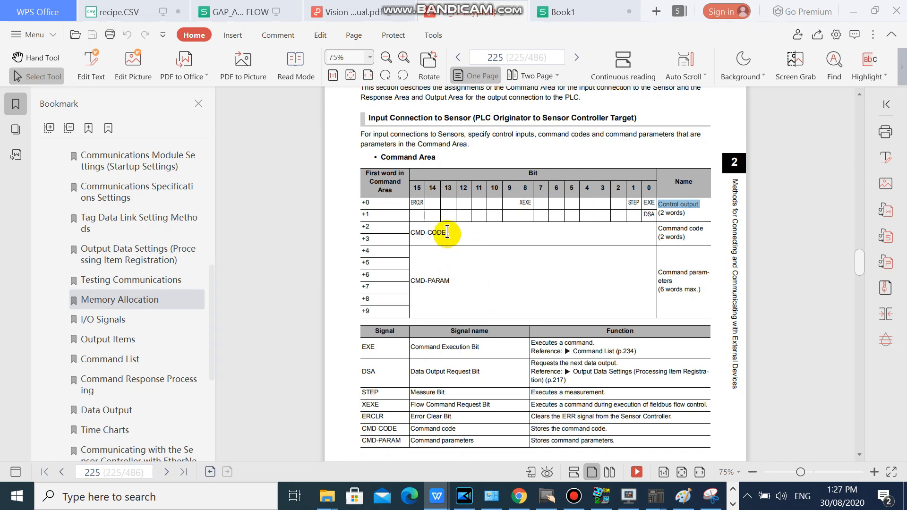
double_click(428, 232)
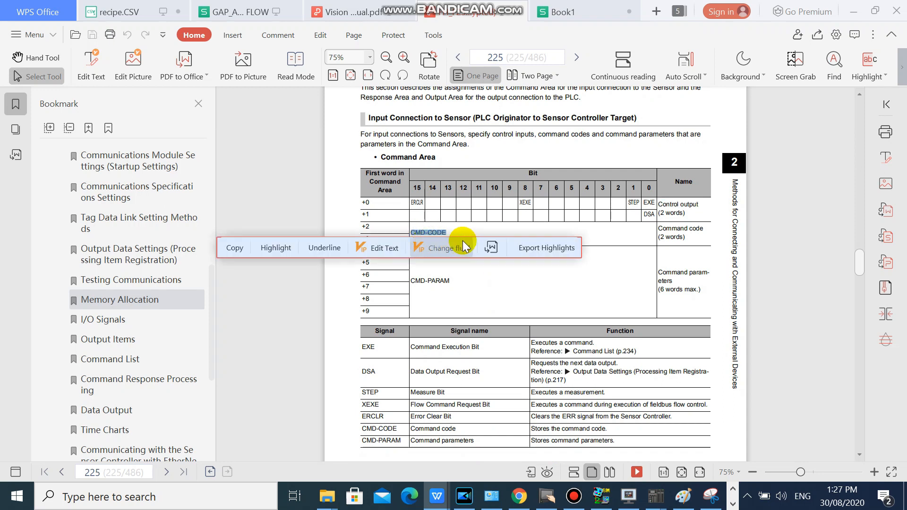
click(559, 11)
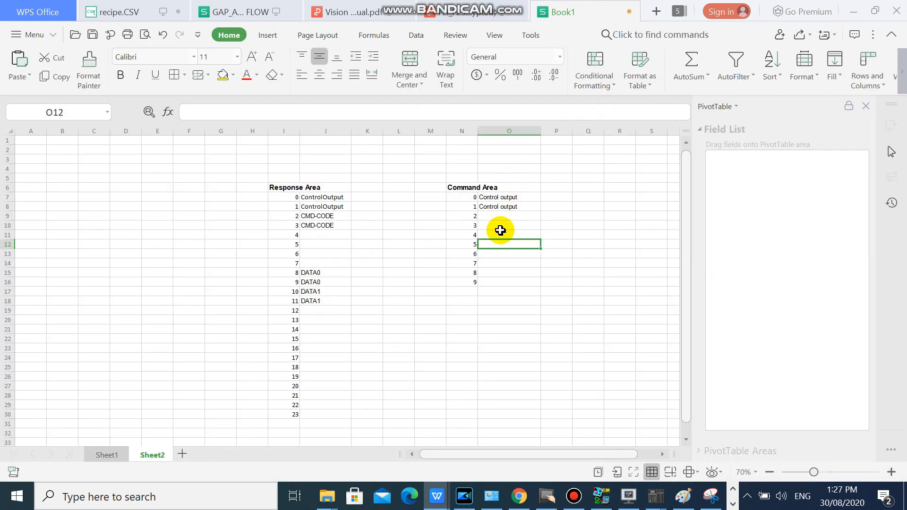
click(508, 216)
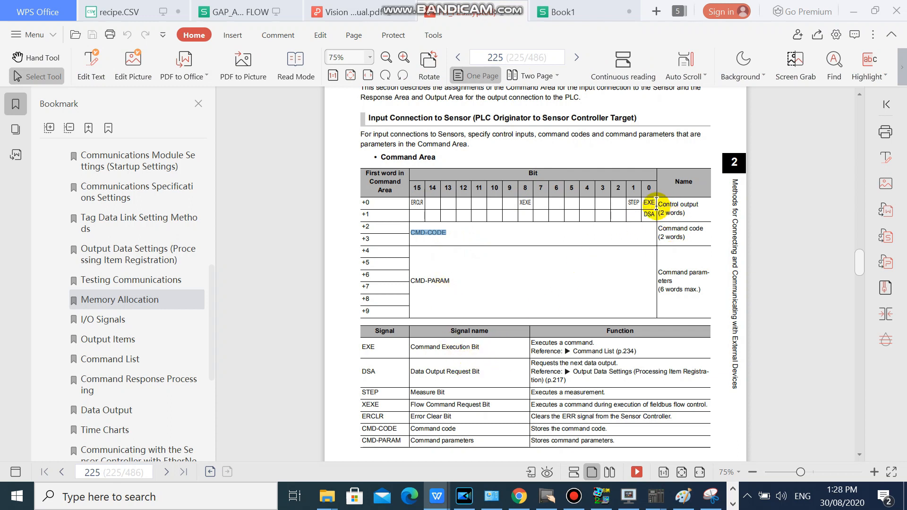
click(572, 12)
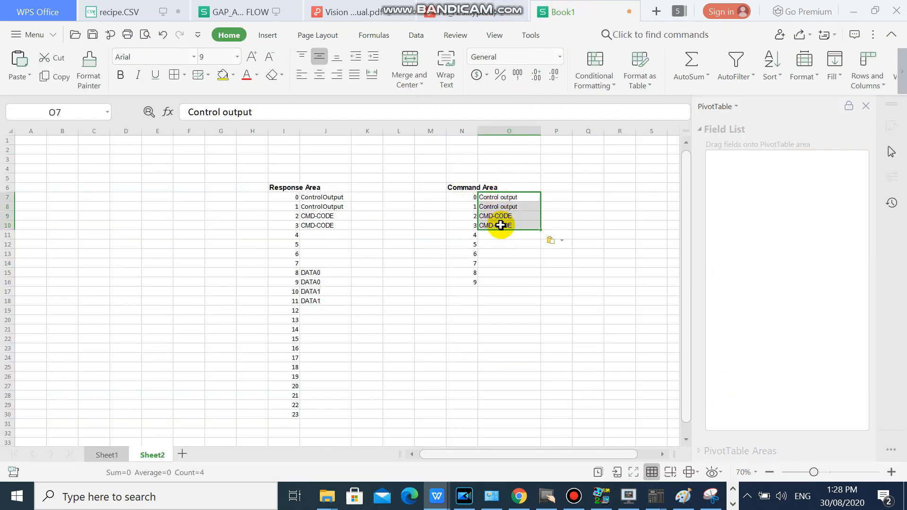
click(345, 11)
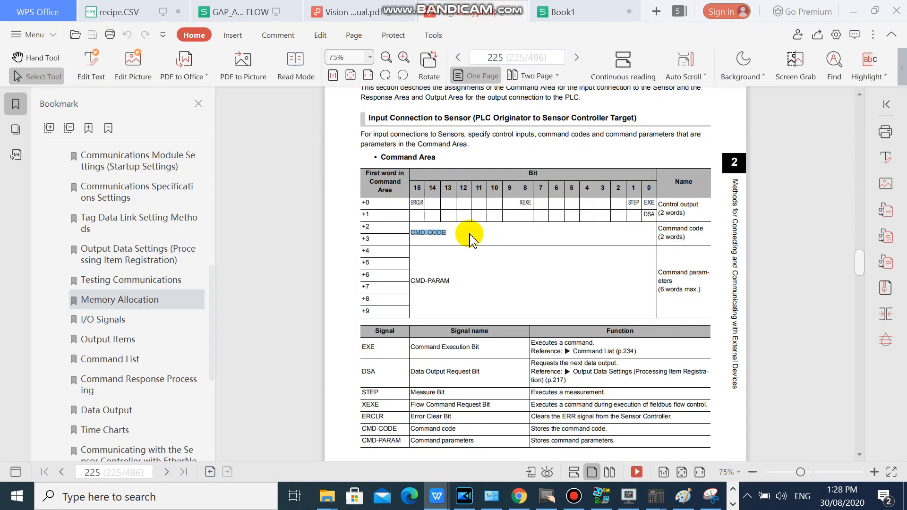
mouse_move(690, 226)
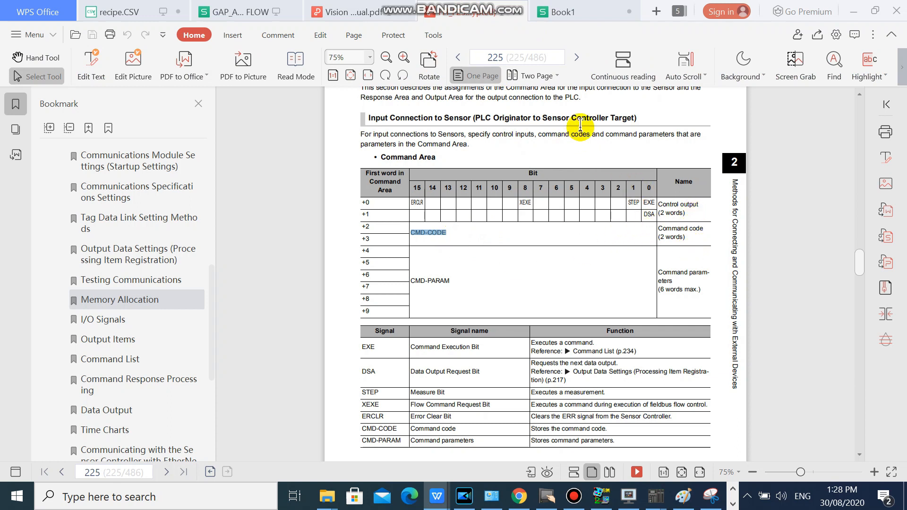
click(583, 12)
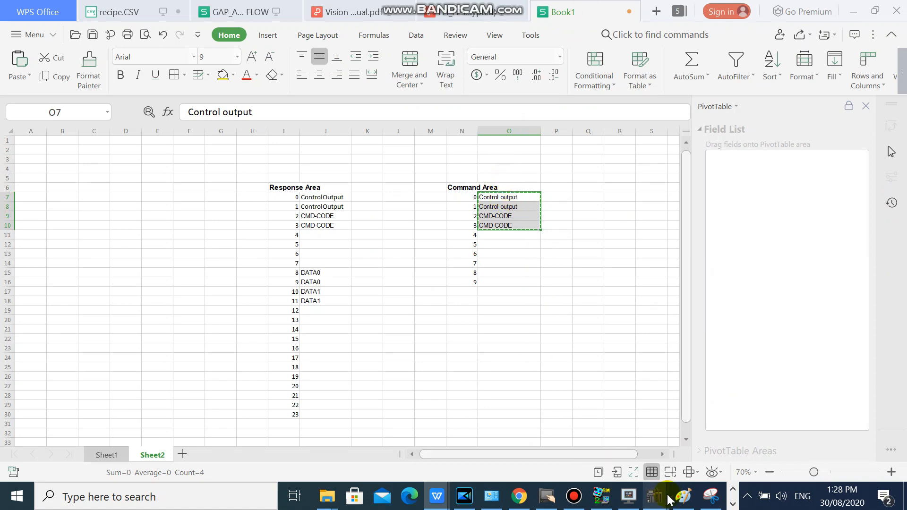
Paste Control output and CMD-CODE comments onto W018–W01B in DM/W (Word device) view.
click(654, 496)
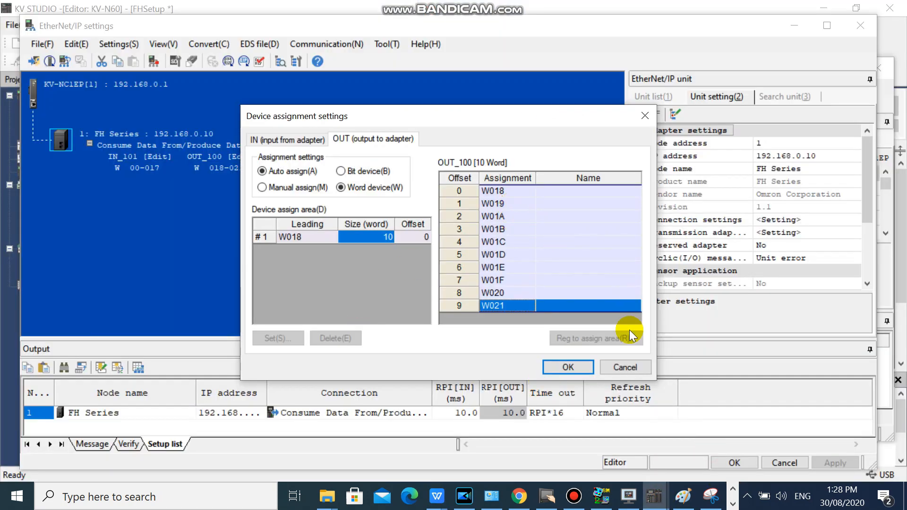
click(567, 367)
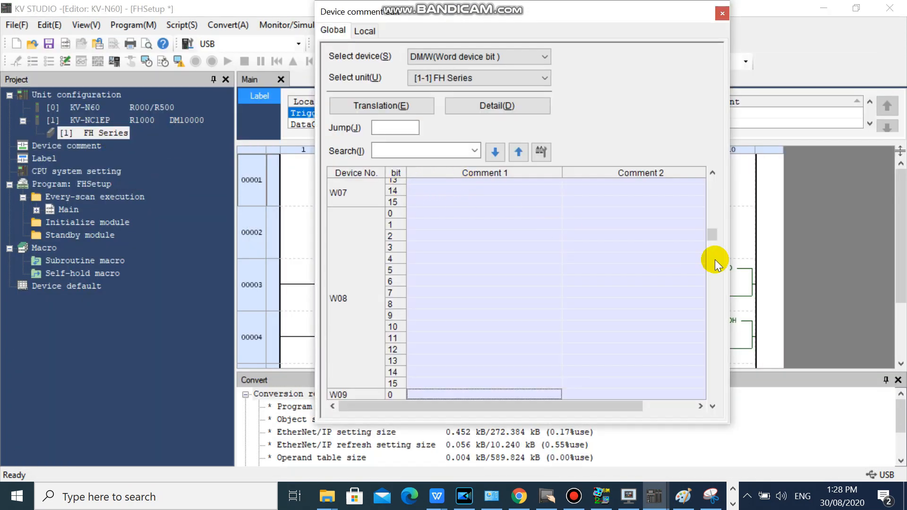
scroll(down, 3)
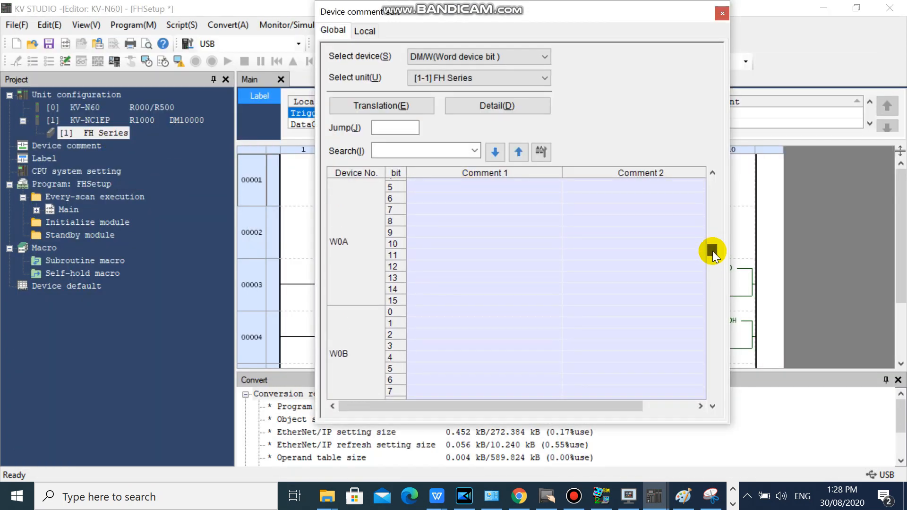
click(542, 57)
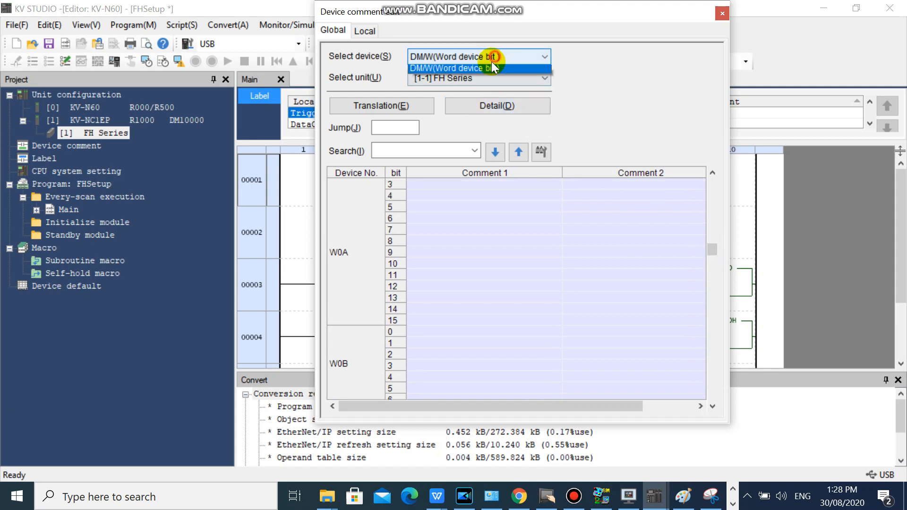
click(456, 68)
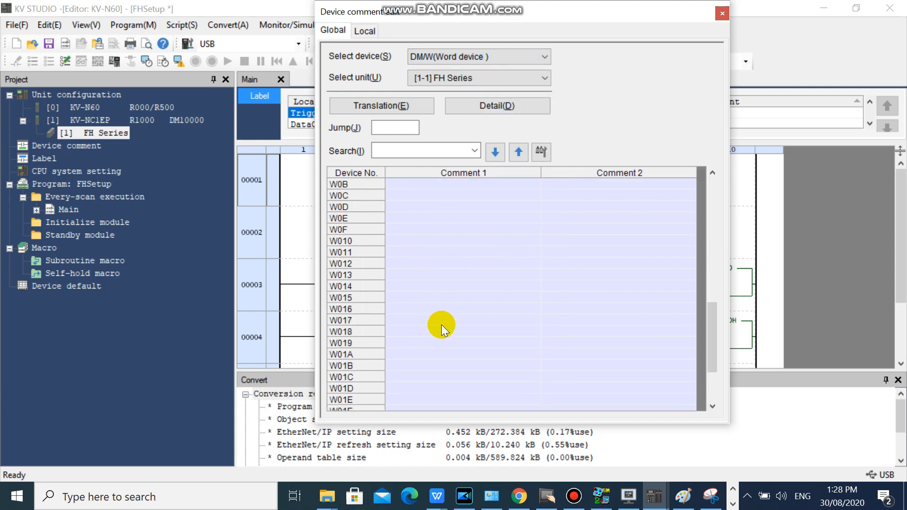
click(441, 332)
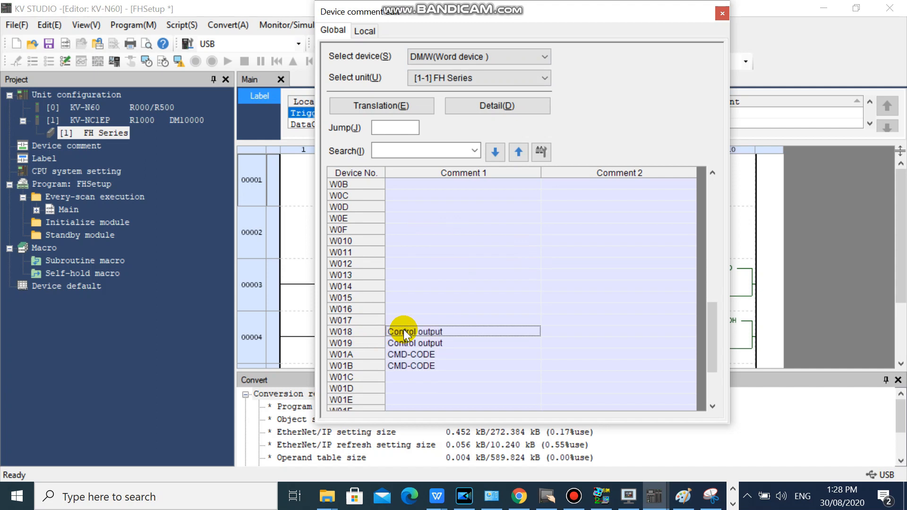
click(440, 388)
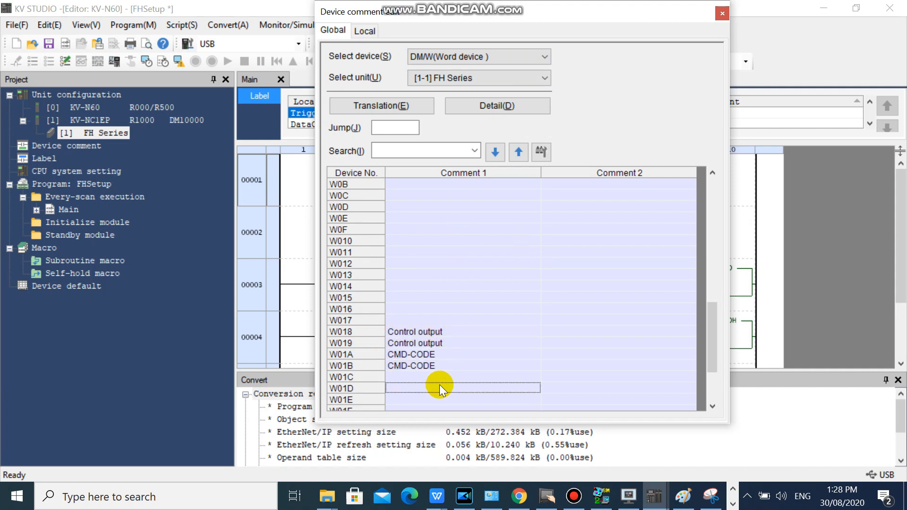
click(722, 12)
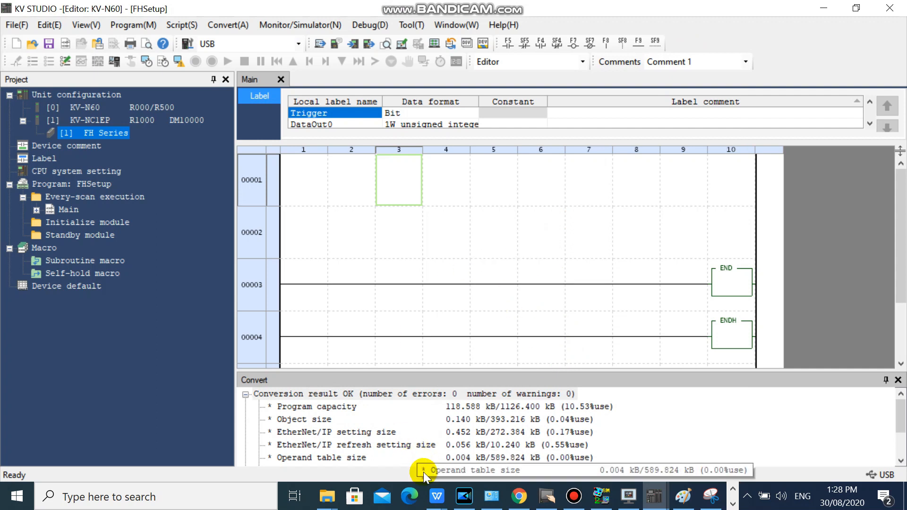
mouse_move(456, 500)
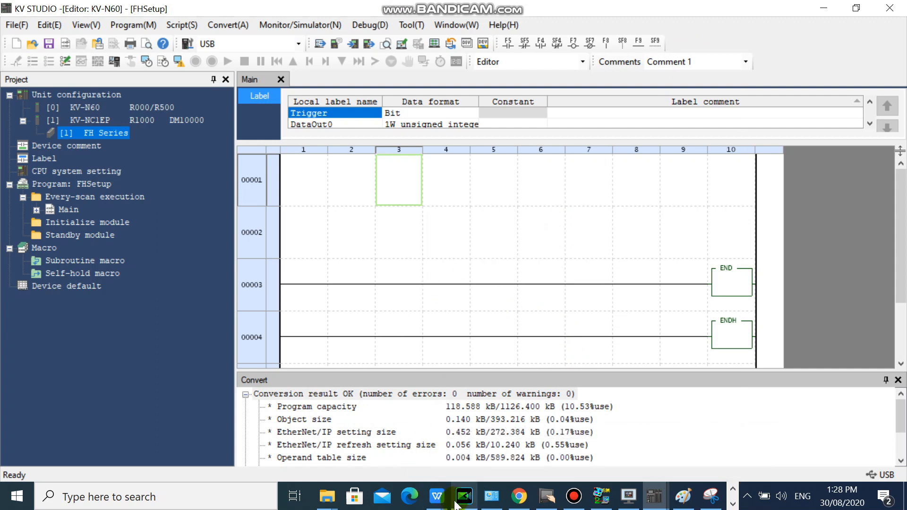
mouse_move(464, 497)
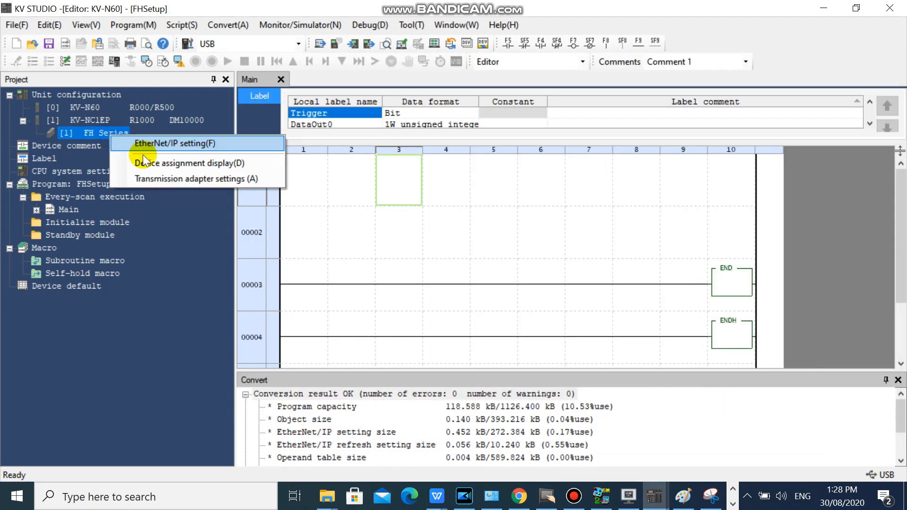
Reopen device comments in DM/W (Word device bit) view to list W018's bits.
click(183, 163)
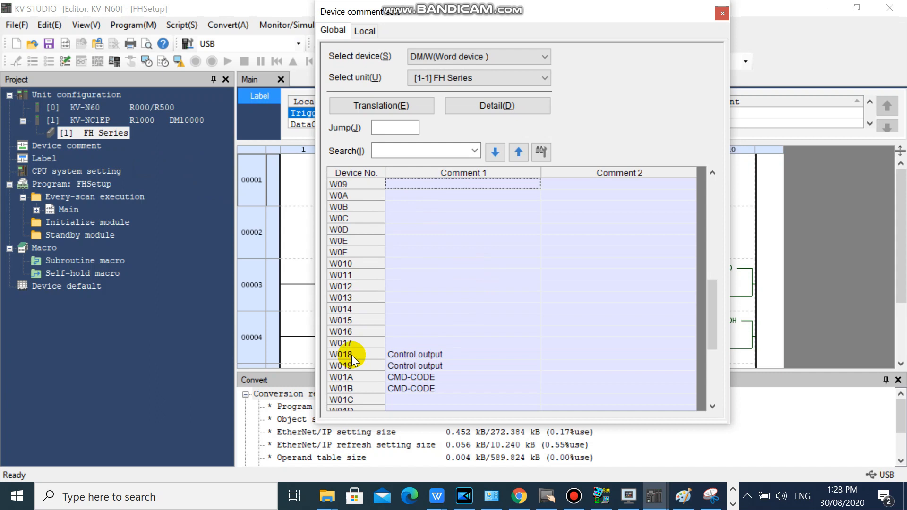
click(542, 56)
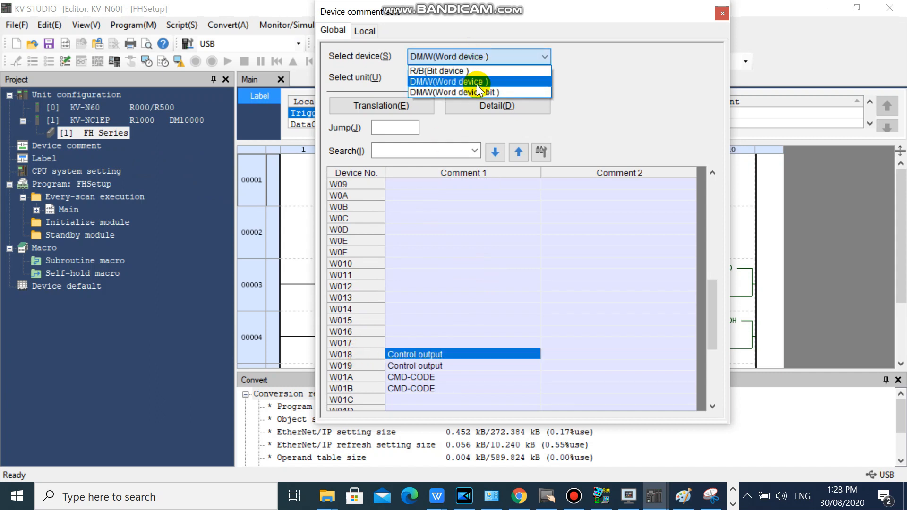
click(453, 93)
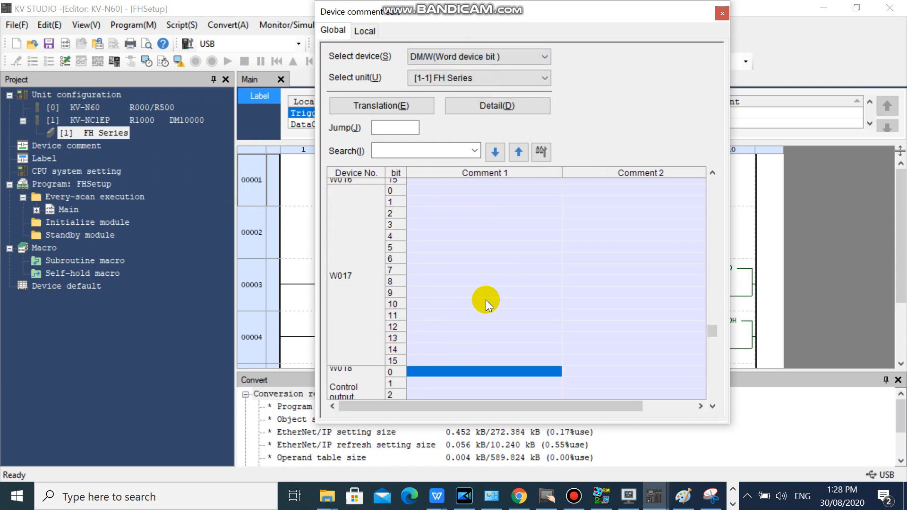
scroll(down, 3)
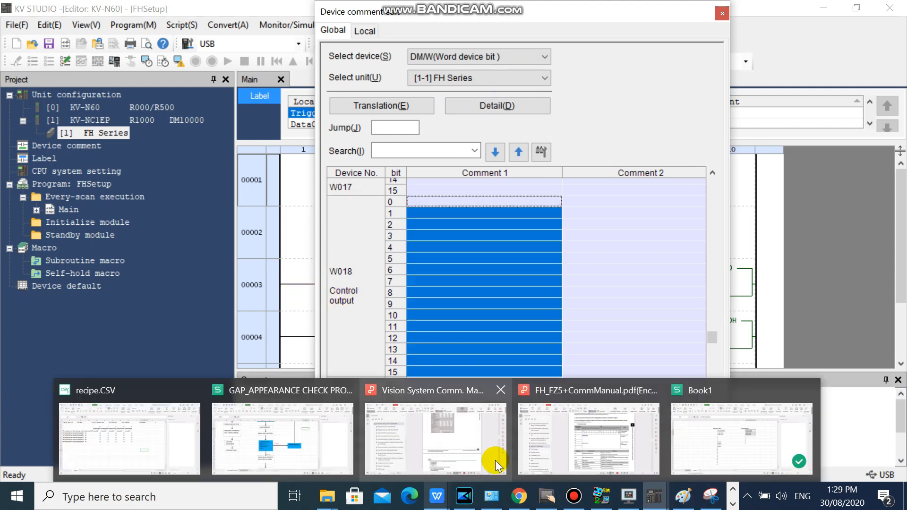
Start a bit list in Book1 cell N20 with 'w18.0' and its signal-name cell.
click(435, 438)
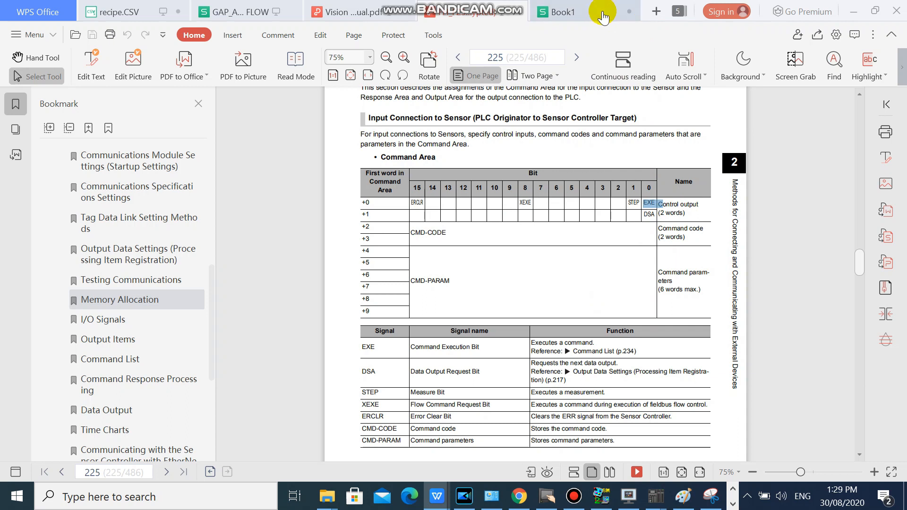
click(558, 11)
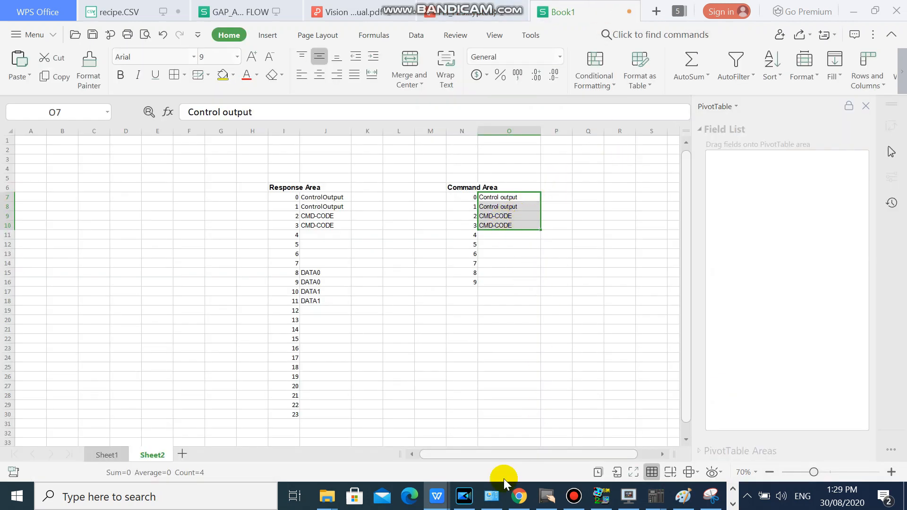
mouse_move(569, 384)
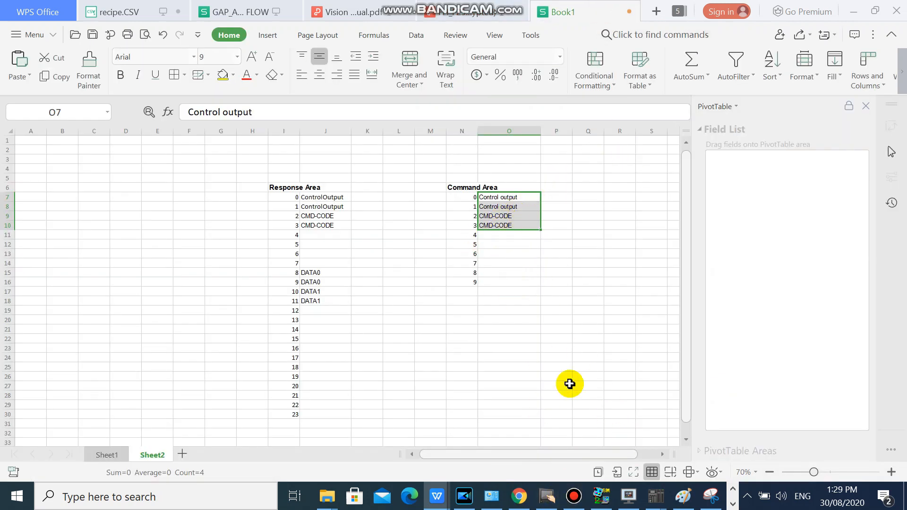
click(461, 319)
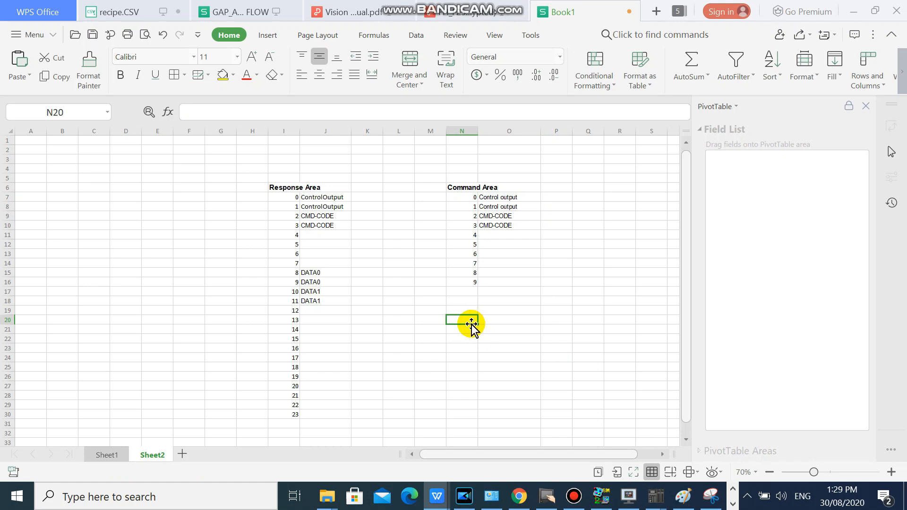
text(w)
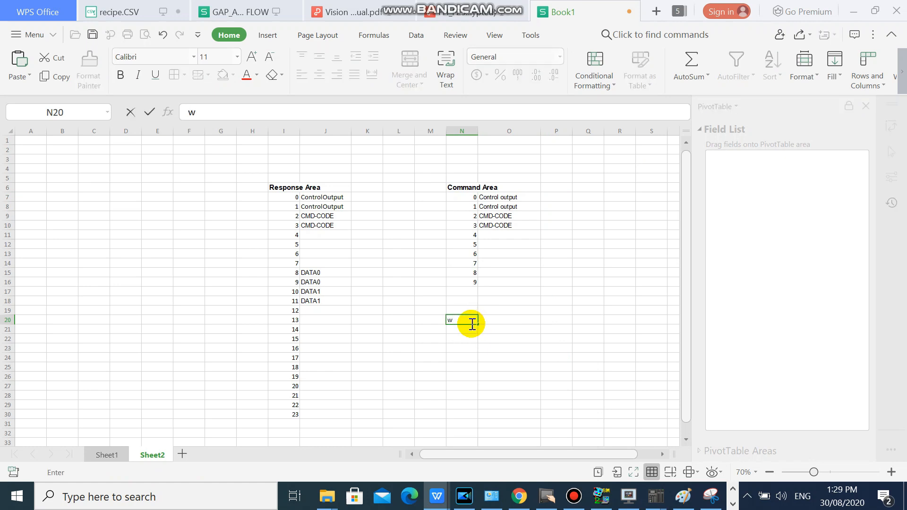
text(18)
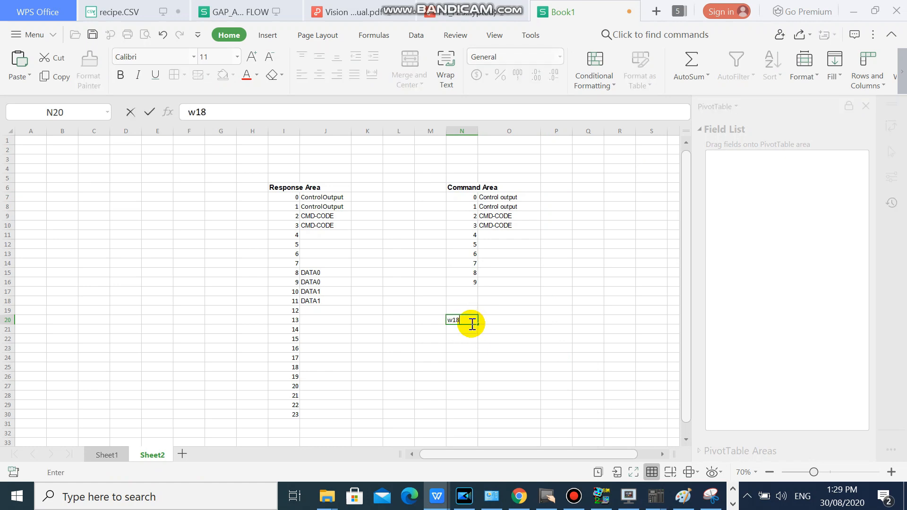
text(.0)
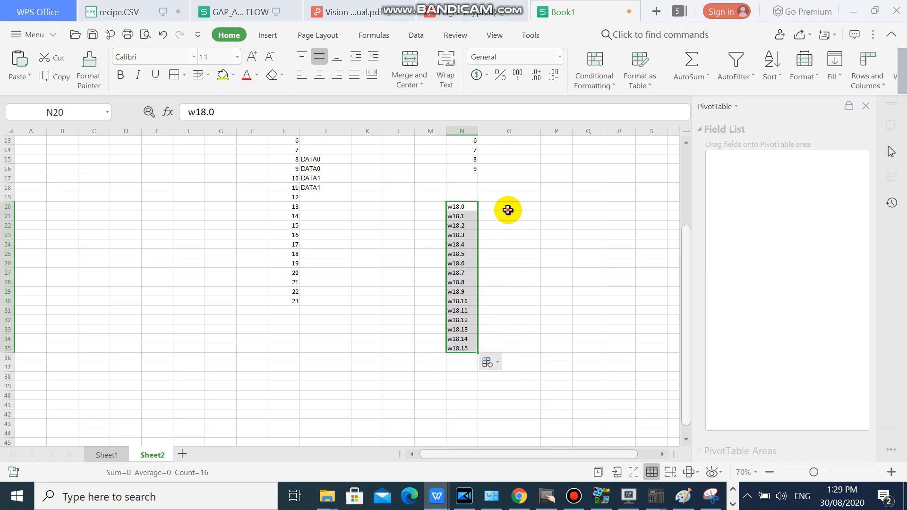
click(508, 206)
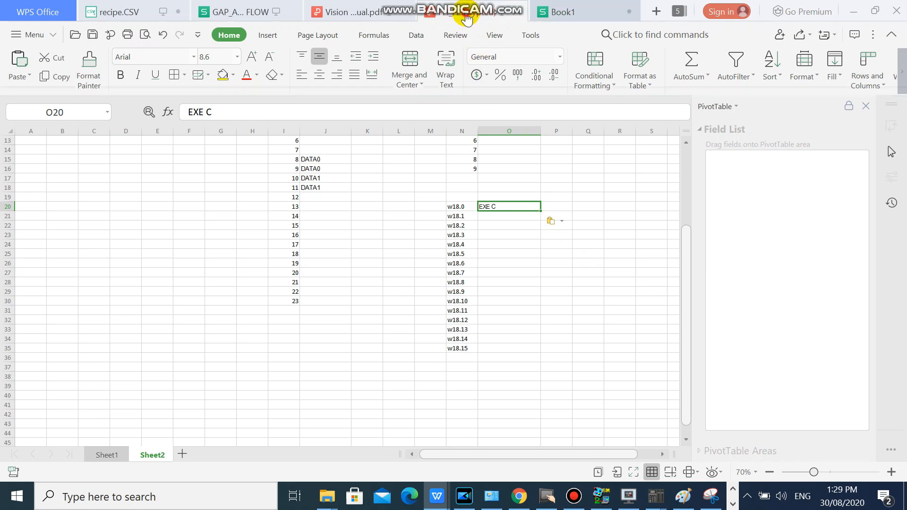
Add signal names STEP, XEXE and ERCLR from the manual's Command Area table.
click(346, 12)
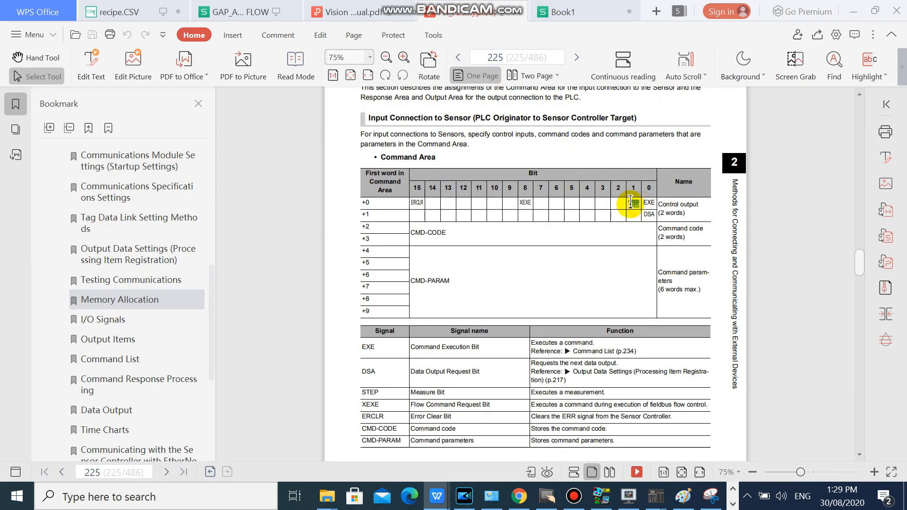
click(585, 11)
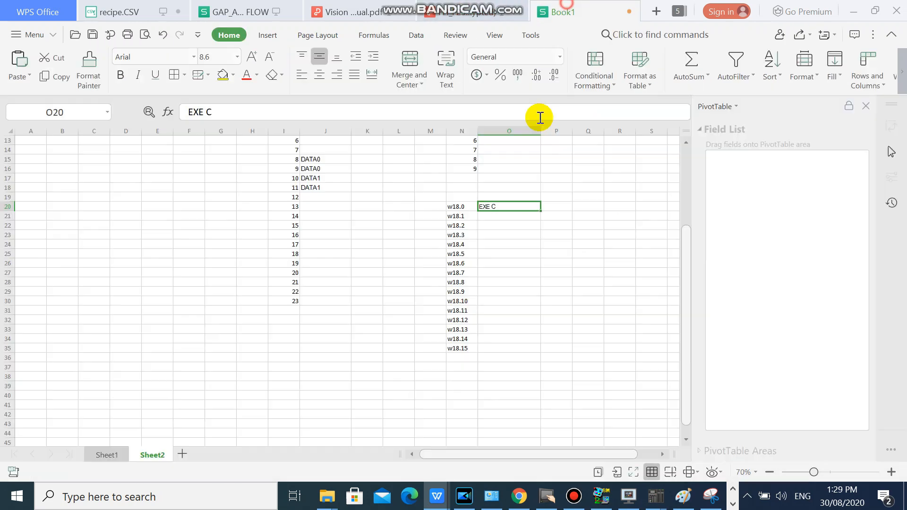
text(STEP)
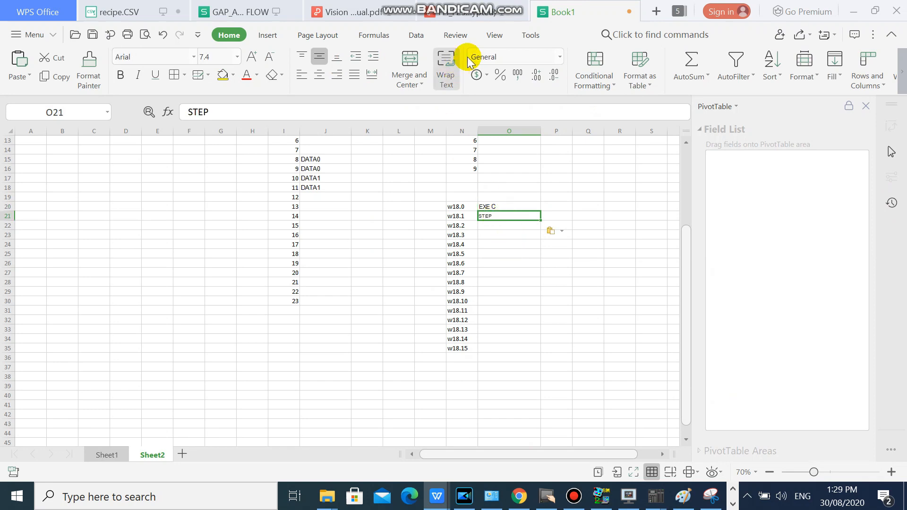
click(343, 11)
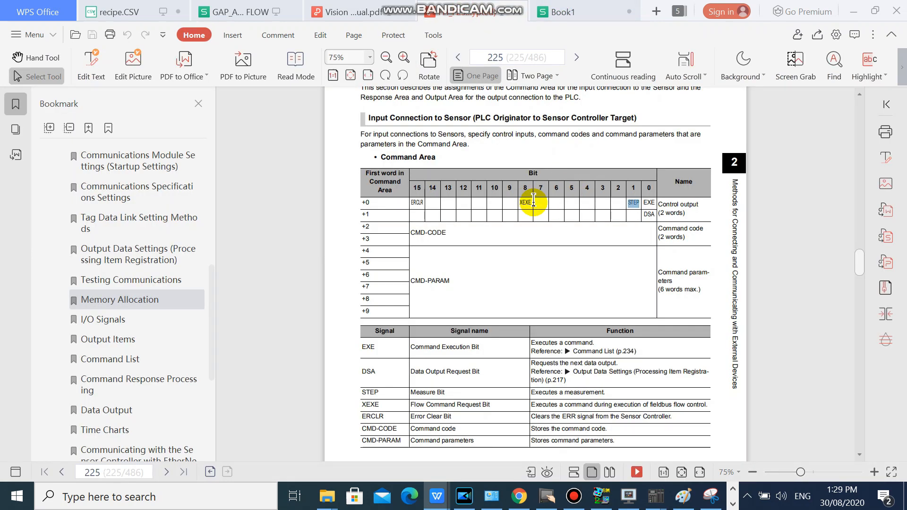
click(556, 11)
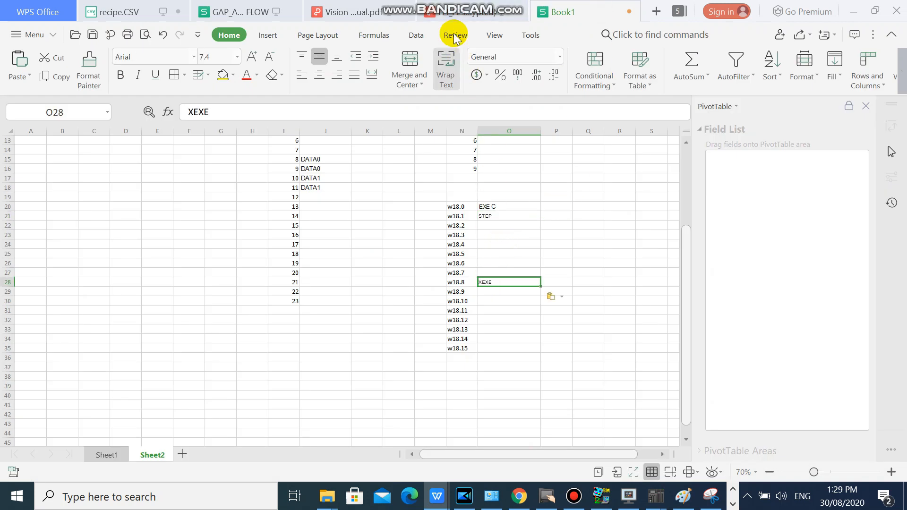
click(346, 11)
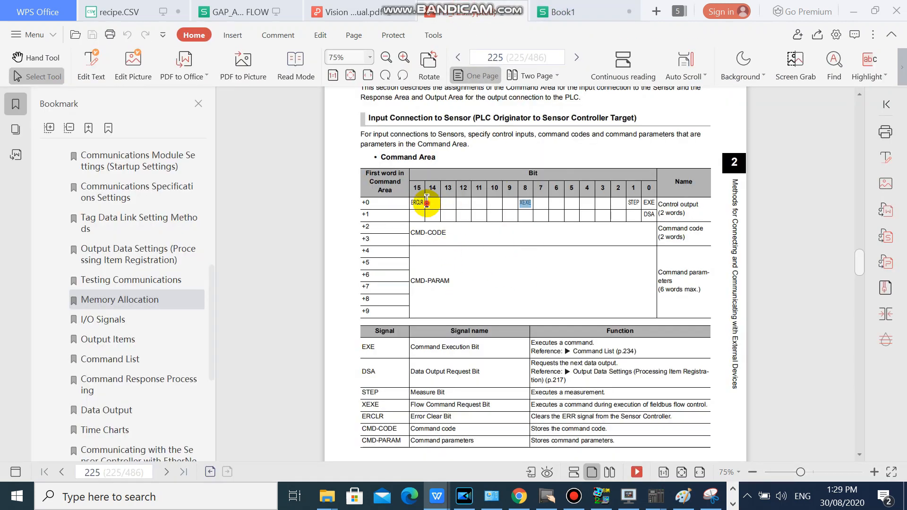
click(557, 11)
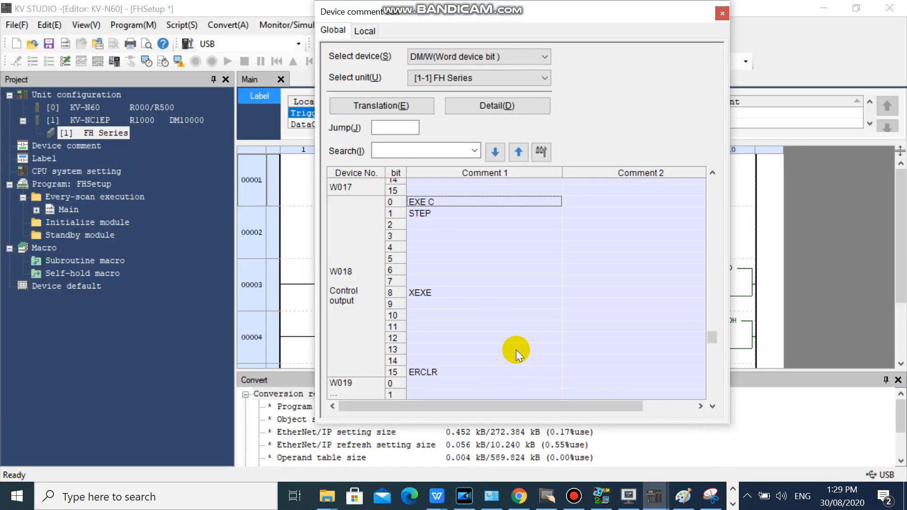
Confirm ERCLR on W018.15 and DSA on W019.0, switch to DM/W (Word device), and close.
scroll(down, 3)
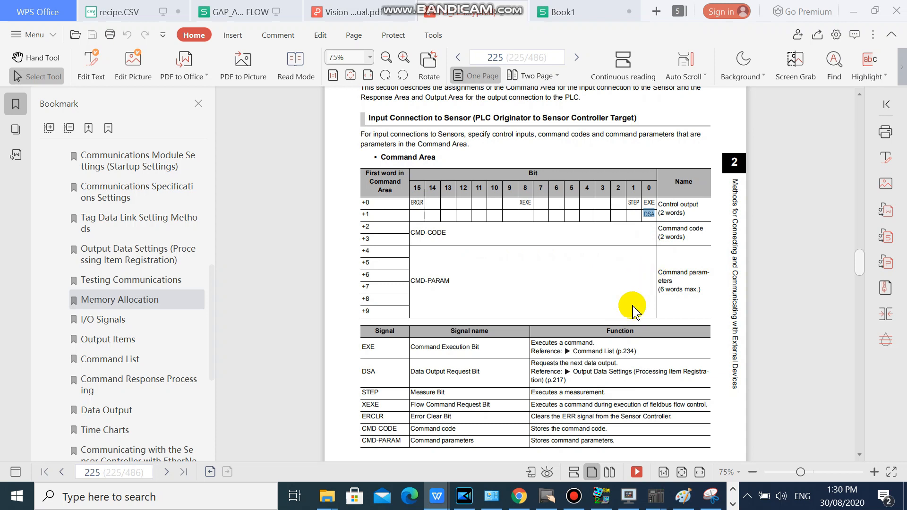
mouse_move(654, 496)
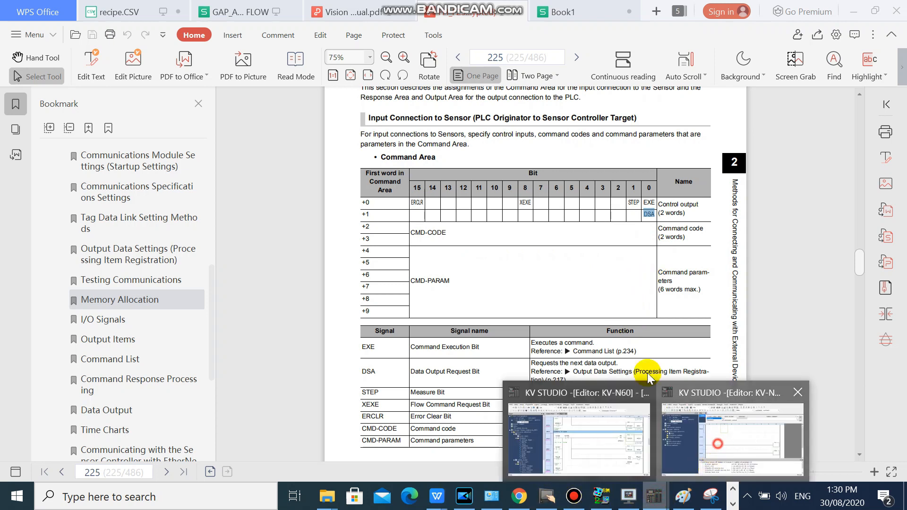
click(578, 439)
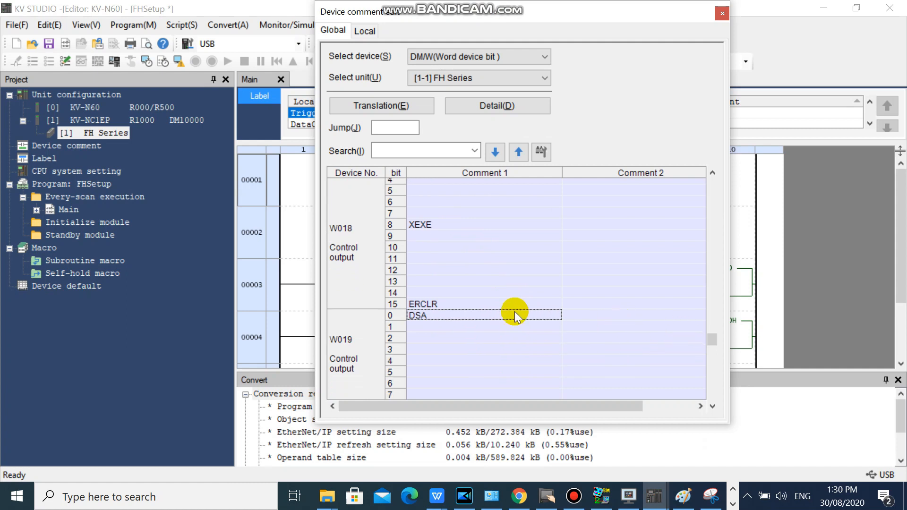
click(434, 322)
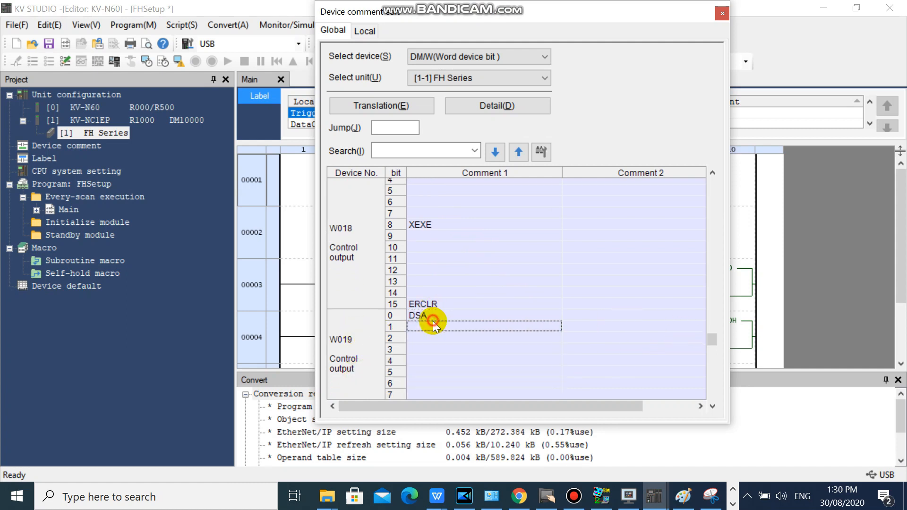
click(544, 56)
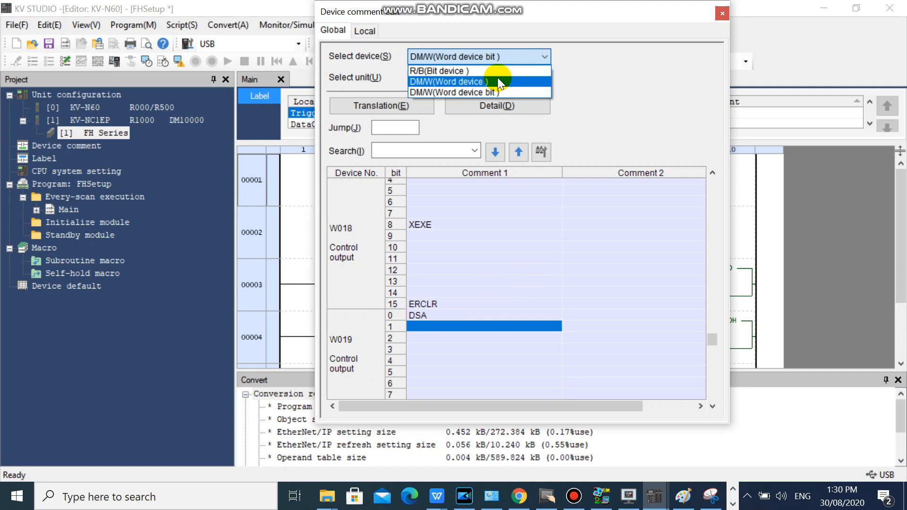
click(445, 82)
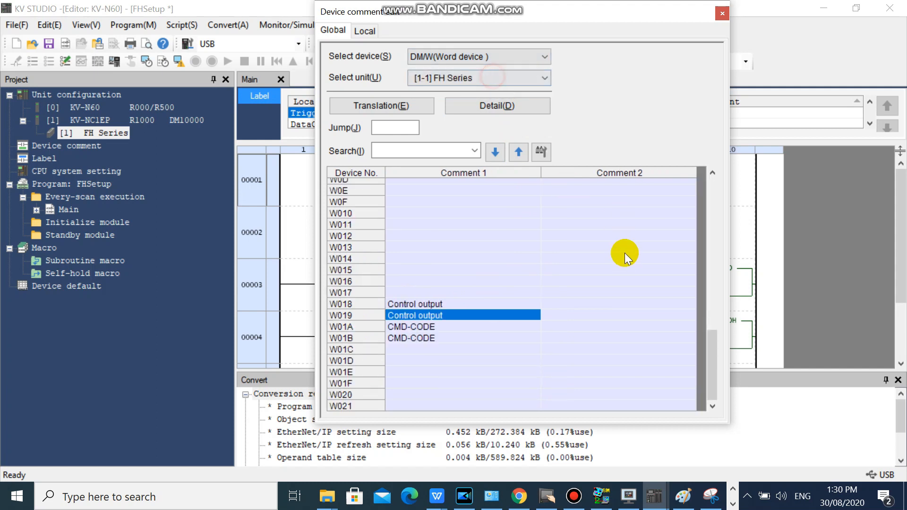
click(721, 13)
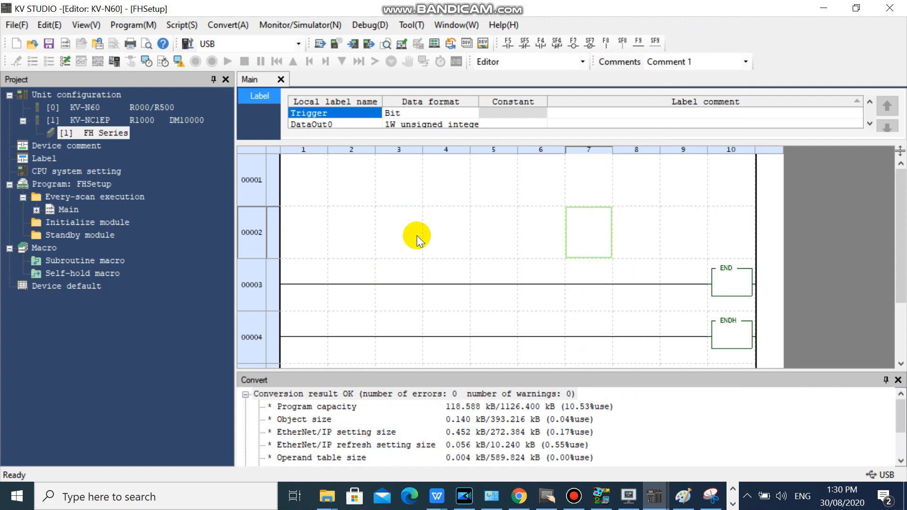
mouse_move(572, 498)
text(a m)
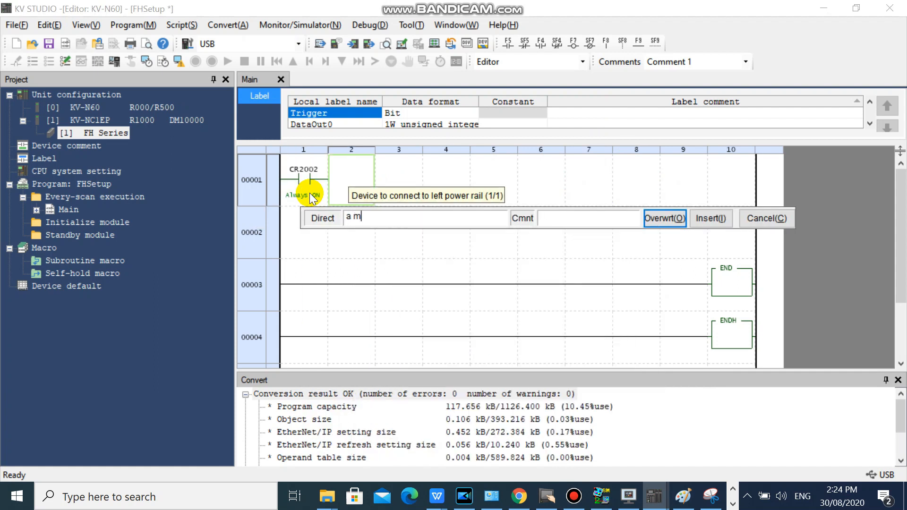
Add an MR000 contact and MOV $1010 into W01A on rung one.
click(664, 218)
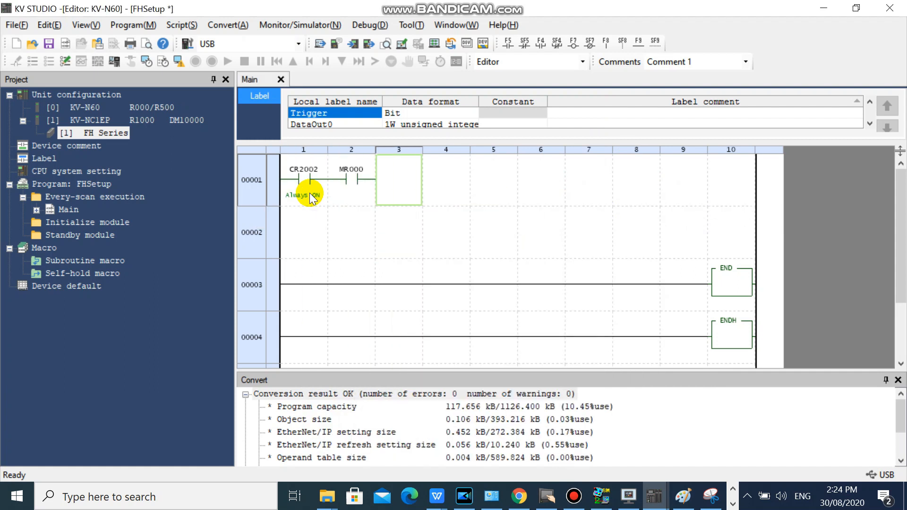
double_click(398, 180)
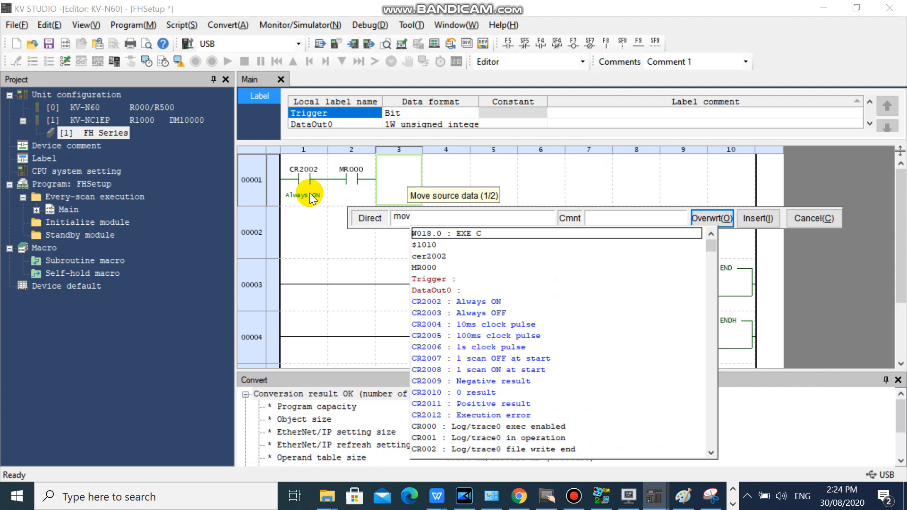
text($1)
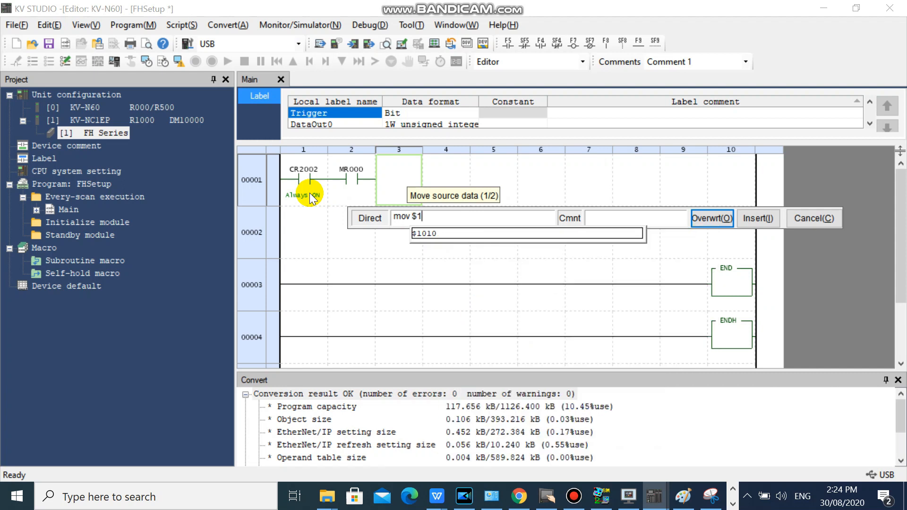
text(010 1a)
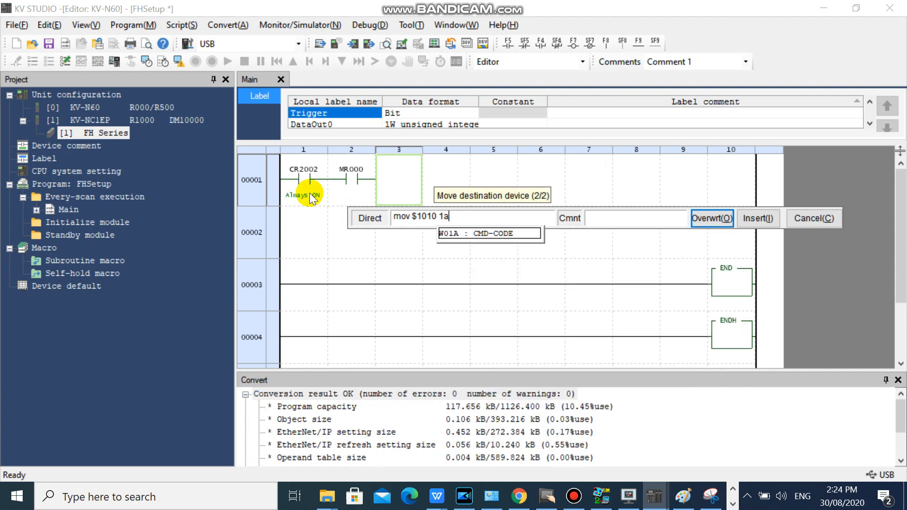
click(711, 218)
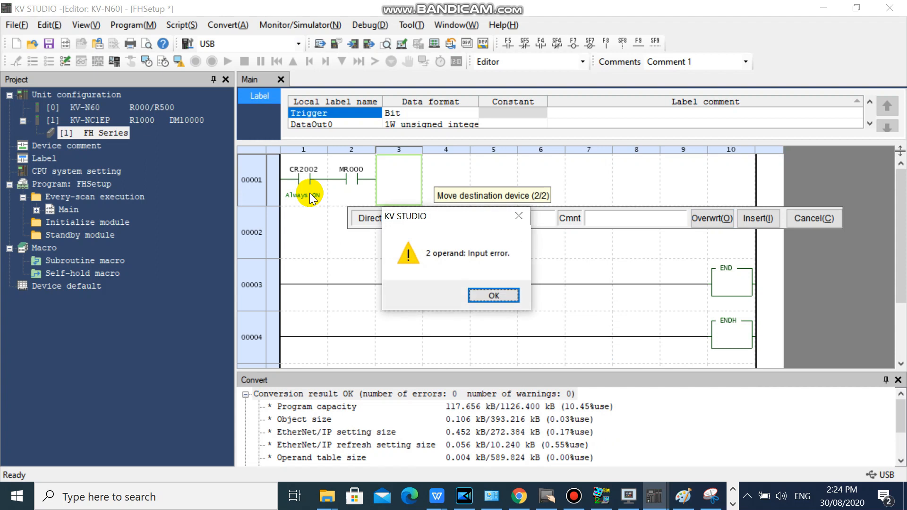
click(492, 295)
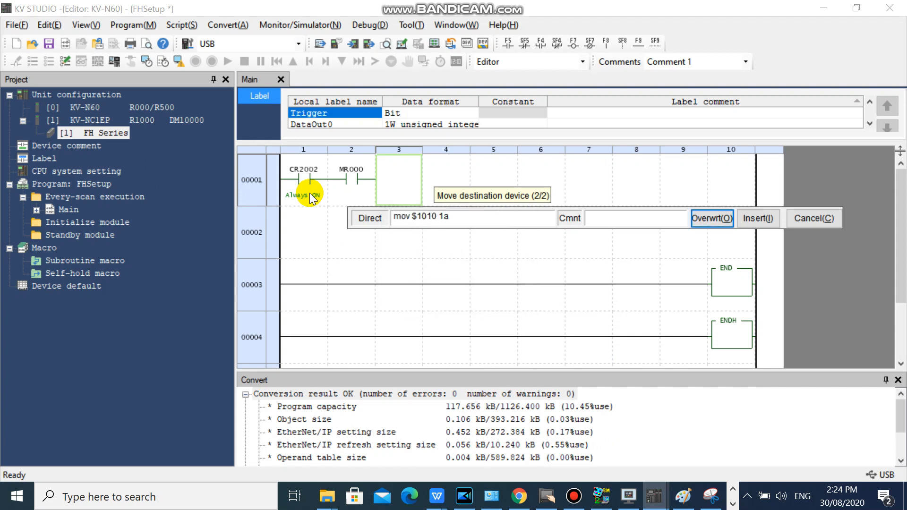
click(711, 218)
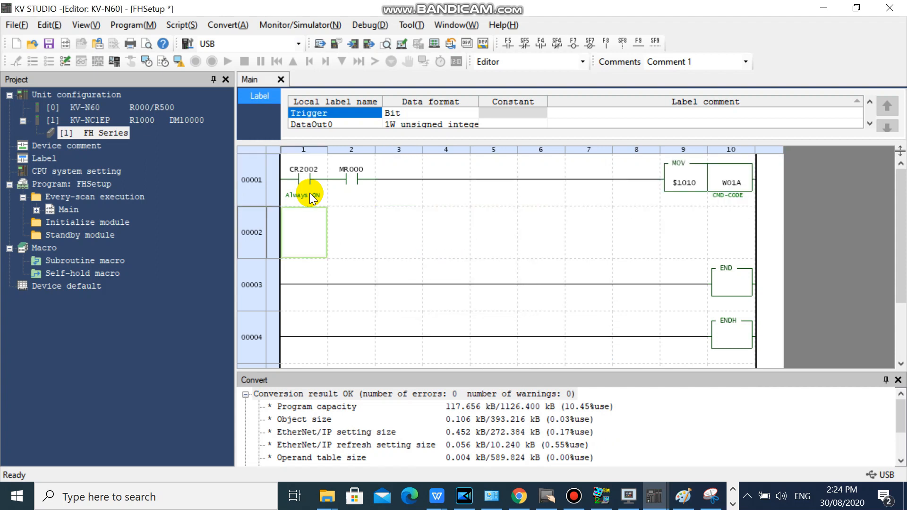
Copy the MOV instruction and change its operands to $10 into W01B.
click(399, 179)
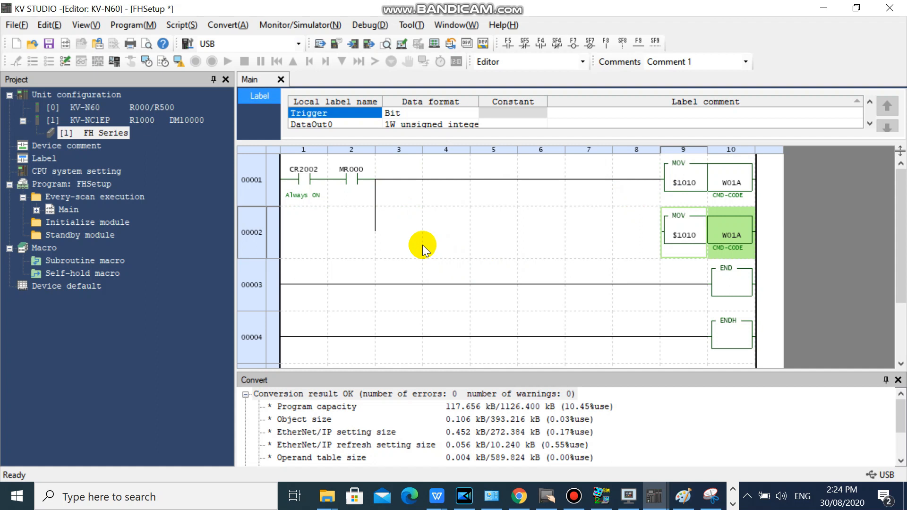
double_click(684, 235)
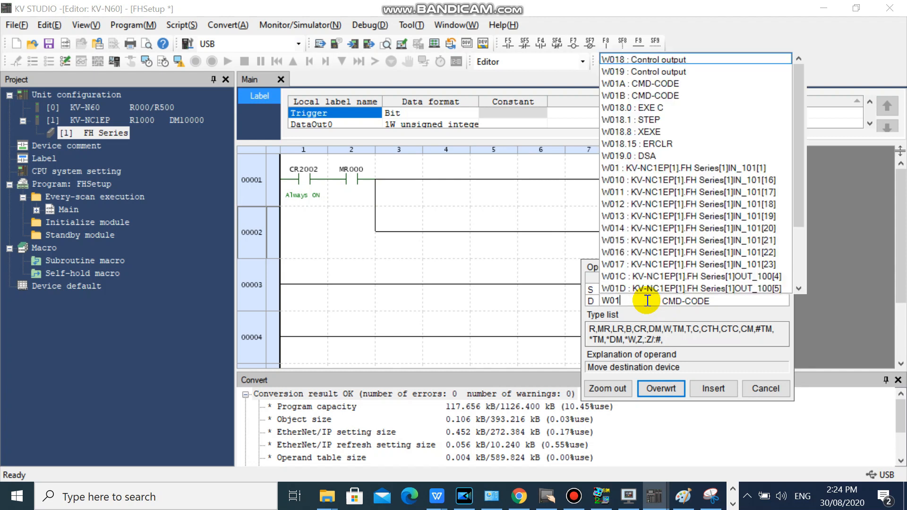
click(660, 388)
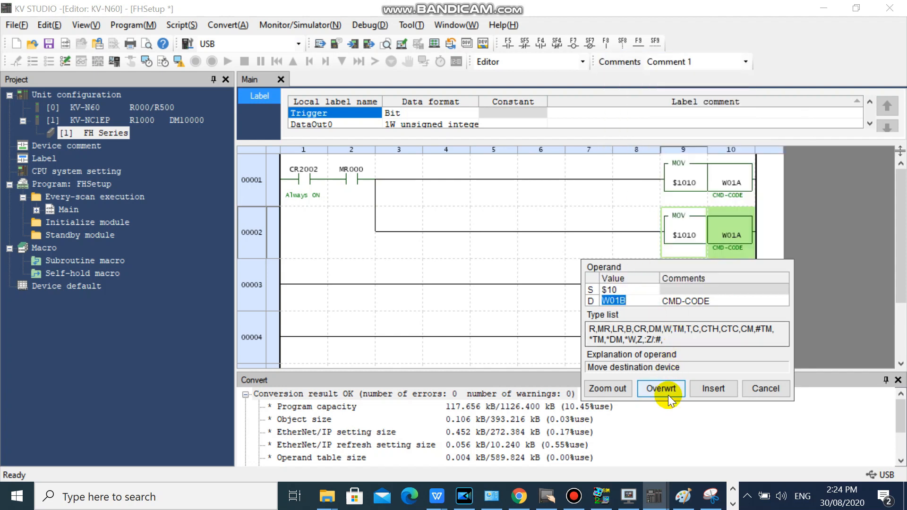
click(660, 388)
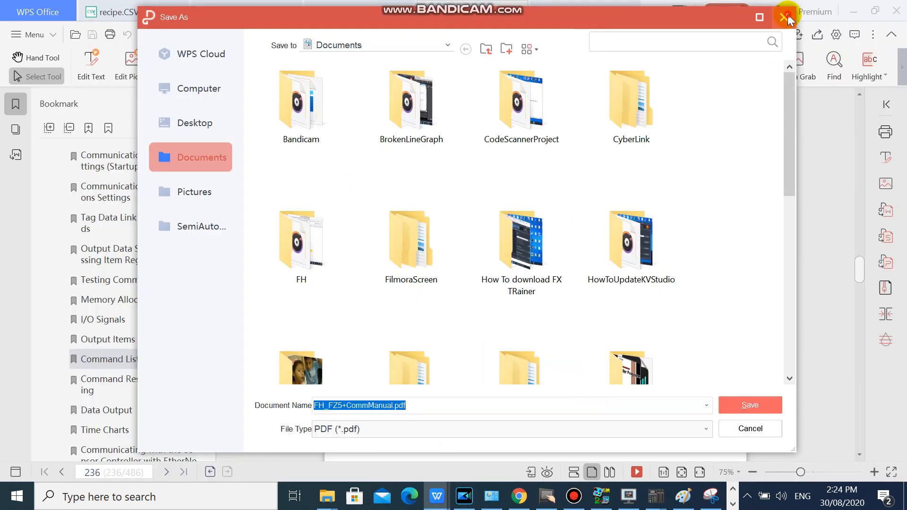
Dismiss the save dialog and select codes 0010 and 1010 in the Execution Commands table.
click(787, 17)
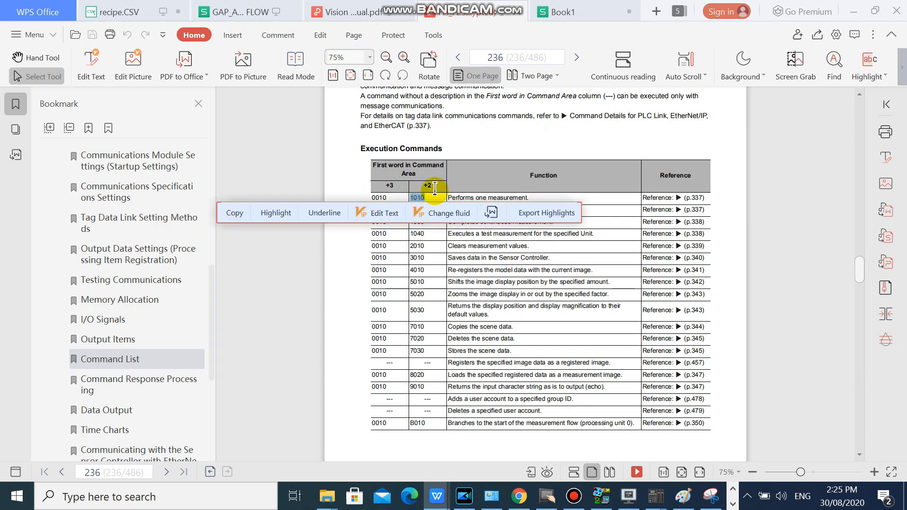
mouse_move(653, 495)
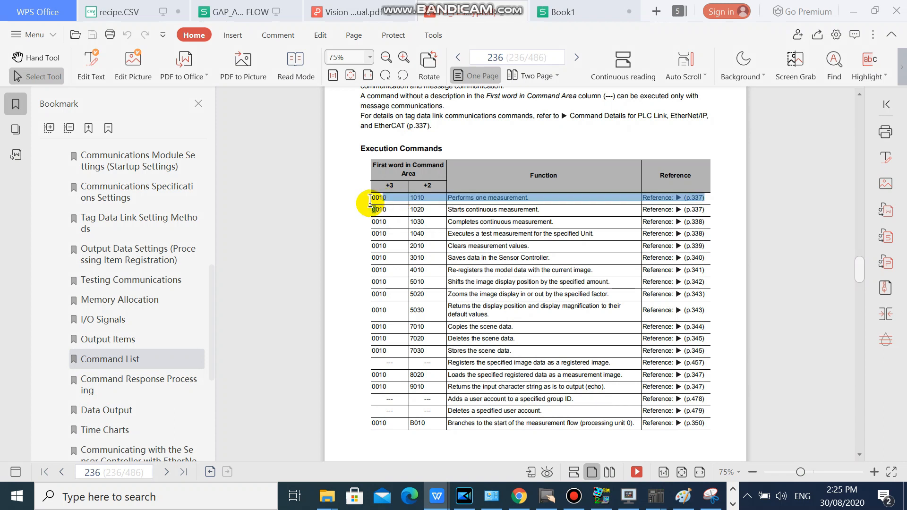
click(379, 197)
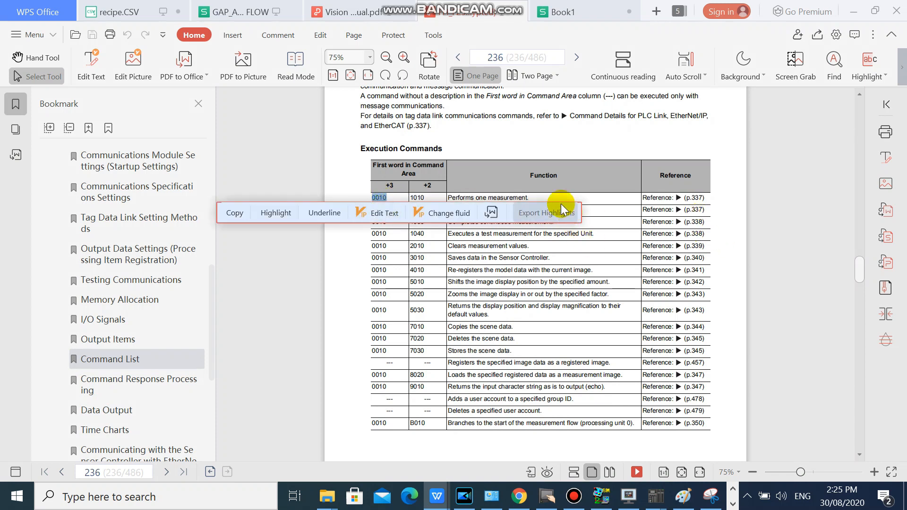
click(276, 213)
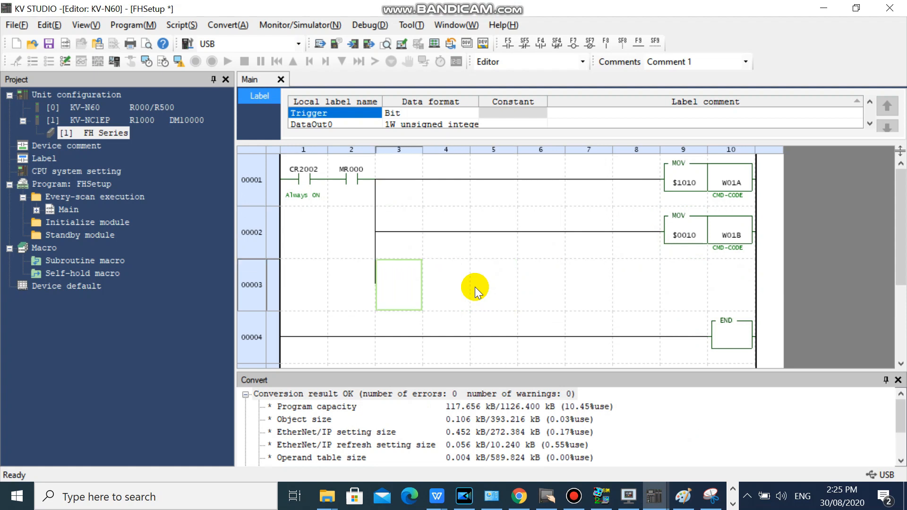
Open instruction entry on the empty cell of rung 00003.
double_click(397, 285)
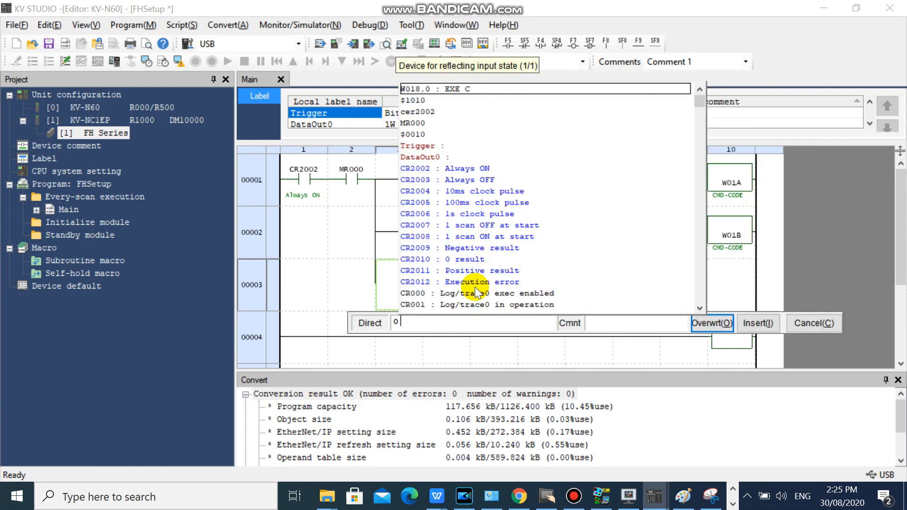